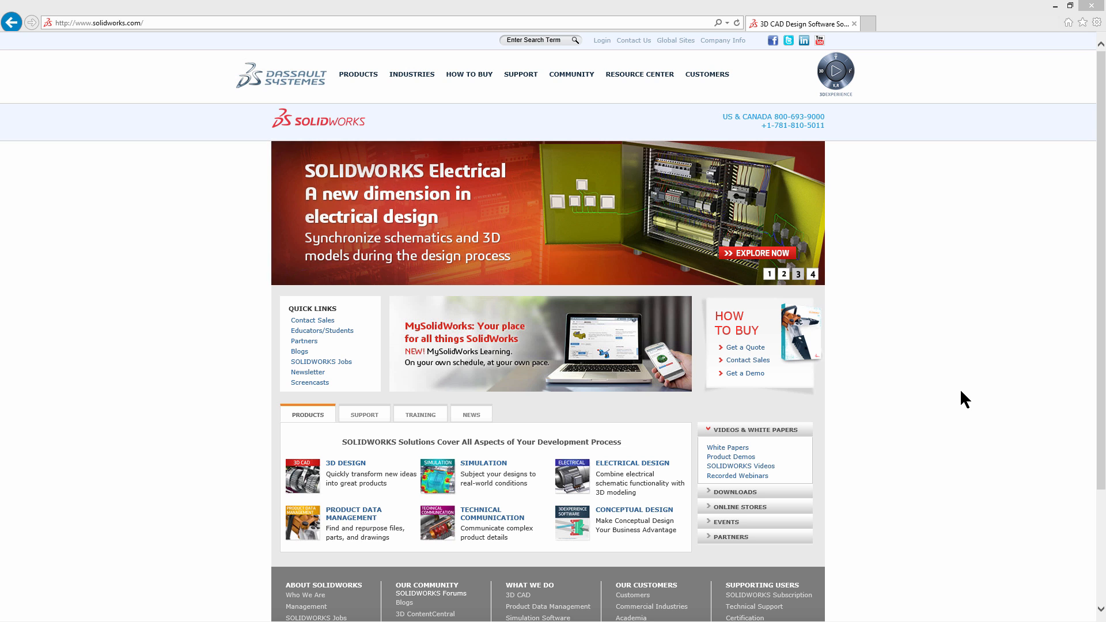
pyautogui.moveTo(907, 282)
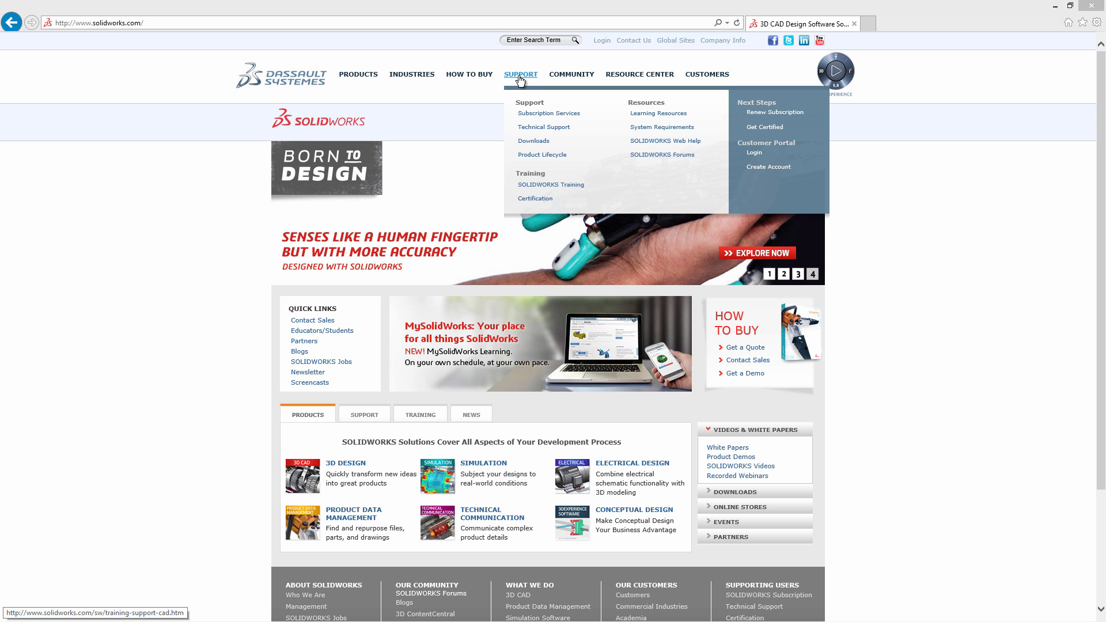
pyautogui.moveTo(534, 141)
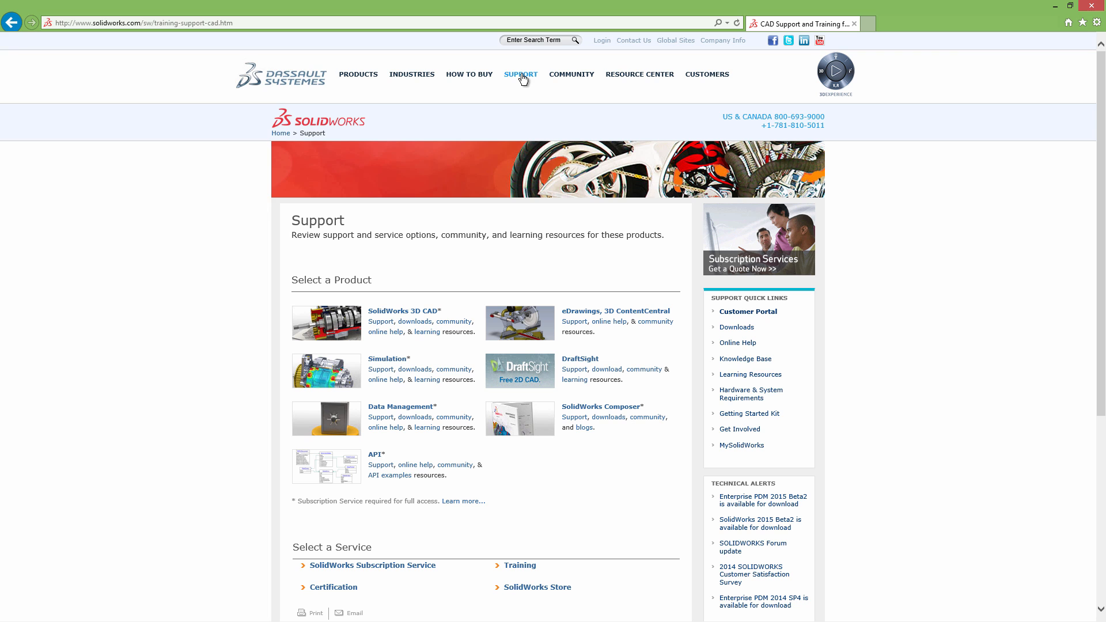
pyautogui.moveTo(415, 322)
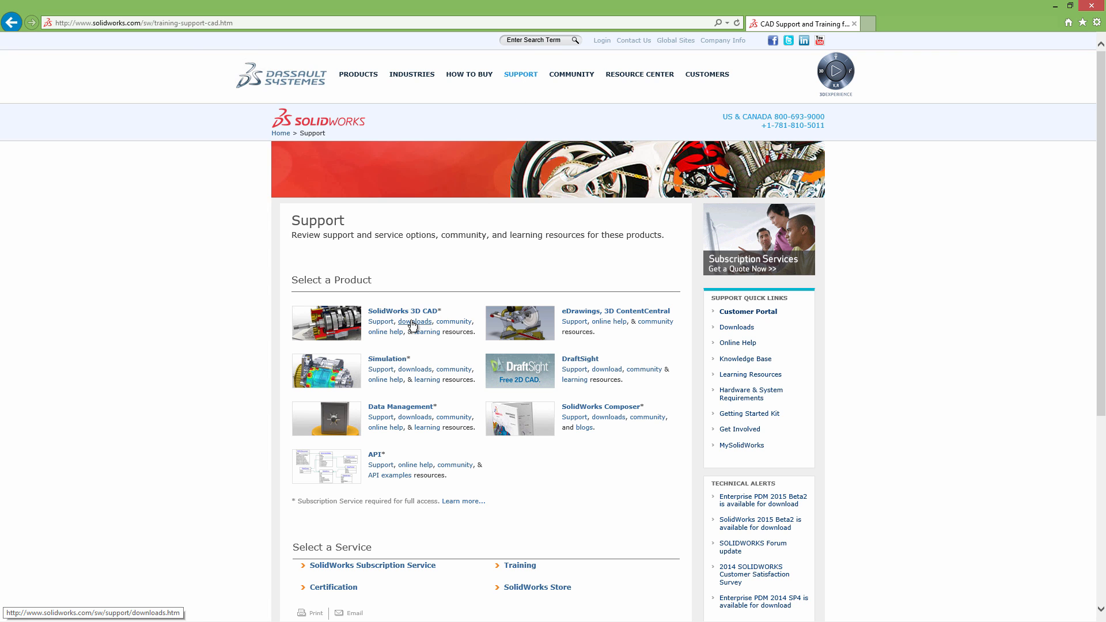
# Follow the 'downloads' link under SolidWorks 3D CAD from the Support page
pyautogui.click(415, 321)
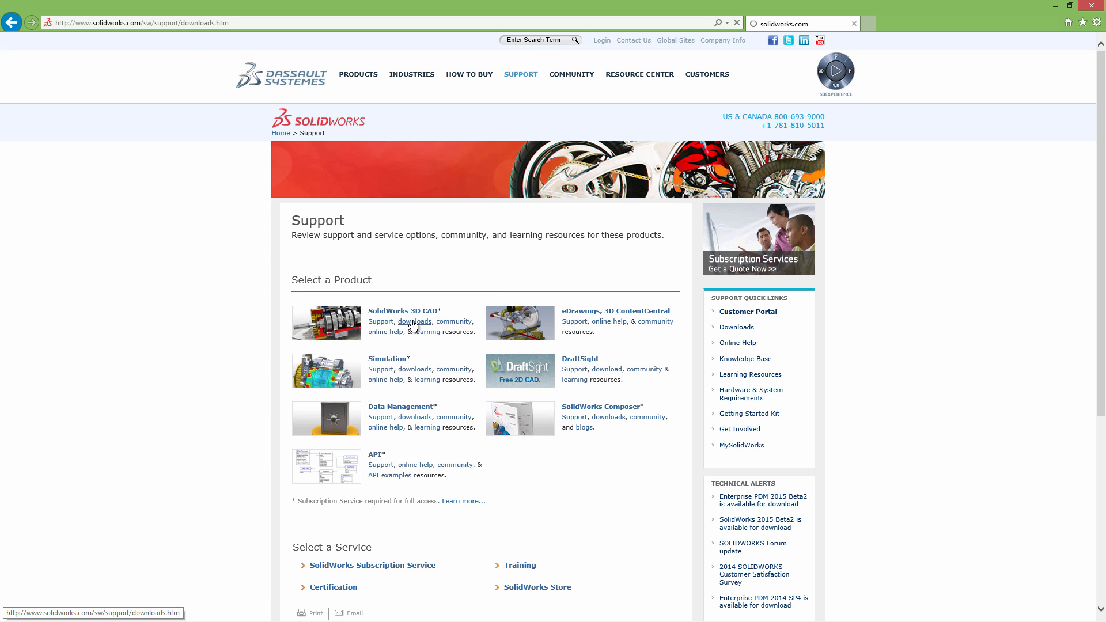
# Show the FREE CAD TOOLS downloads and launch the Composer Player Win7/Win8 64-bit
pyautogui.click(415, 321)
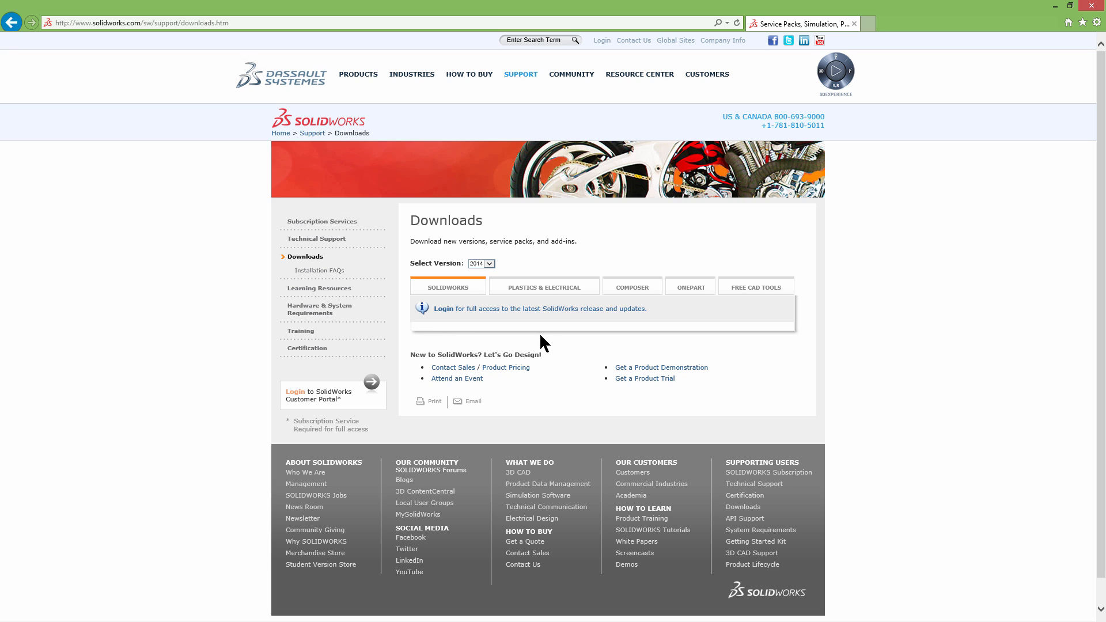
pyautogui.moveTo(563, 344)
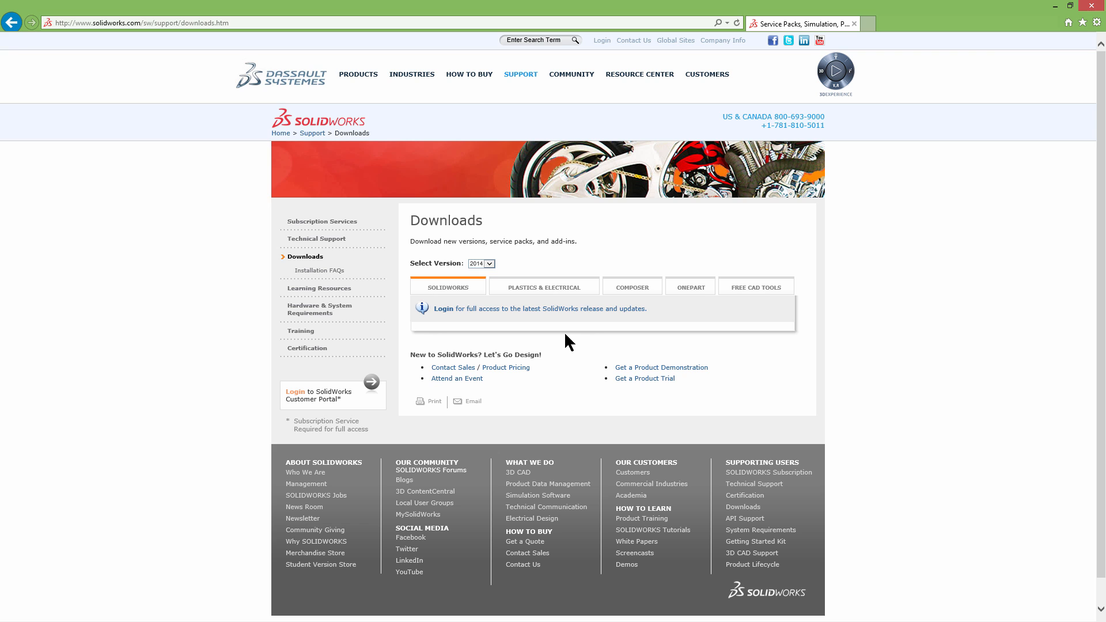
pyautogui.moveTo(614, 341)
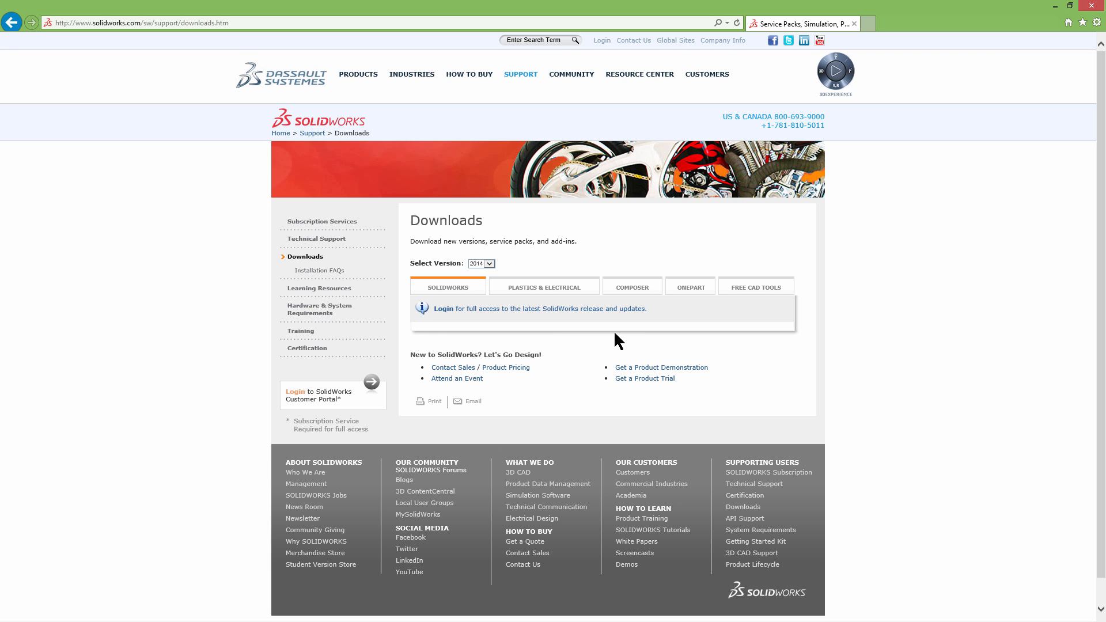
pyautogui.click(754, 287)
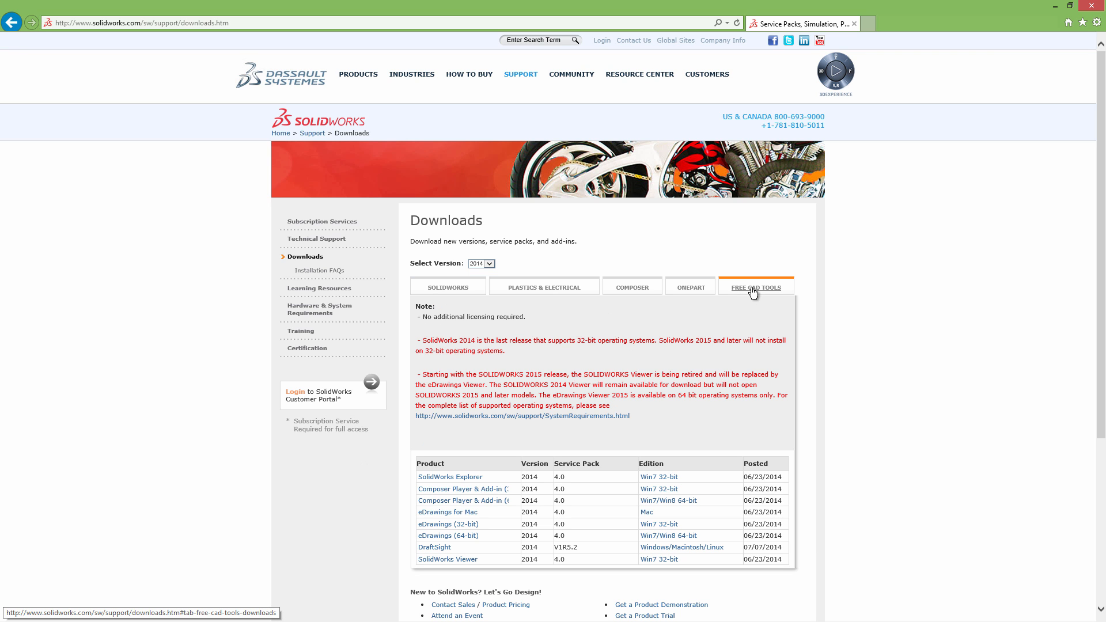
pyautogui.moveTo(768, 294)
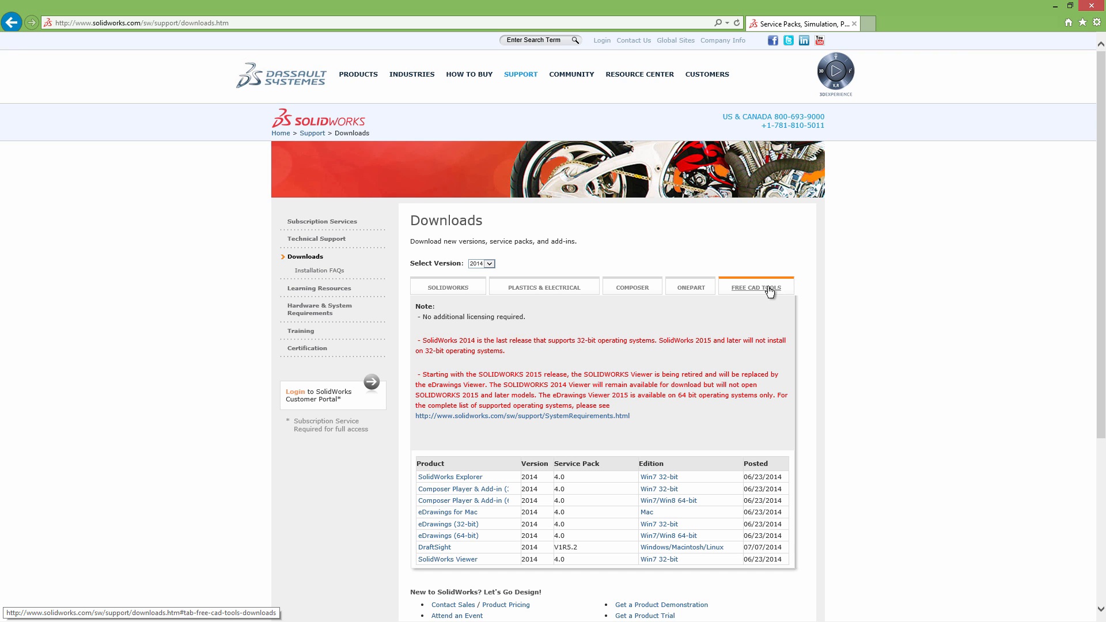
pyautogui.scroll(-3)
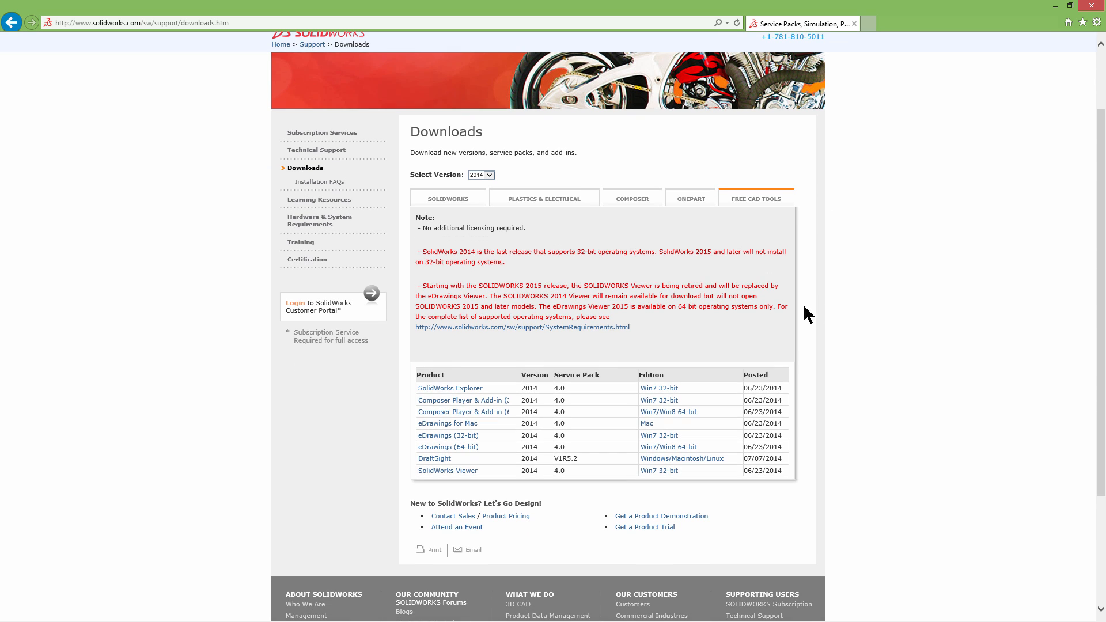
pyautogui.moveTo(462, 400)
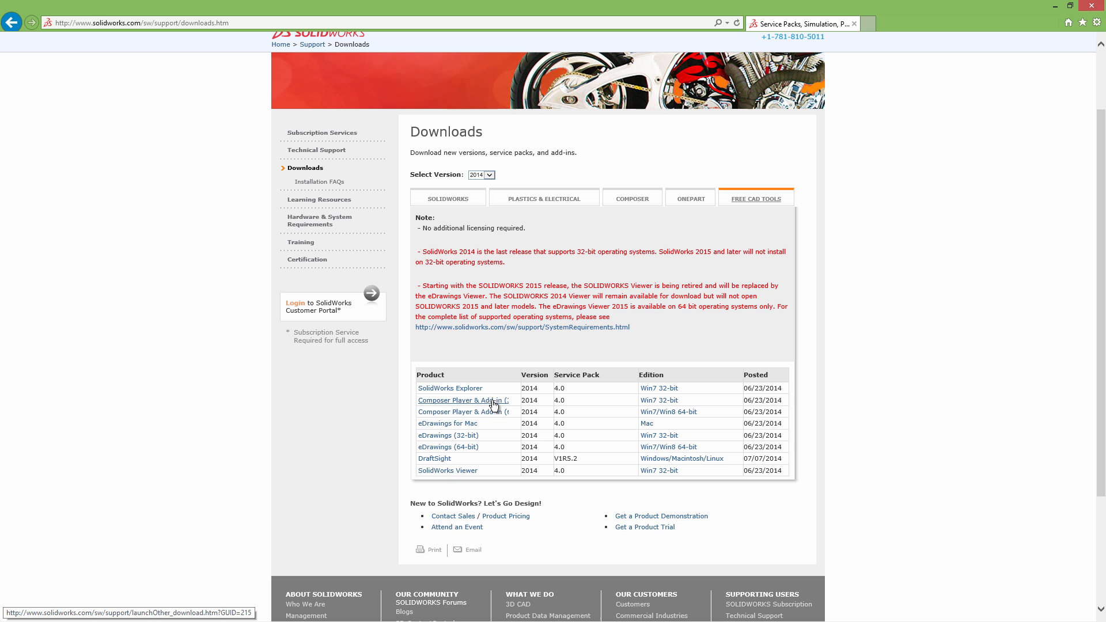
pyautogui.moveTo(658, 400)
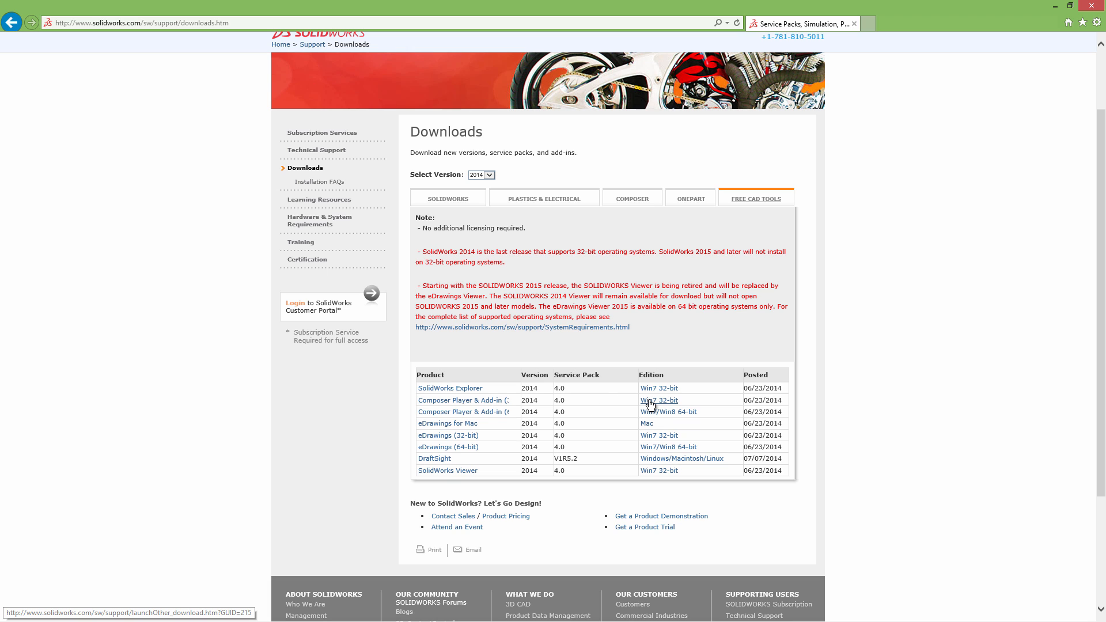
pyautogui.moveTo(648, 419)
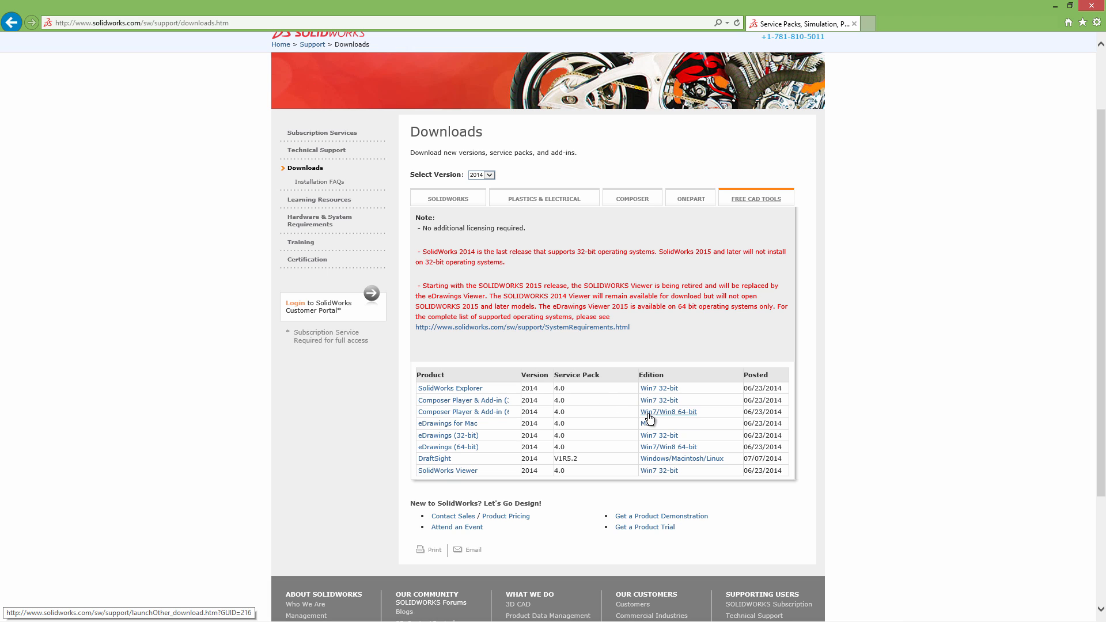
pyautogui.moveTo(494, 414)
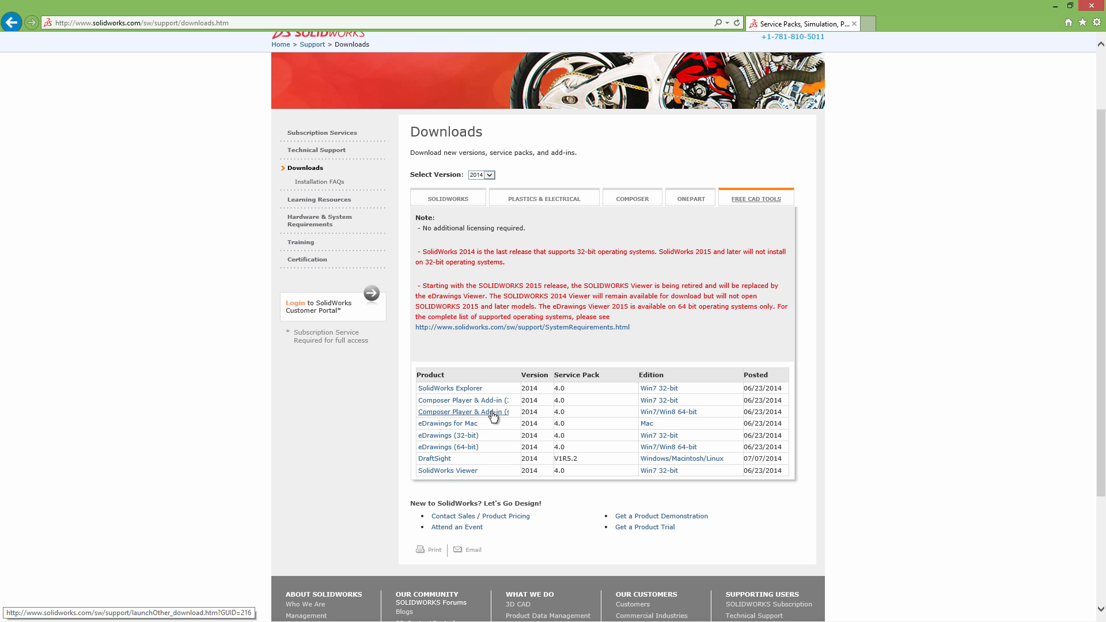
pyautogui.click(460, 411)
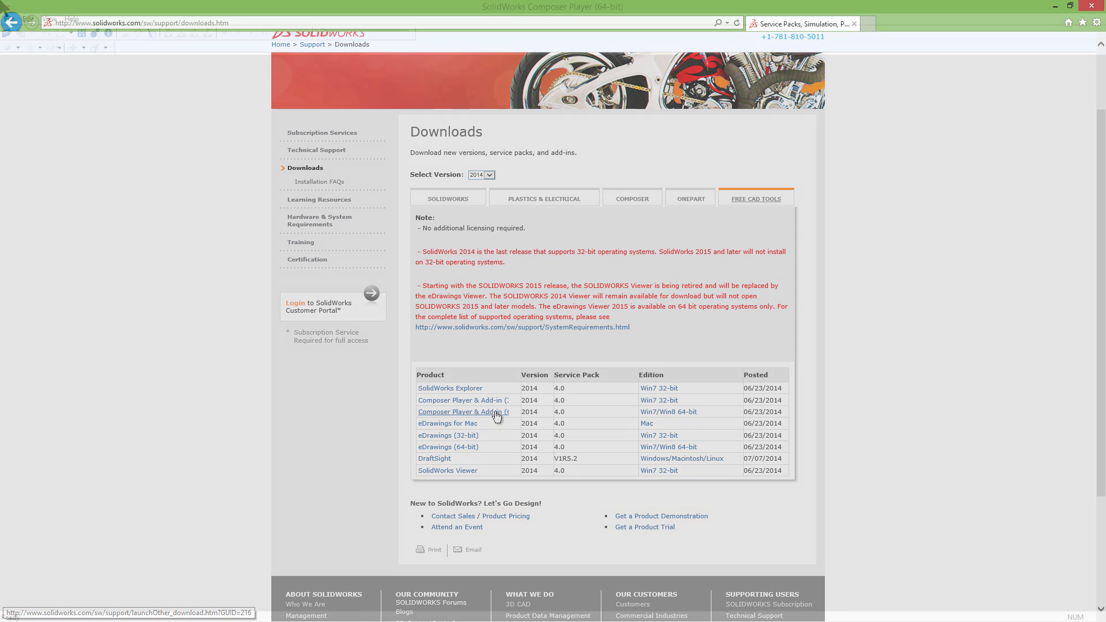
# Load recent file 1, Auxiliary_Makeup_Pump_Rev20 no table.smg, from the File menu
pyautogui.click(10, 18)
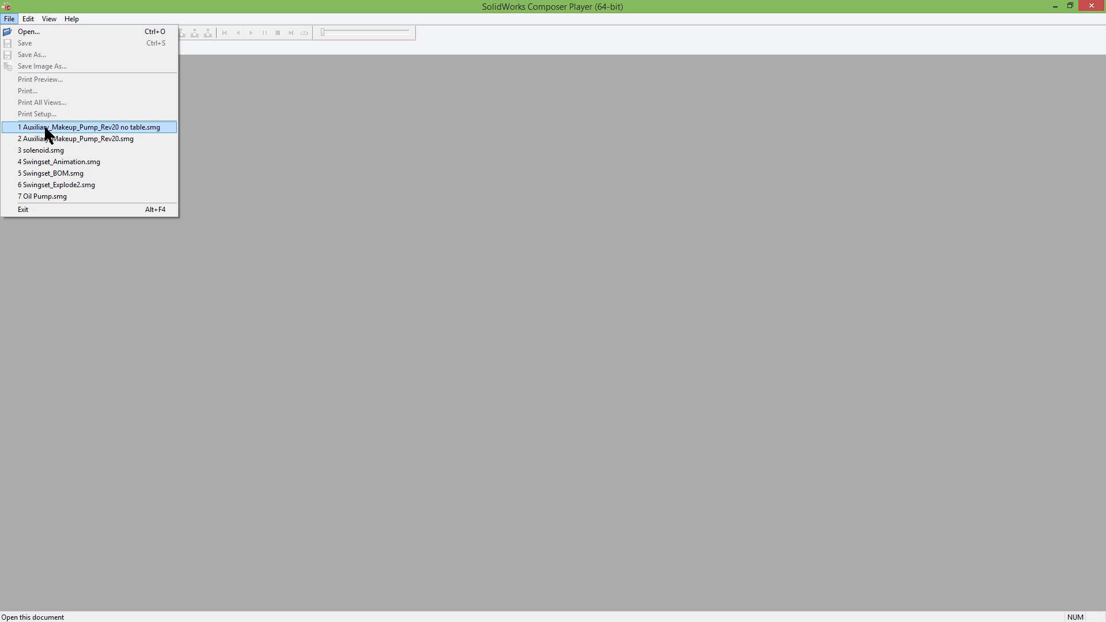
pyautogui.moveTo(30, 31)
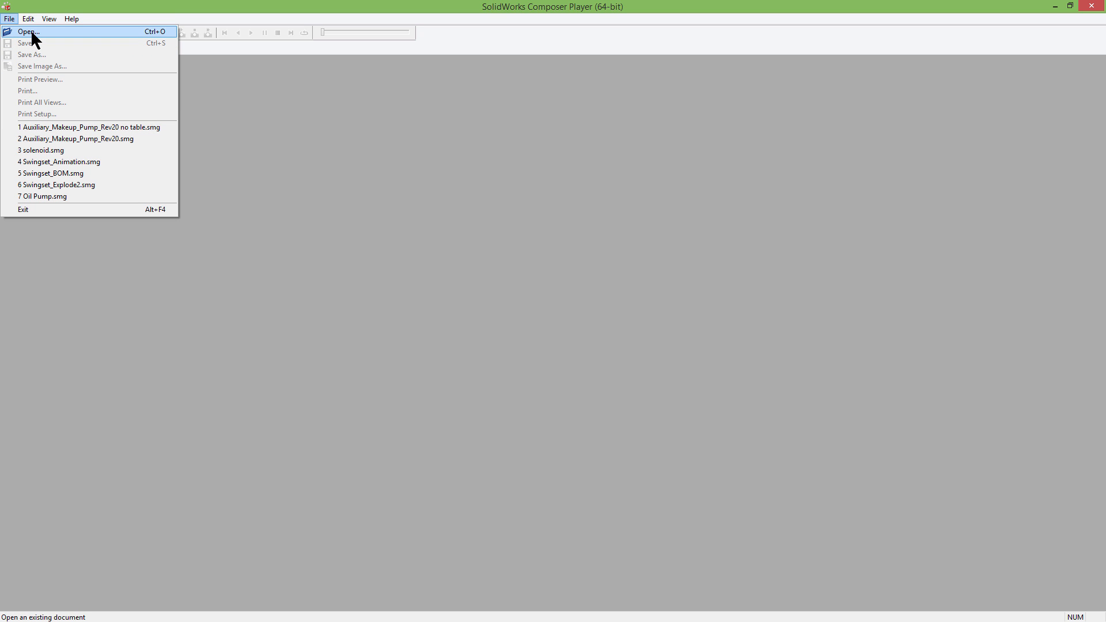
pyautogui.moveTo(90, 126)
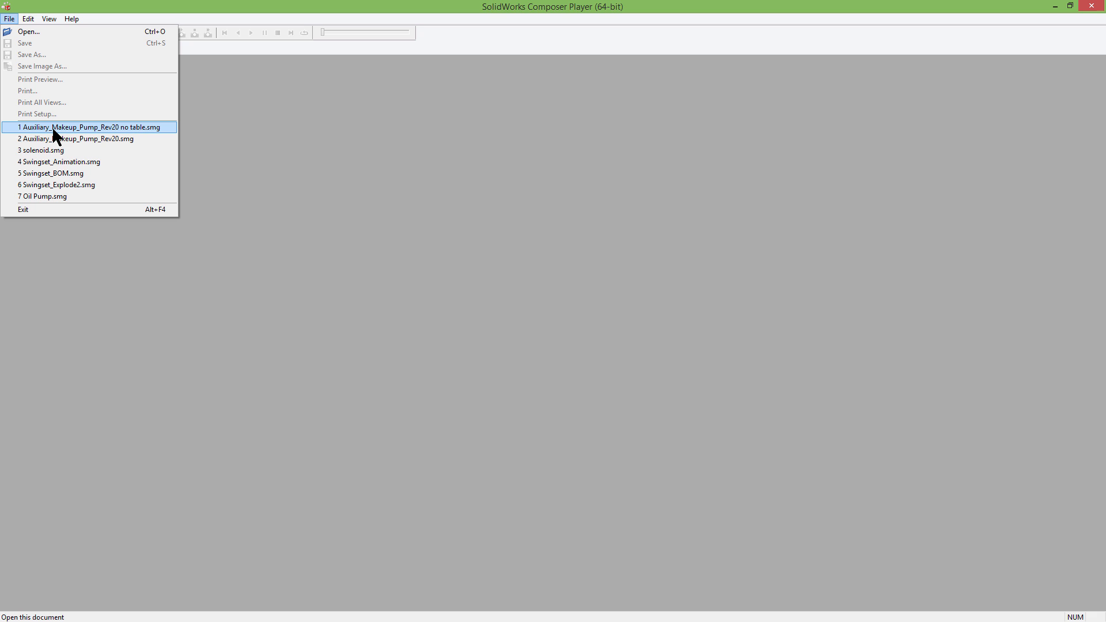
pyautogui.click(90, 127)
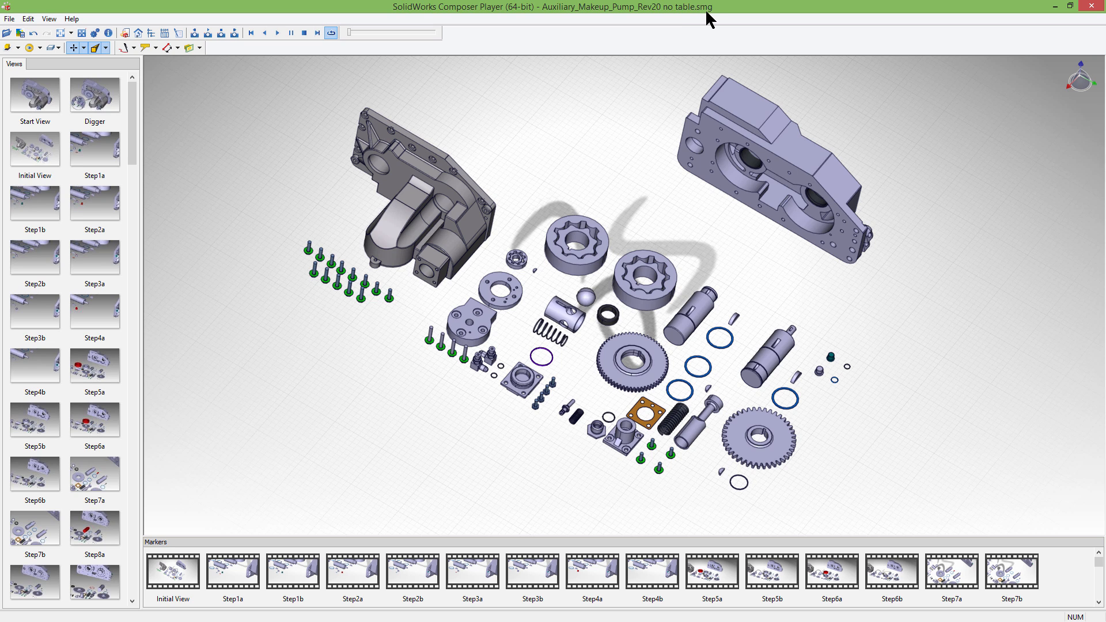
pyautogui.moveTo(715, 19)
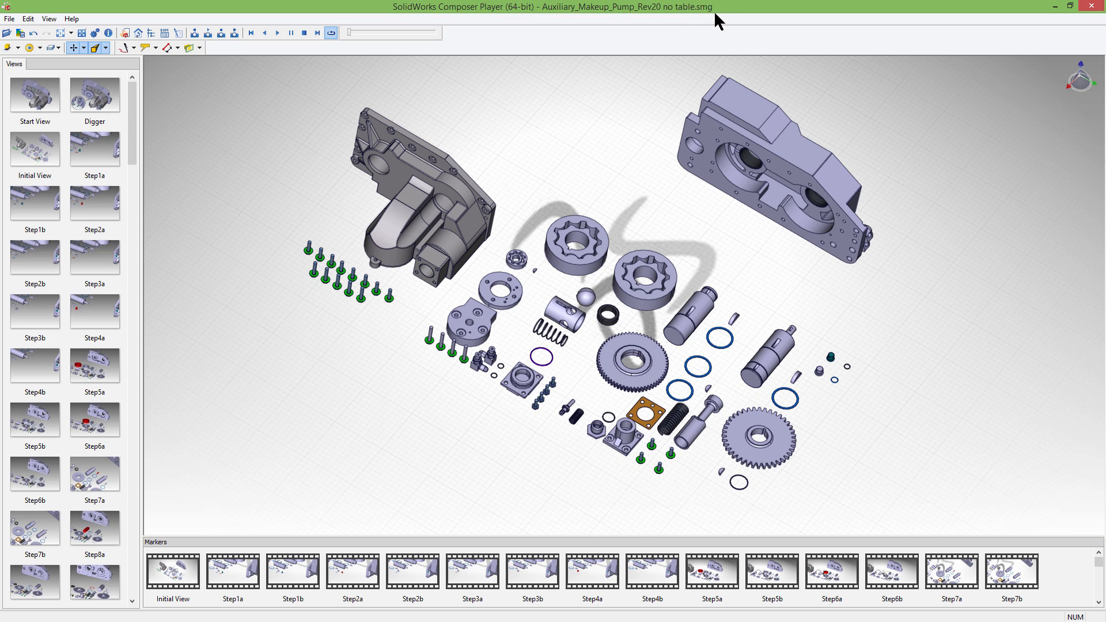
pyautogui.moveTo(704, 27)
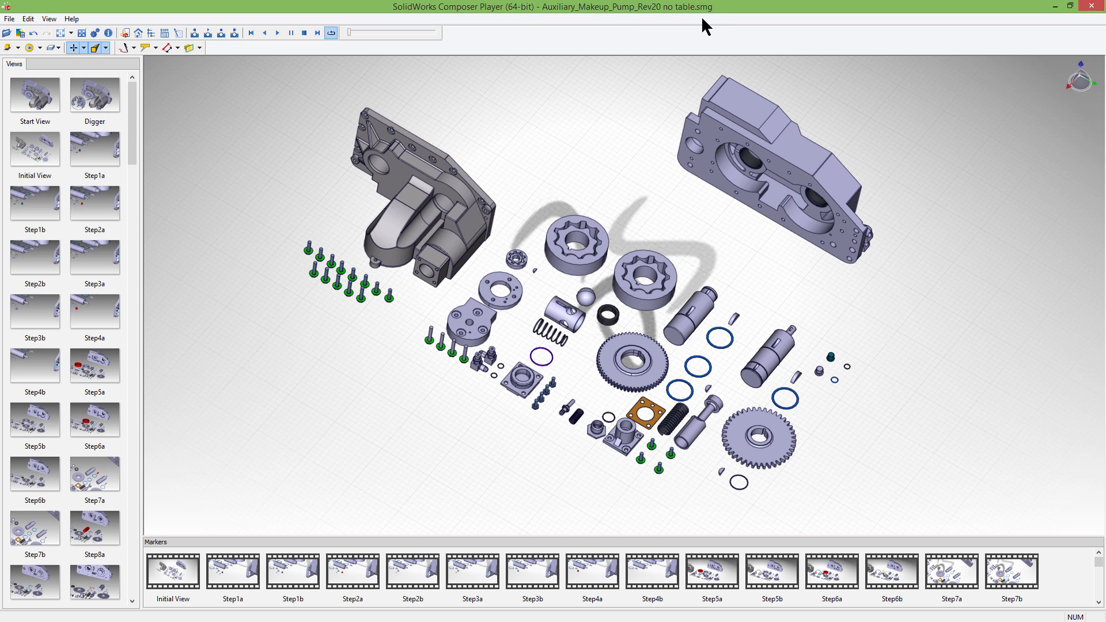
pyautogui.moveTo(549, 42)
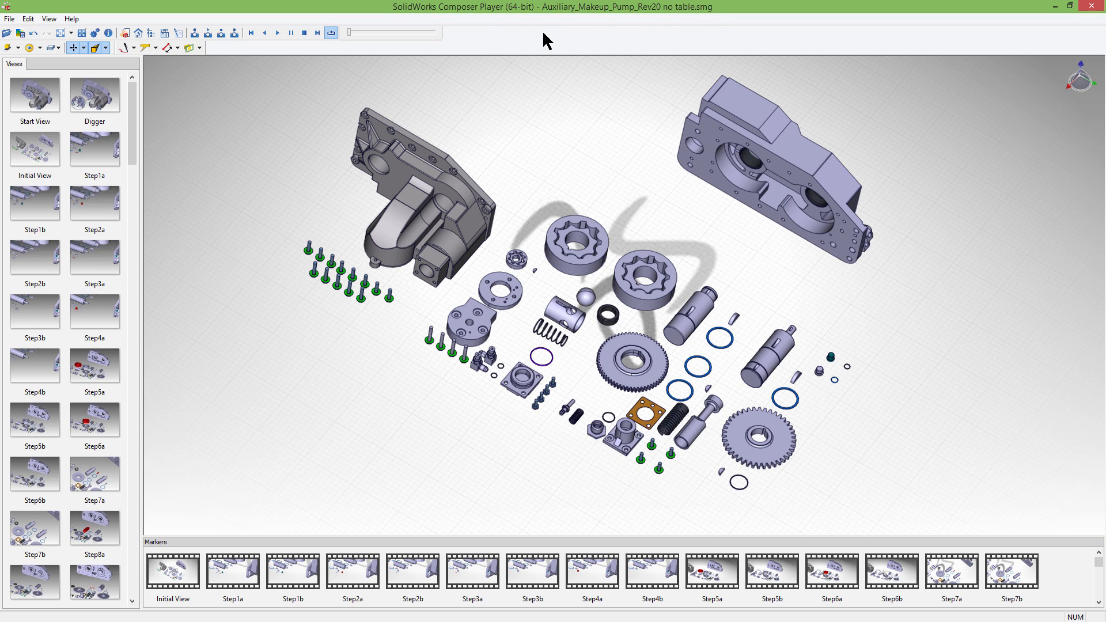
pyautogui.moveTo(303, 113)
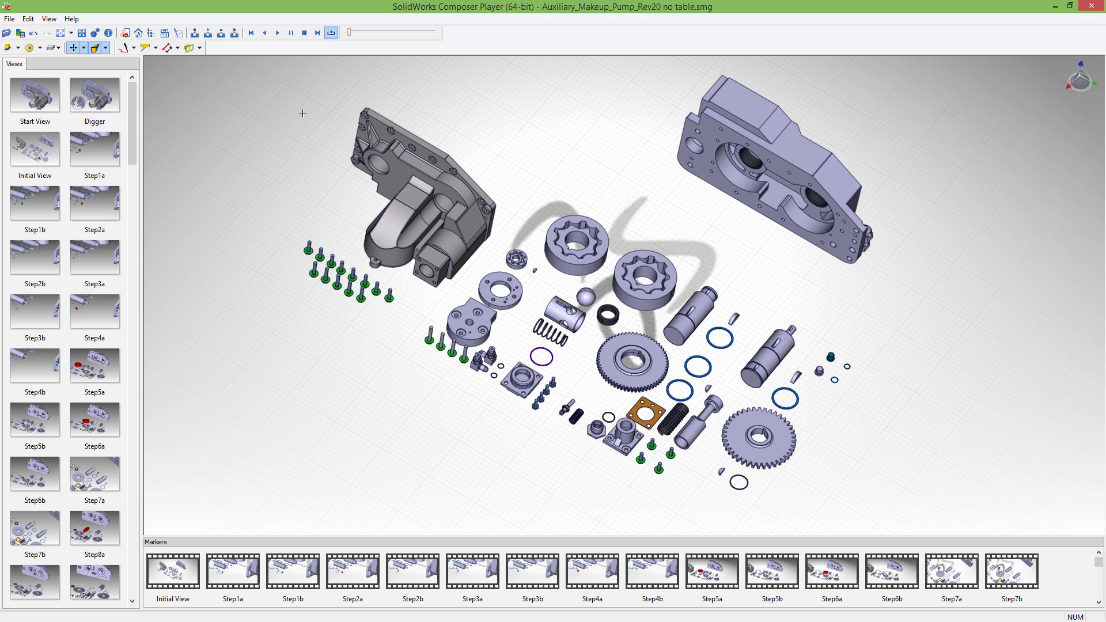
pyautogui.moveTo(292, 120)
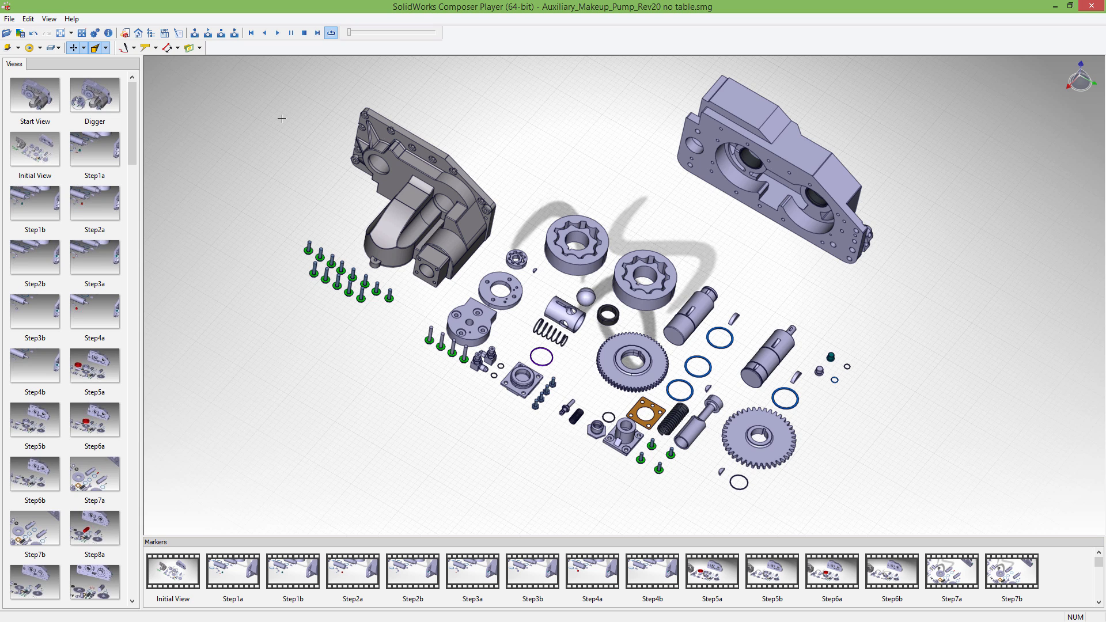
pyautogui.moveTo(153, 121)
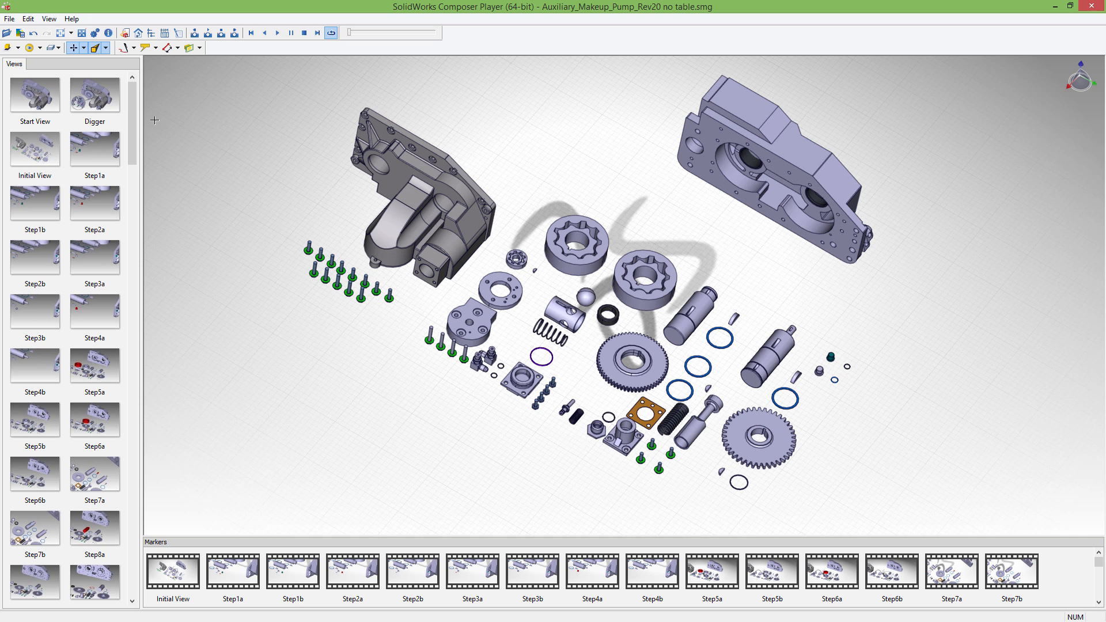
# Show the Start View, then the Step11a view with the shaft highlighted red
pyautogui.click(34, 94)
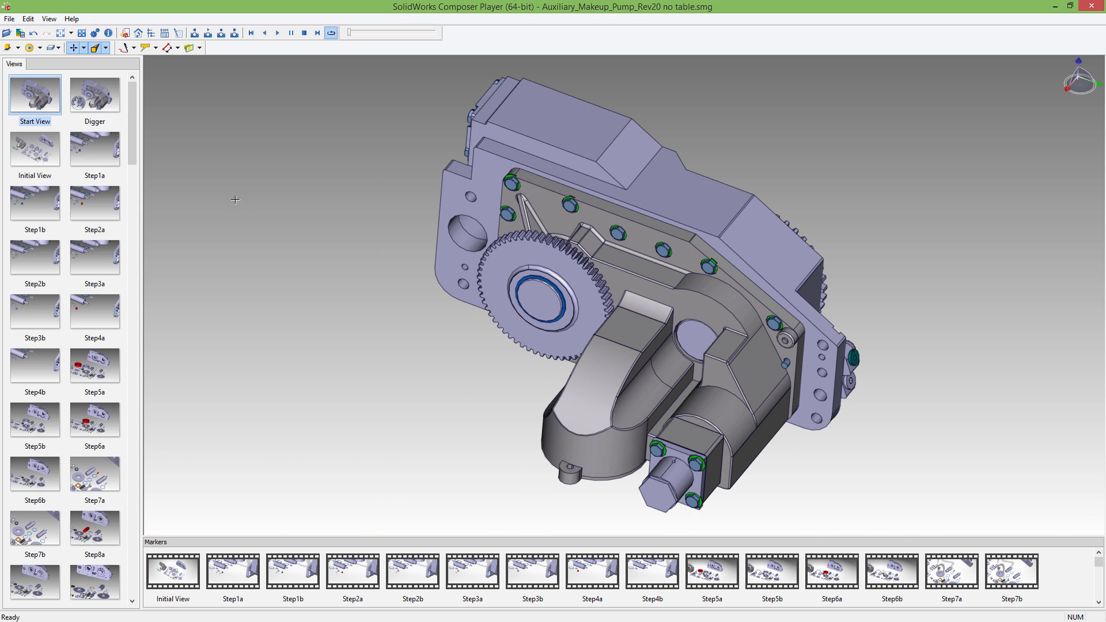
pyautogui.moveTo(237, 224)
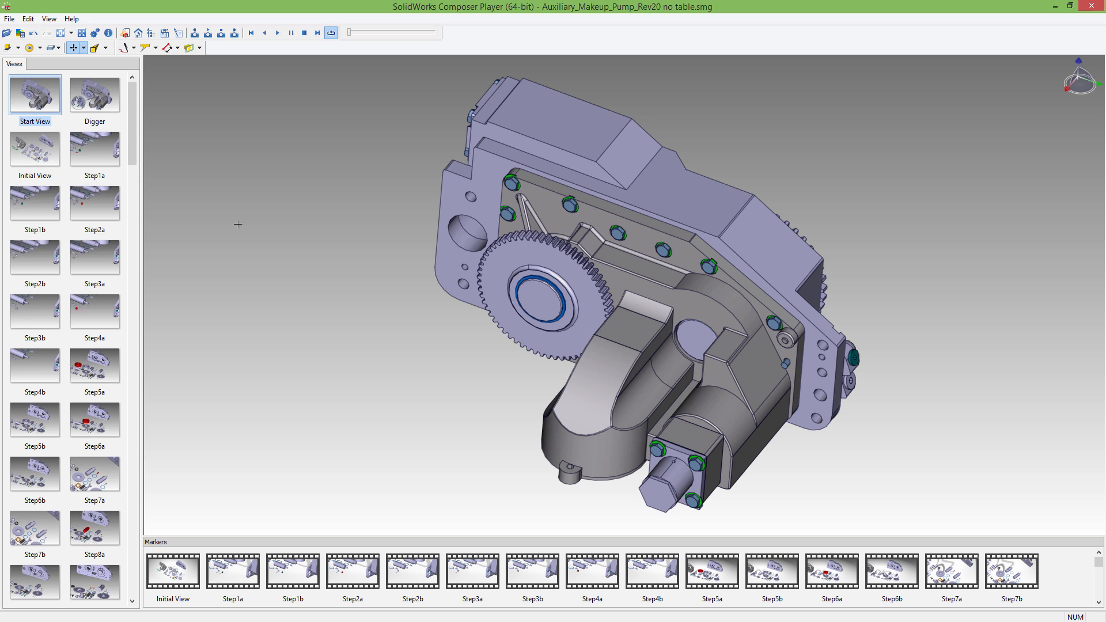
pyautogui.moveTo(78, 230)
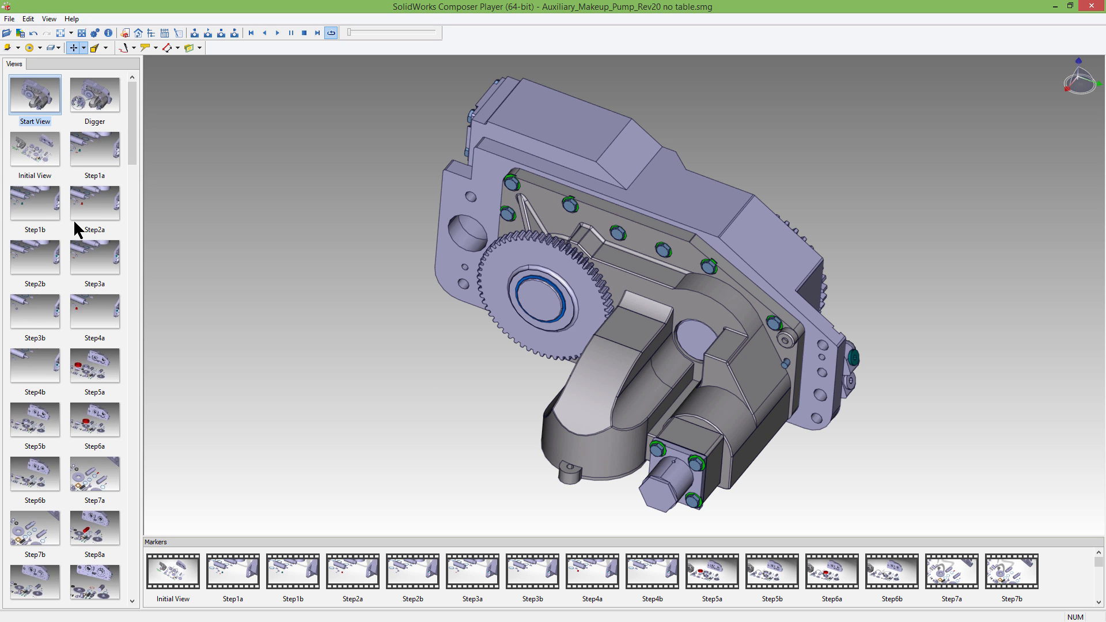
pyautogui.moveTo(140, 144)
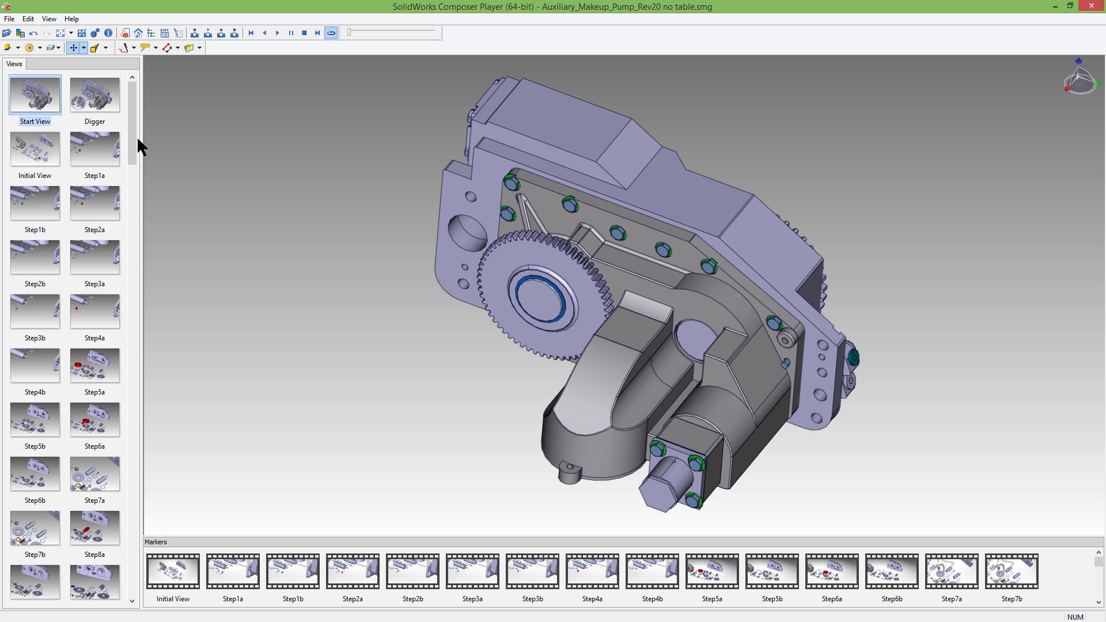
pyautogui.scroll(-3)
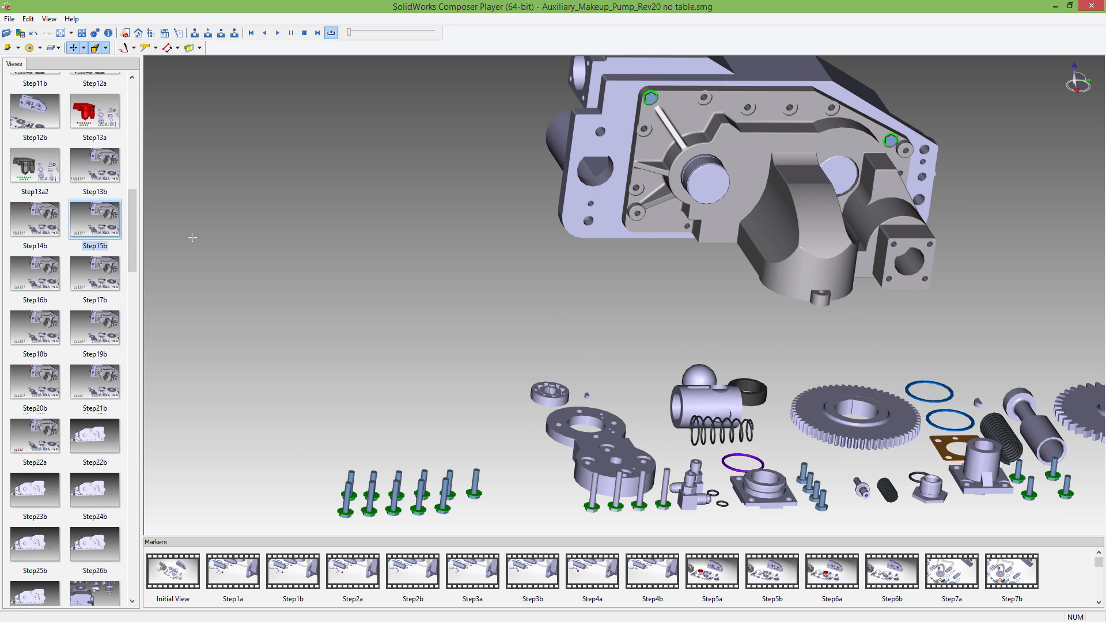
pyautogui.moveTo(96, 173)
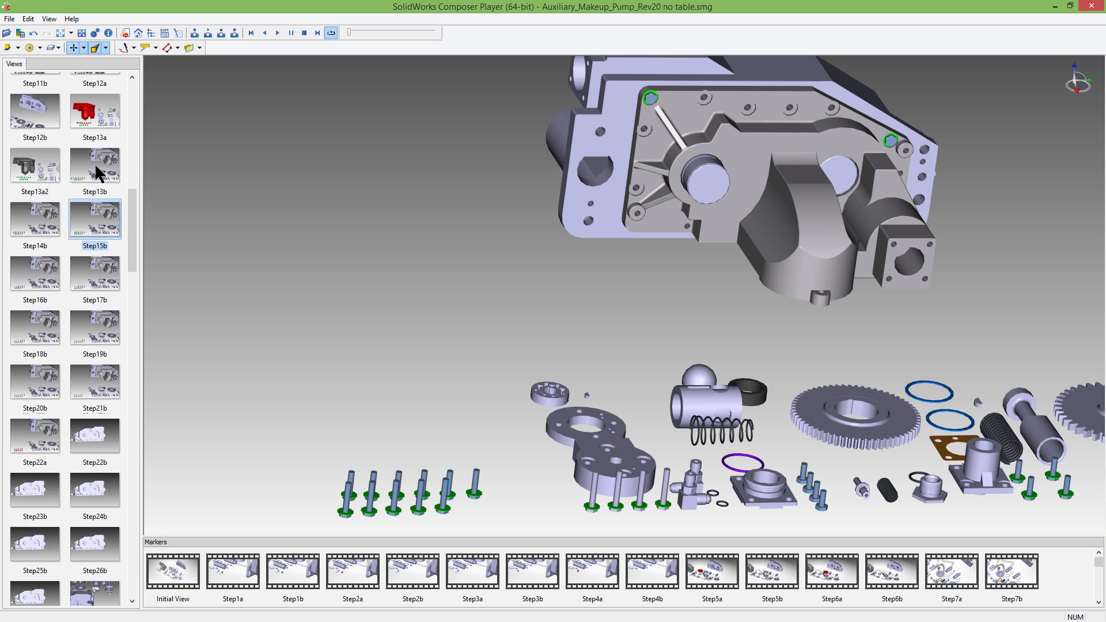
pyautogui.click(95, 163)
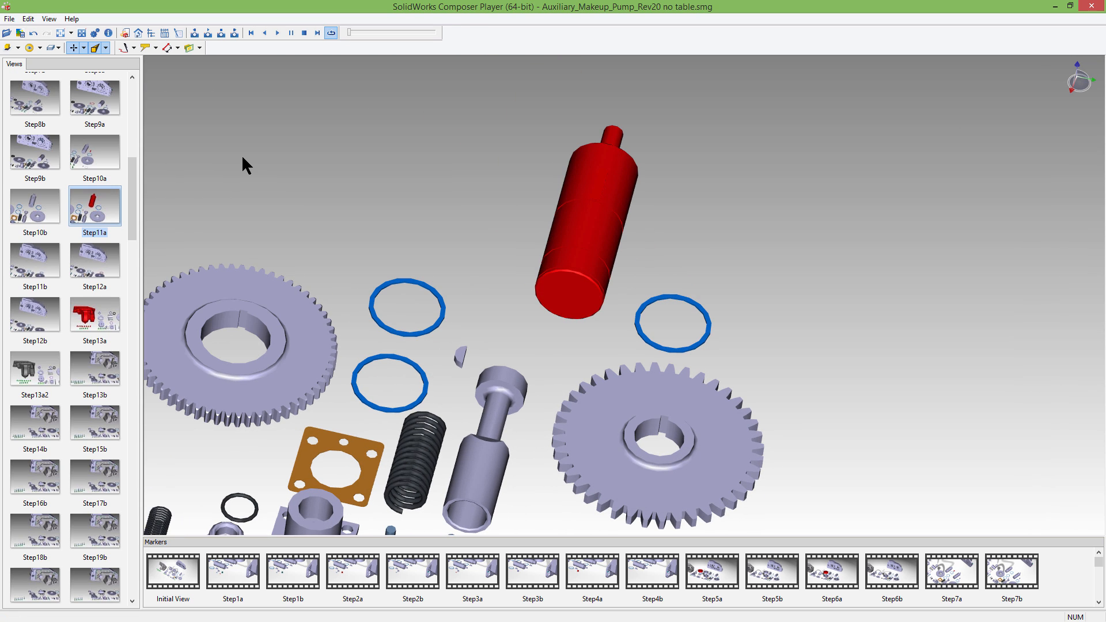
pyautogui.moveTo(141, 129)
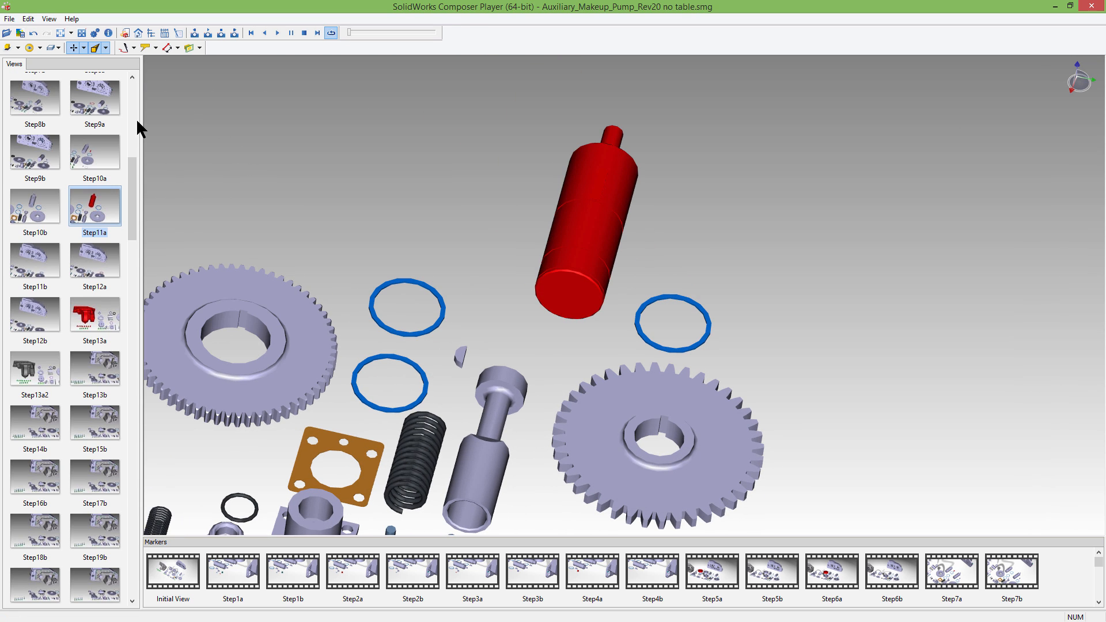
pyautogui.scroll(3)
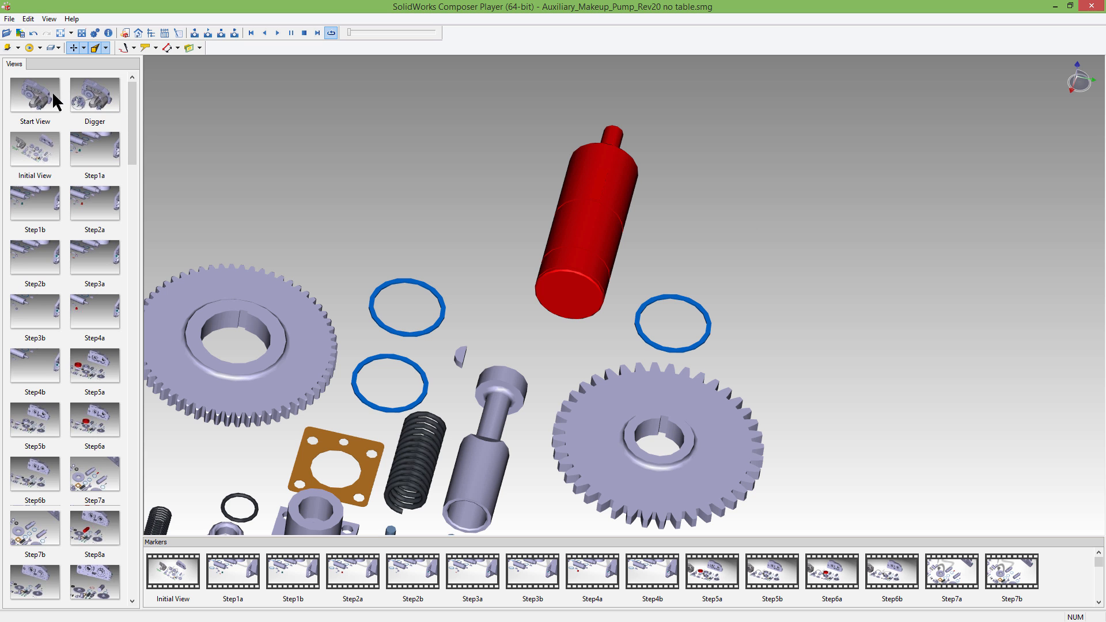
# Walk the views Initial View, Step1a/1b, Step2a/2b, Step3a/3b, then Step4a via Next View
pyautogui.click(33, 148)
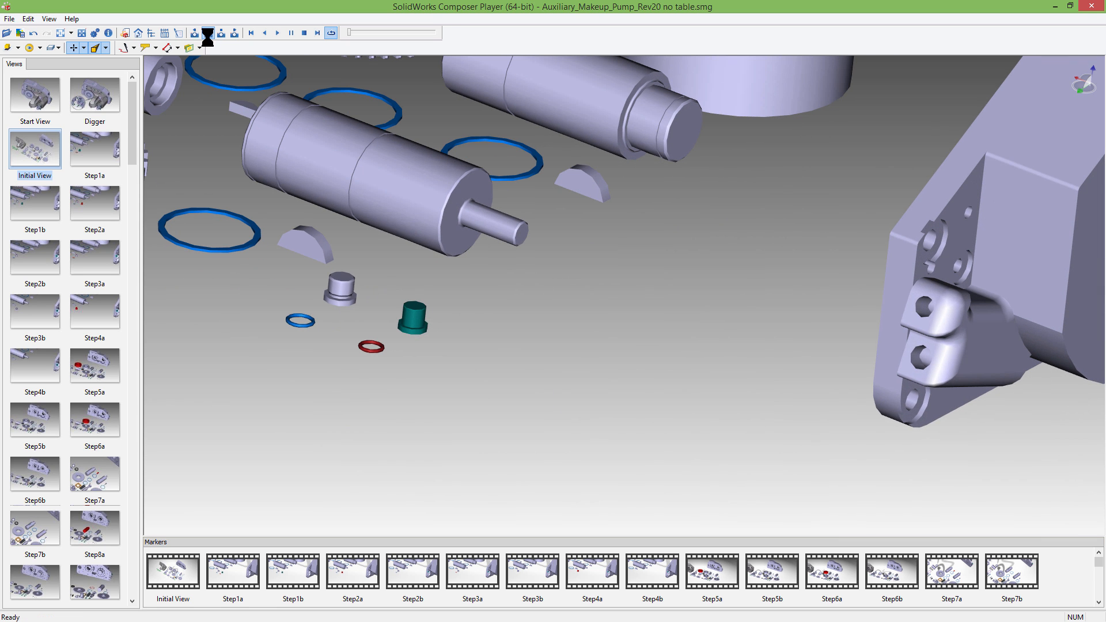
pyautogui.click(94, 148)
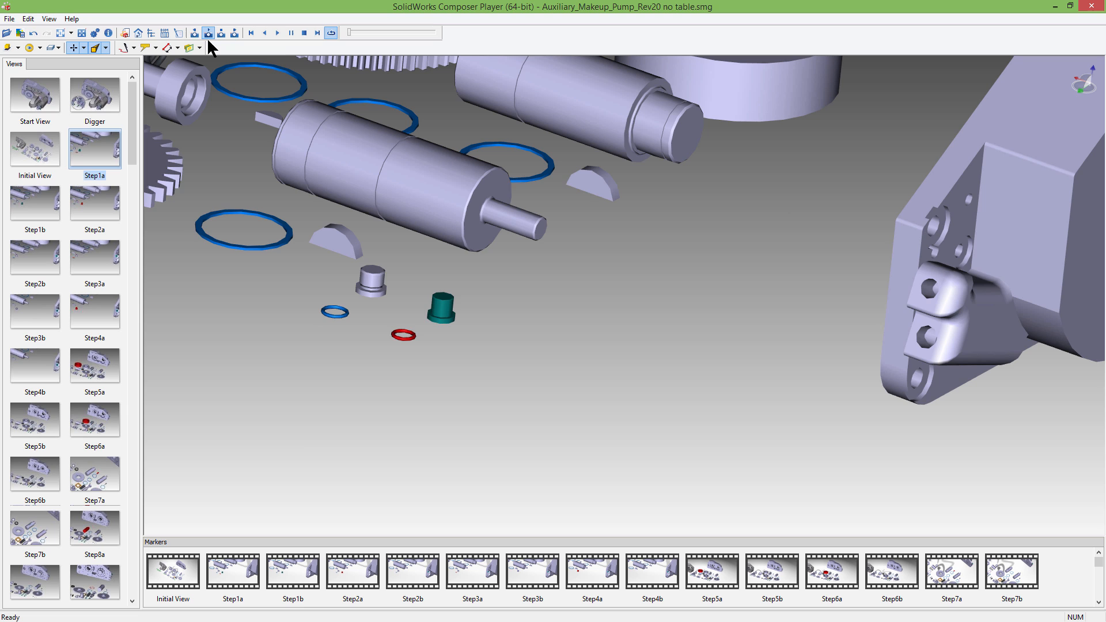
pyautogui.click(34, 204)
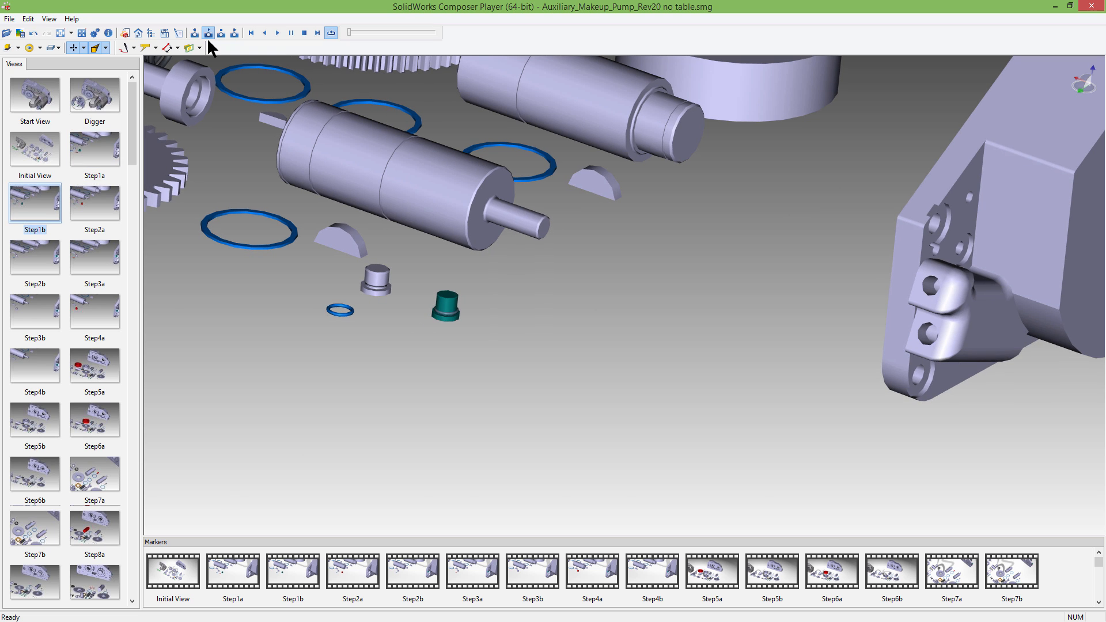
pyautogui.click(94, 203)
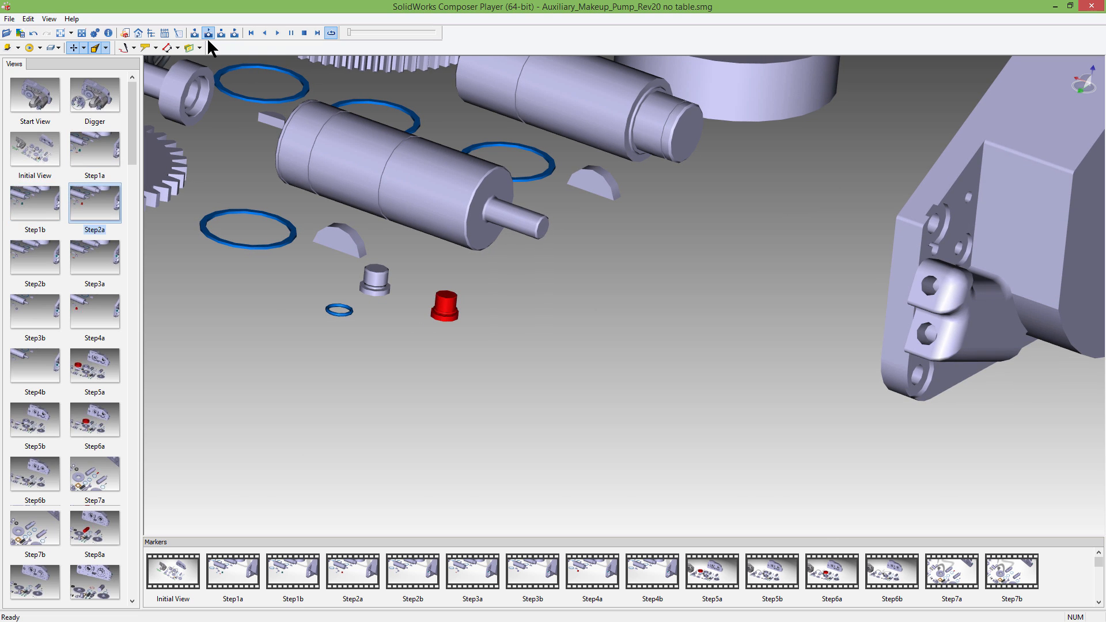
pyautogui.click(35, 257)
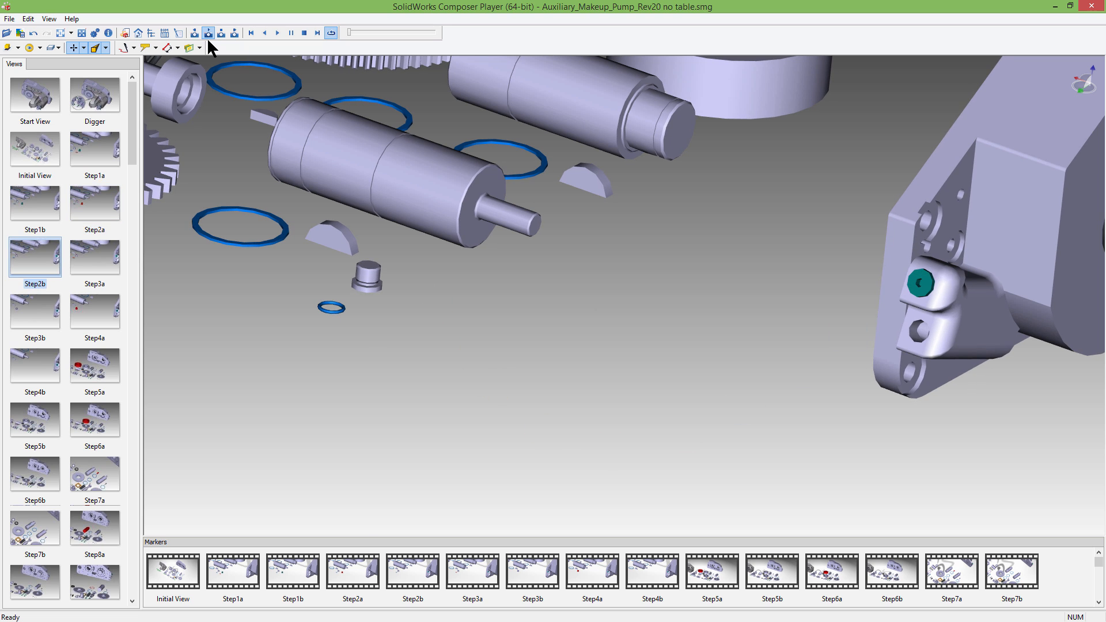
pyautogui.click(94, 256)
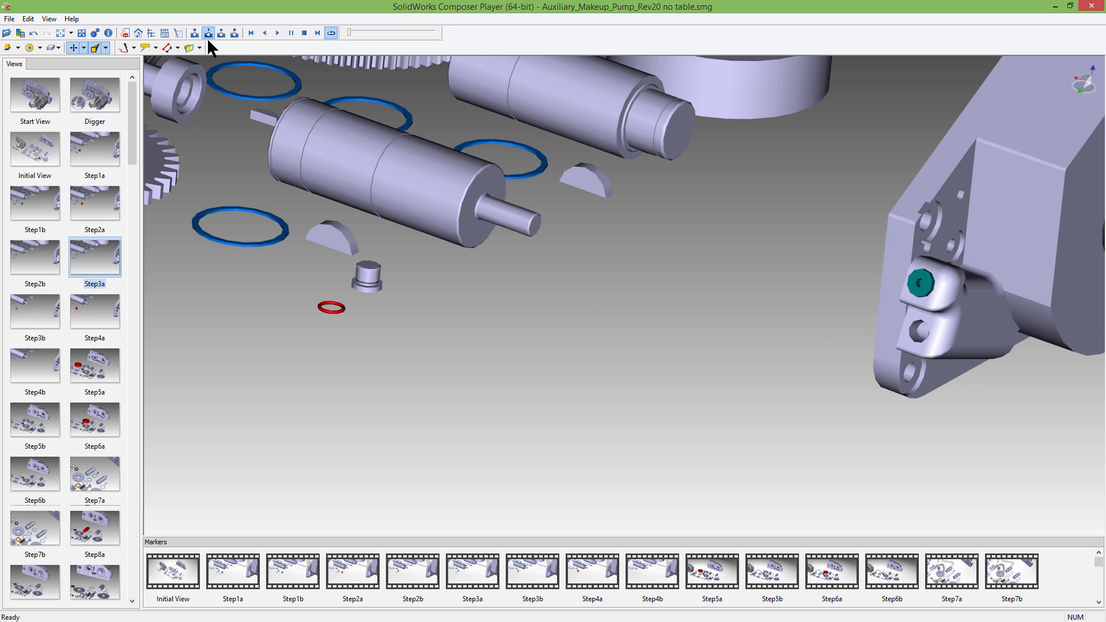
pyautogui.click(33, 310)
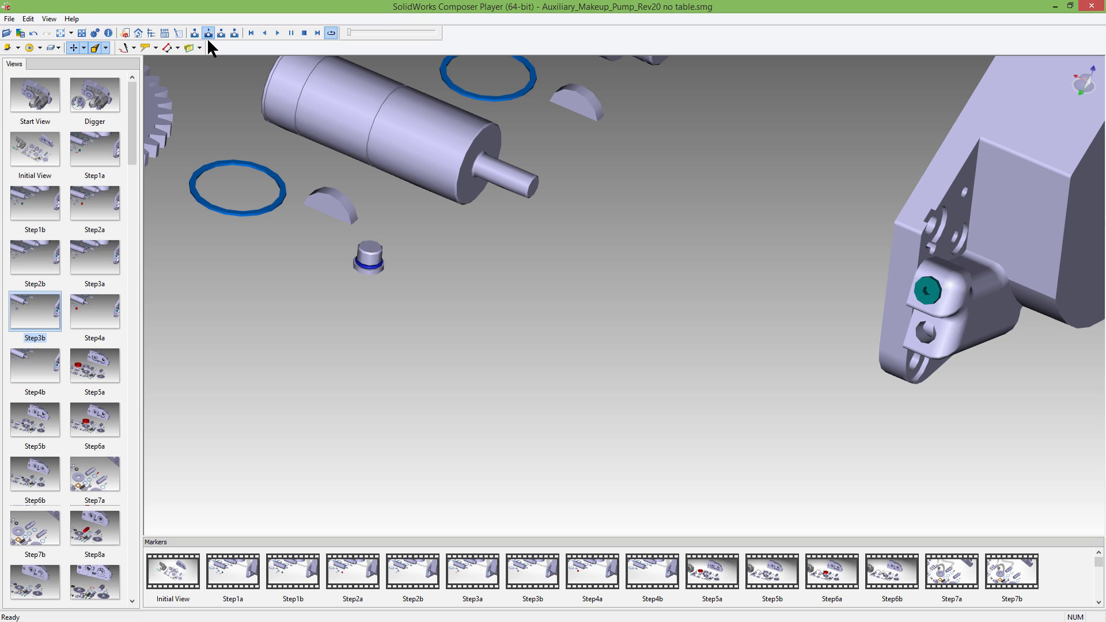
pyautogui.click(221, 34)
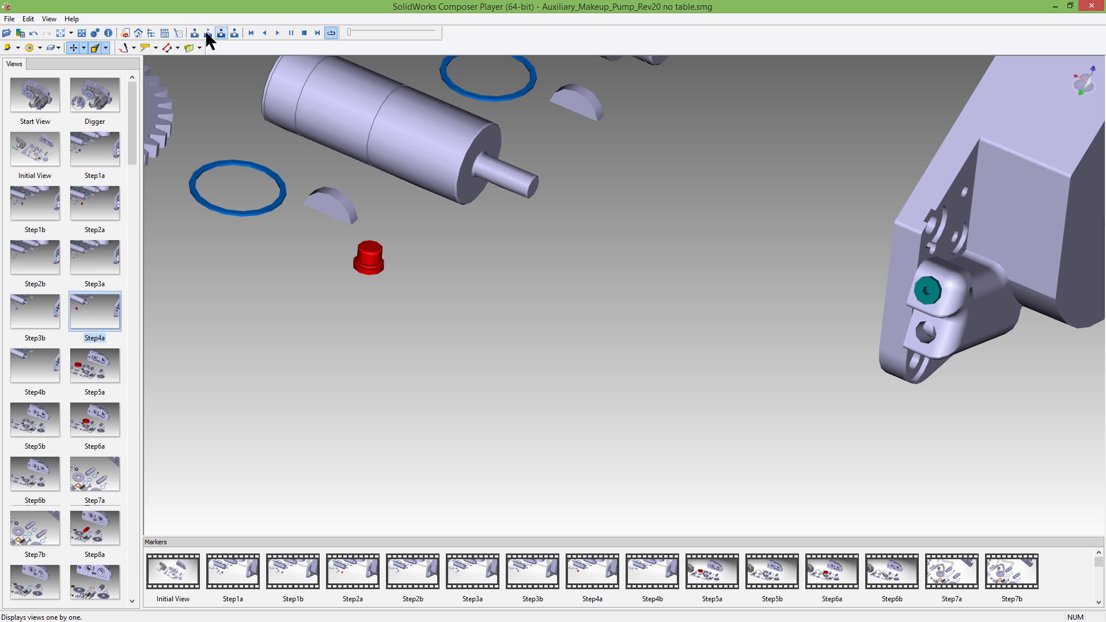
pyautogui.moveTo(234, 52)
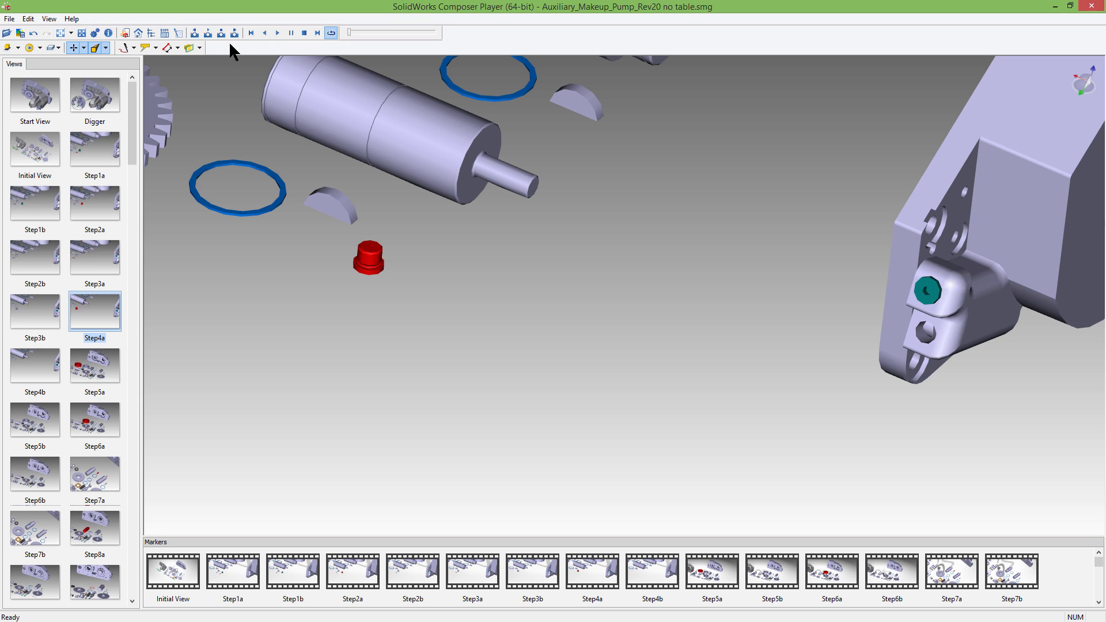
# Start the assembly animation and enable Loop Play Mode
pyautogui.click(276, 33)
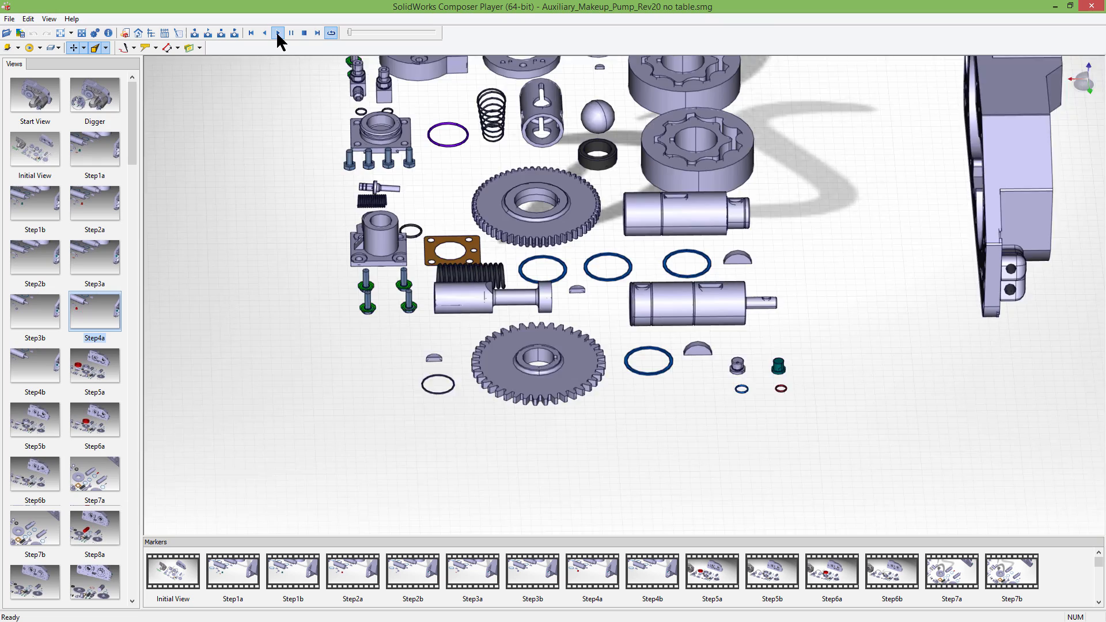
pyautogui.click(277, 32)
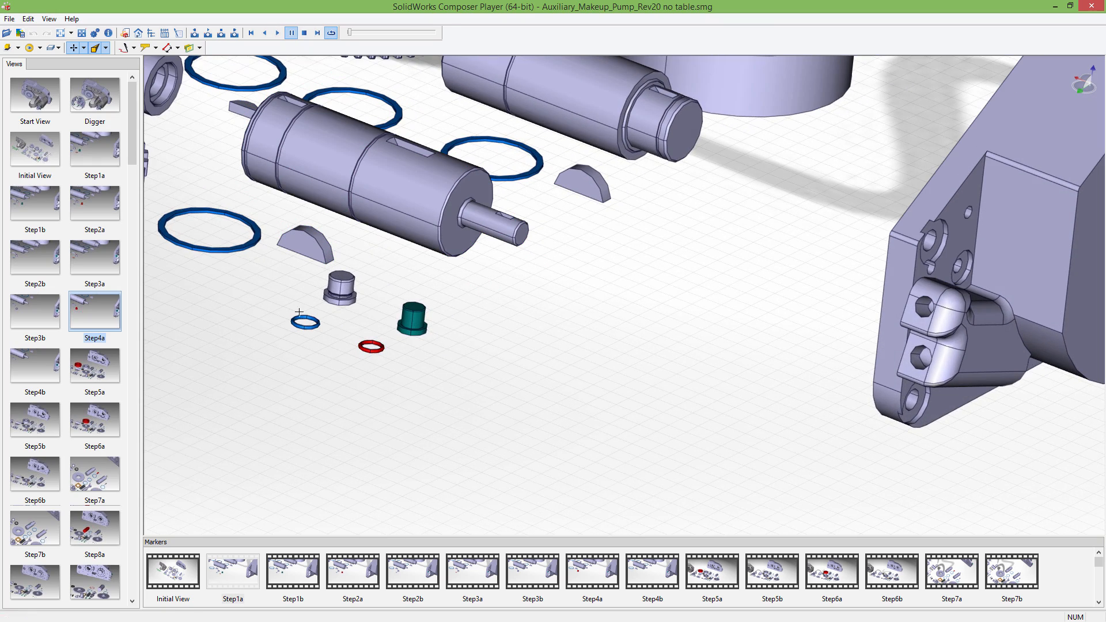
pyautogui.moveTo(378, 359)
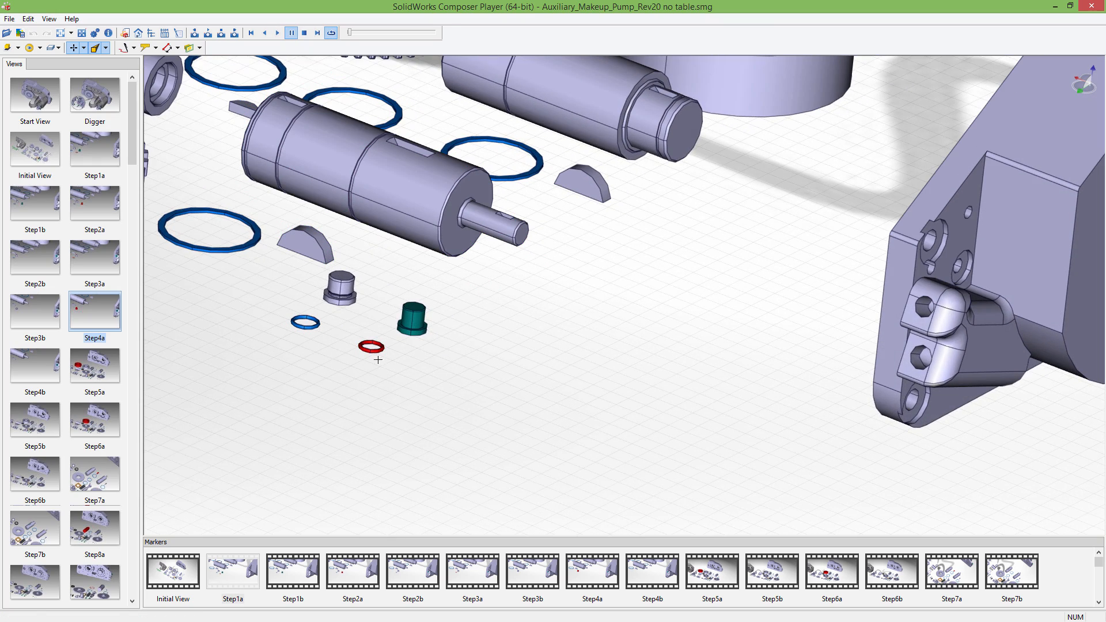
pyautogui.click(369, 347)
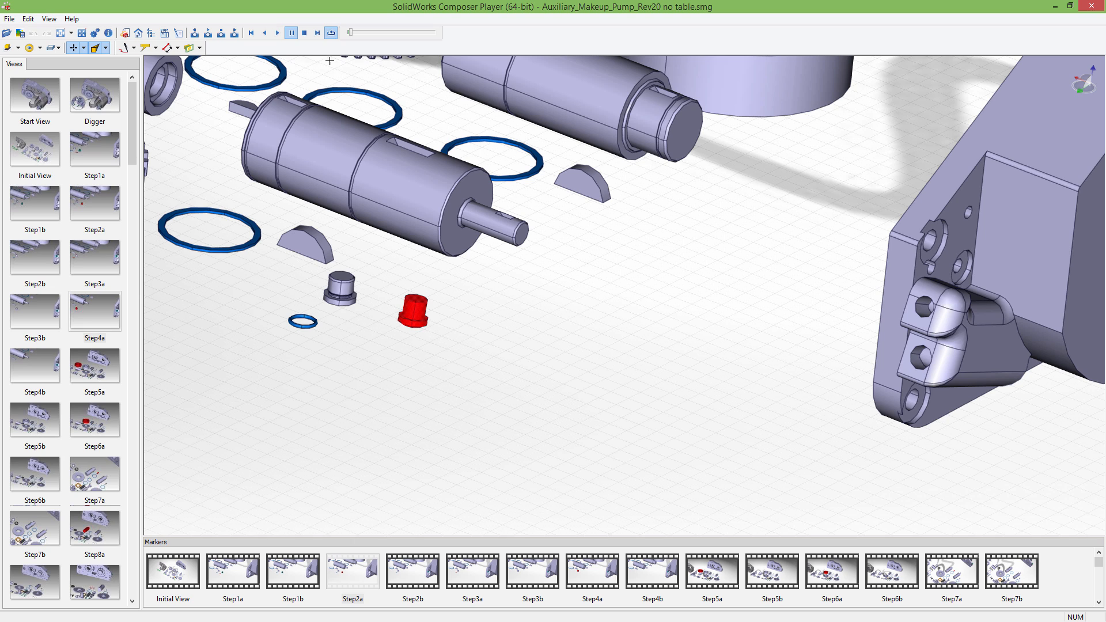
pyautogui.click(331, 33)
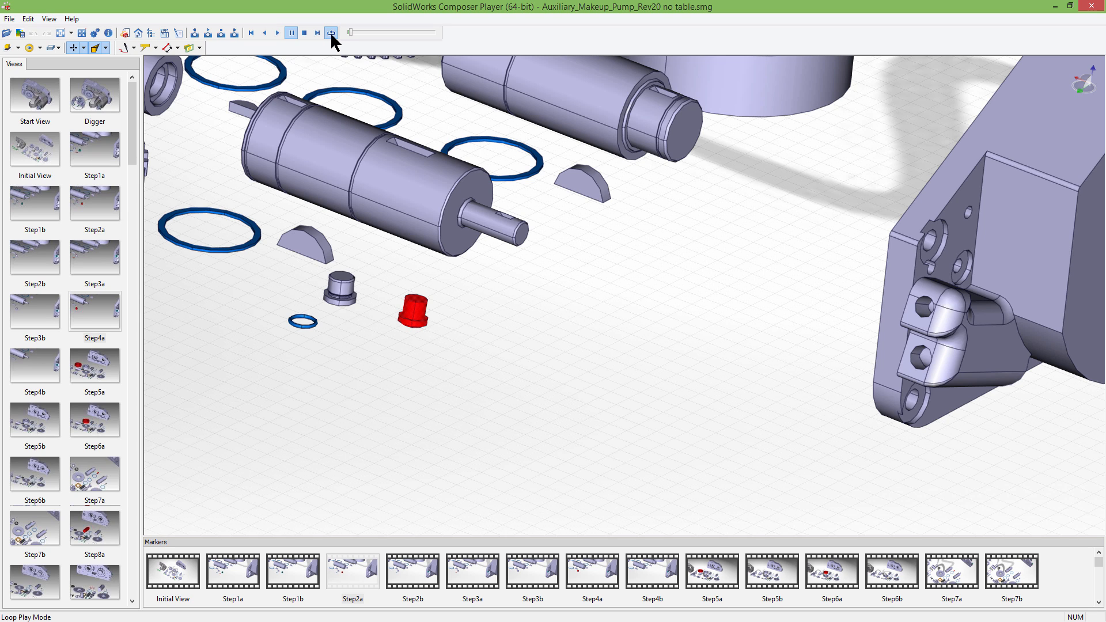
pyautogui.click(330, 33)
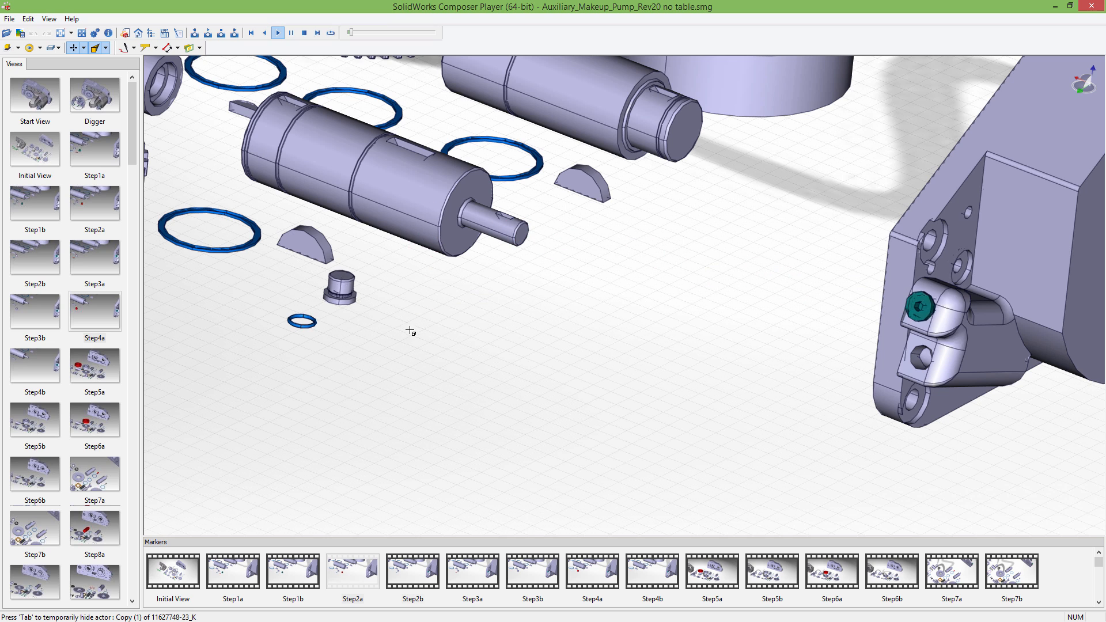
# Let the animation run through the markers, pausing and resuming, until the rotor sits in the housing
pyautogui.click(300, 321)
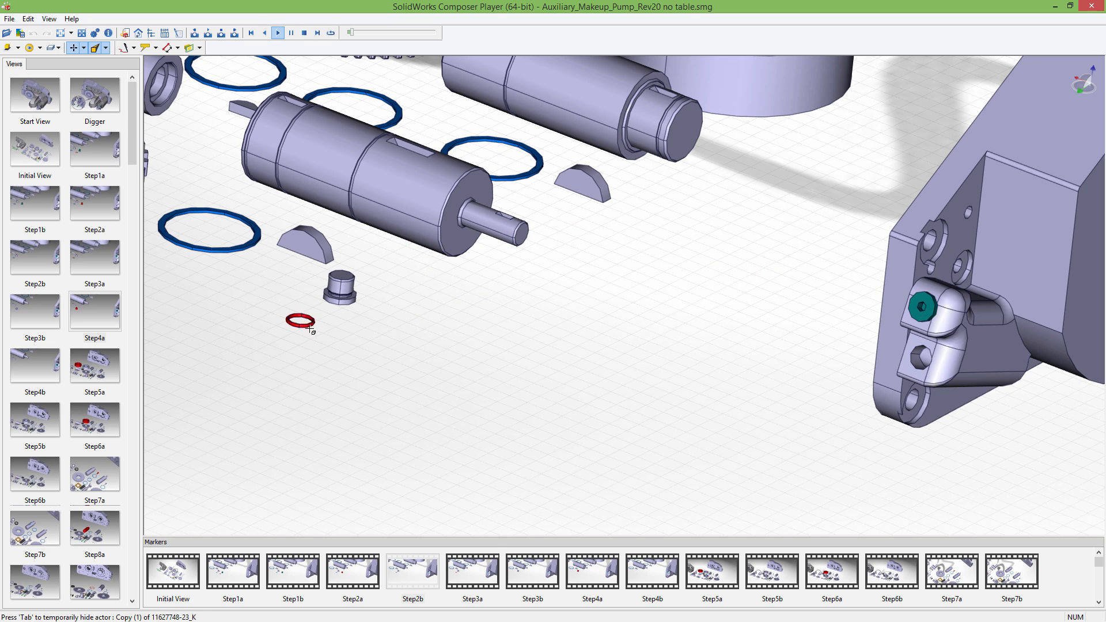
pyautogui.click(341, 300)
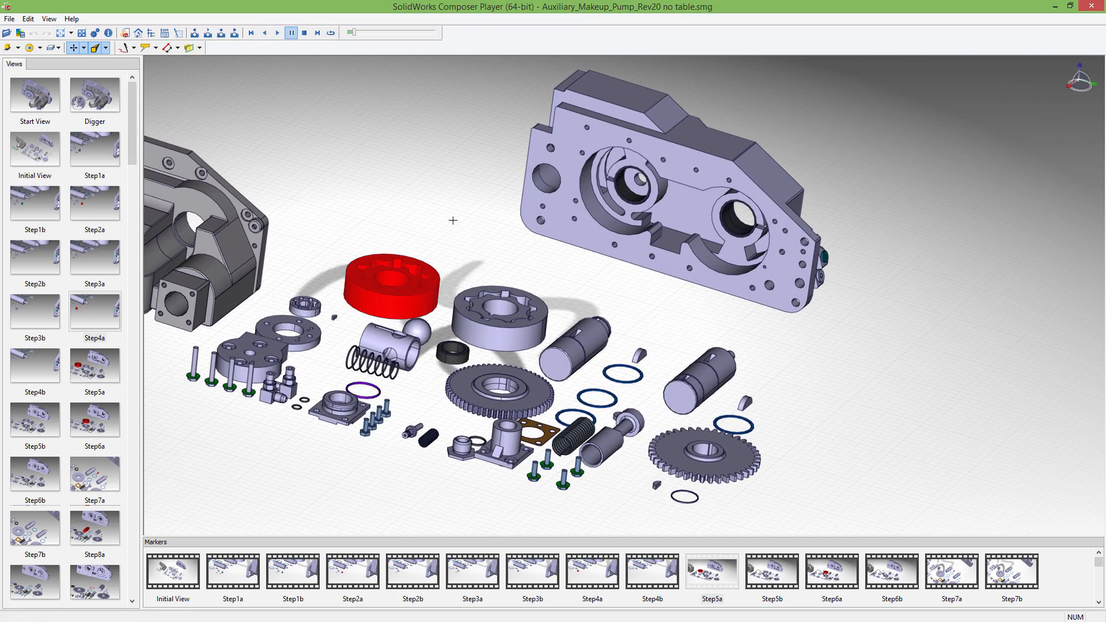
pyautogui.click(276, 33)
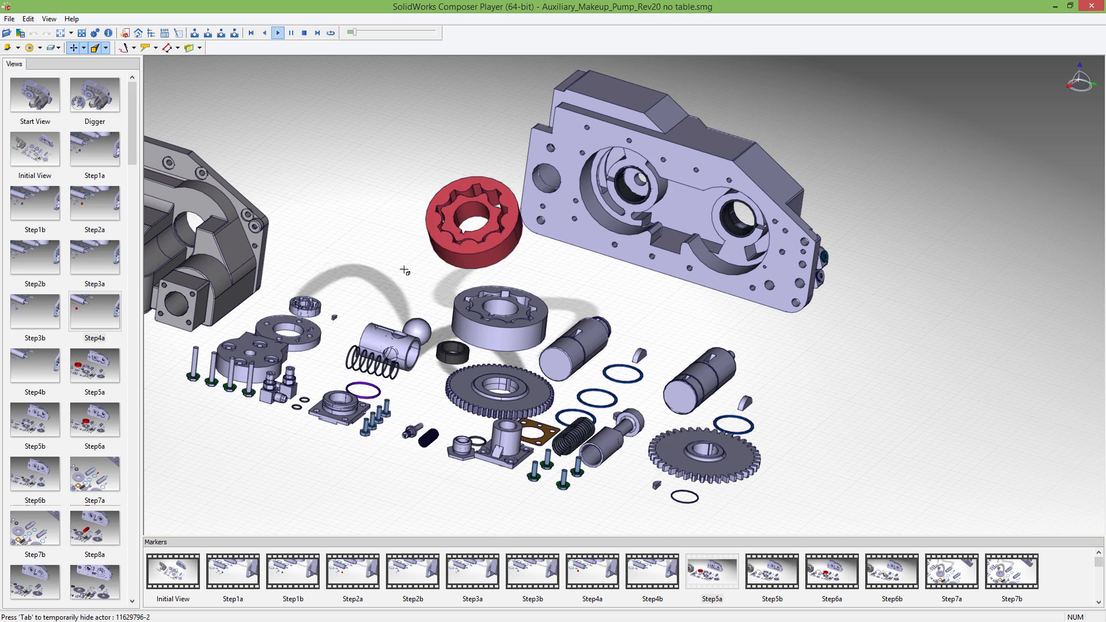
pyautogui.click(771, 572)
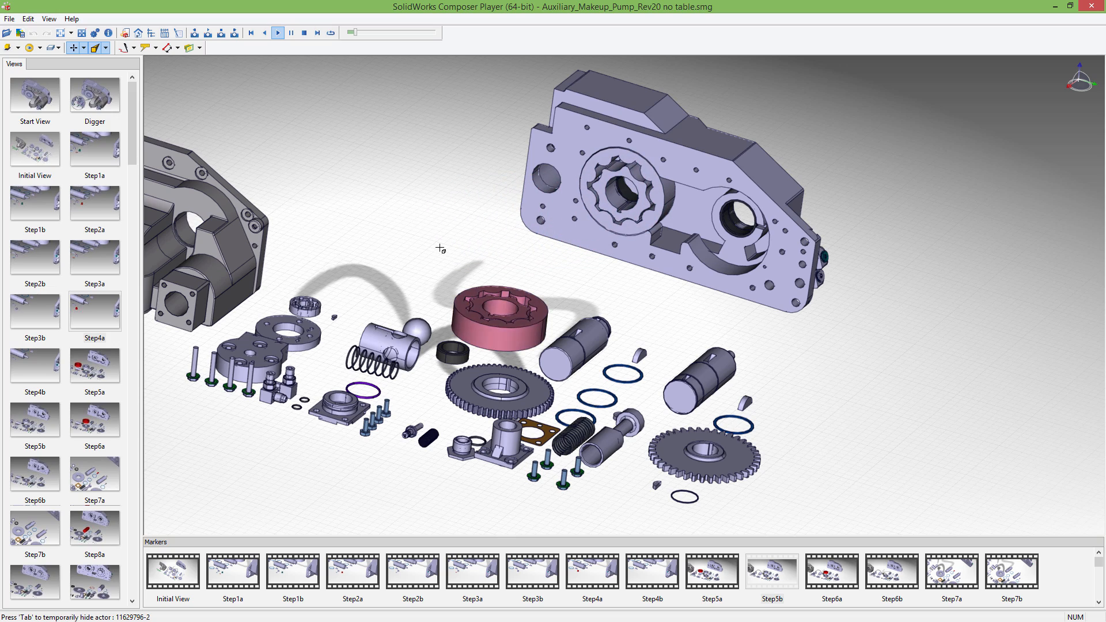
pyautogui.click(278, 34)
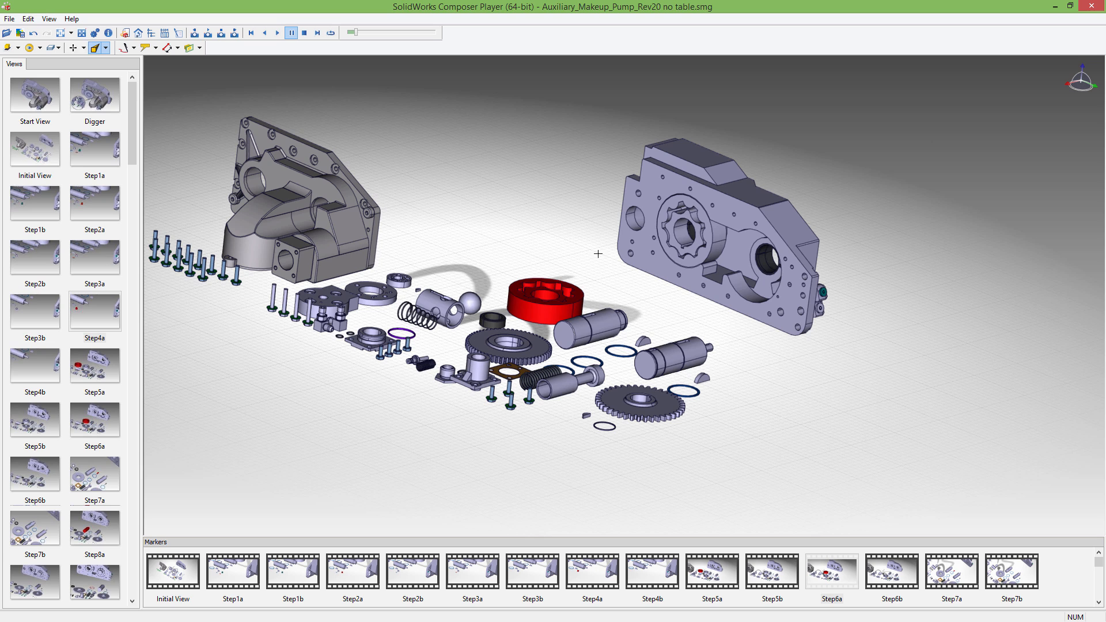
pyautogui.moveTo(460, 155)
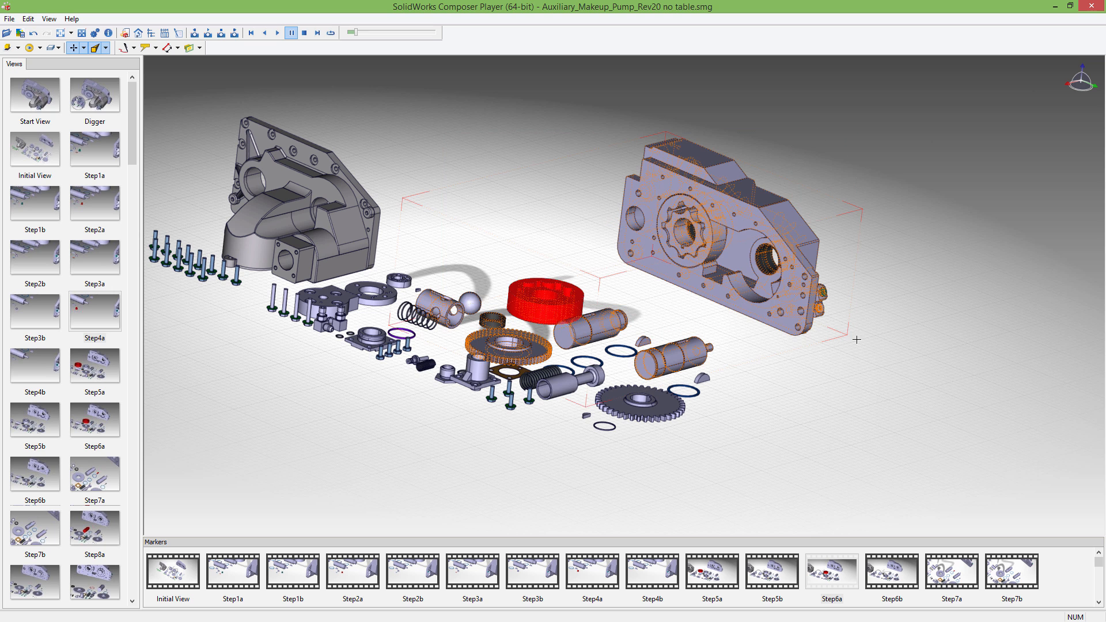
# Load the Digger view showing the assembled pump with the magnifying lens active
pyautogui.click(726, 226)
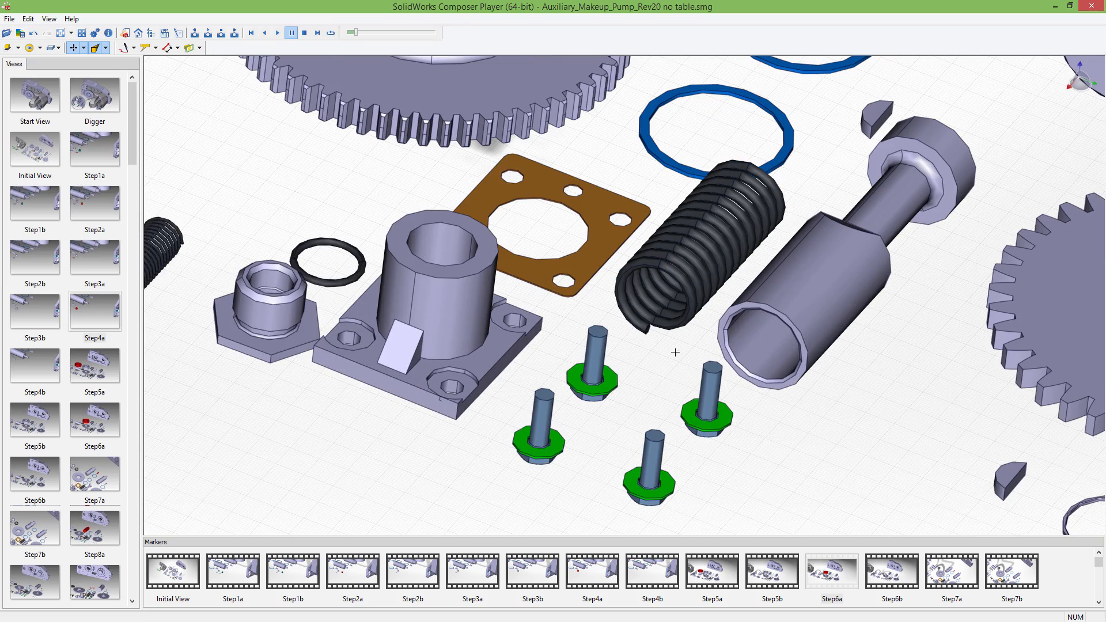
pyautogui.moveTo(645, 409)
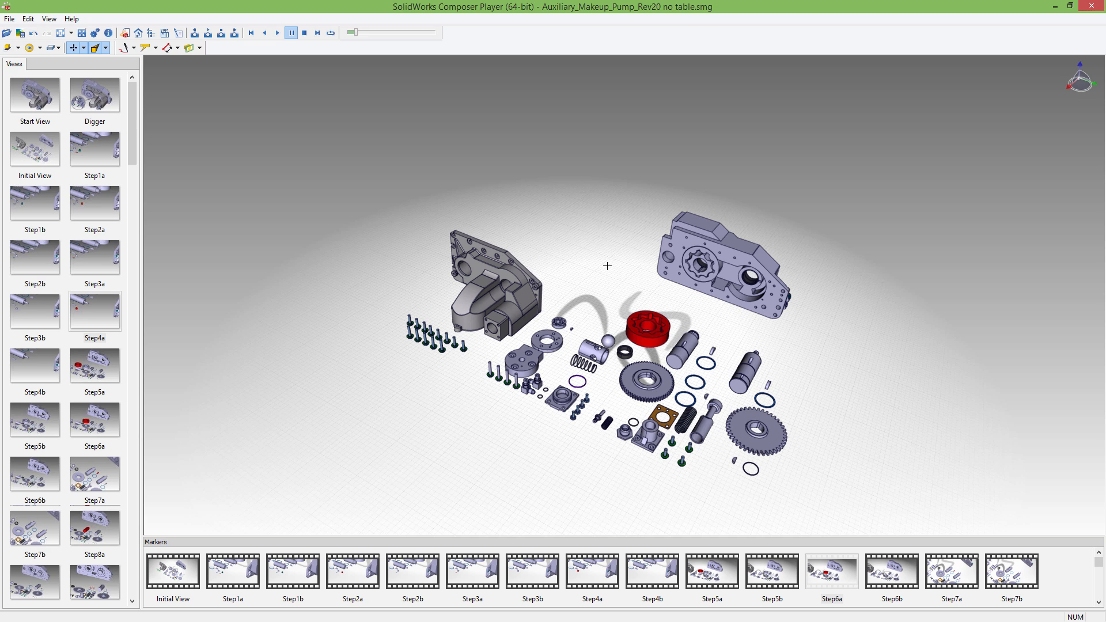
pyautogui.moveTo(599, 283)
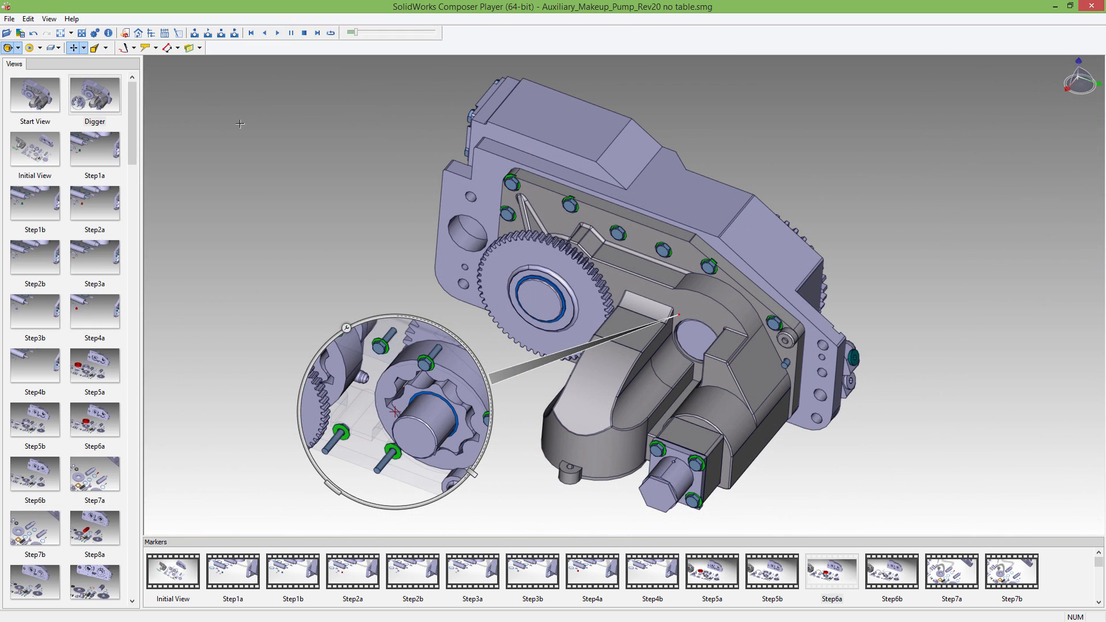
pyautogui.moveTo(242, 140)
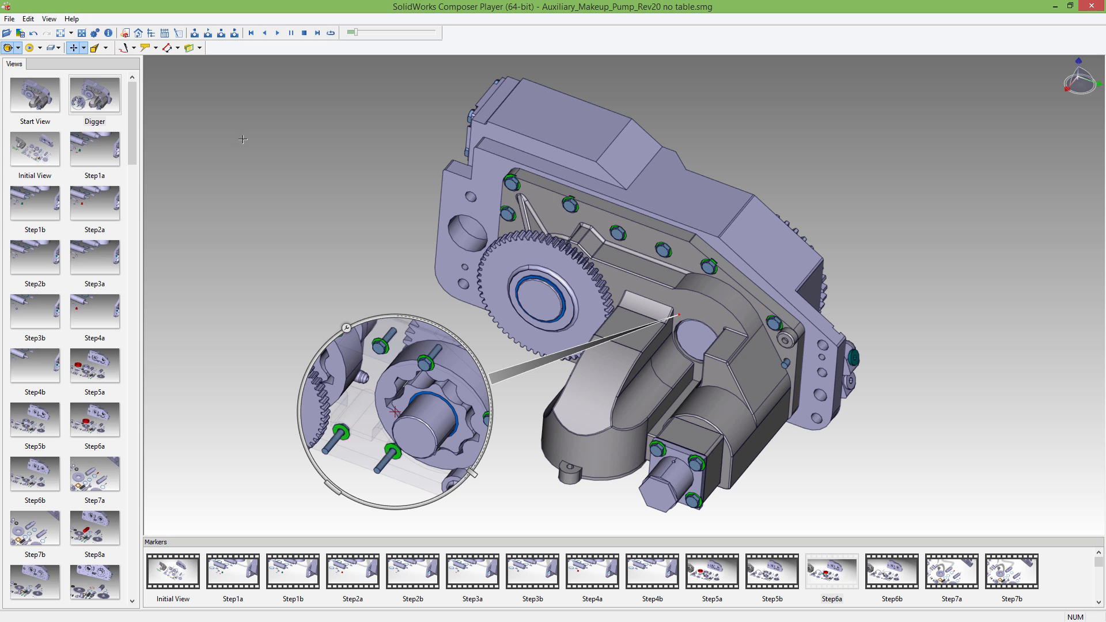
pyautogui.moveTo(20, 56)
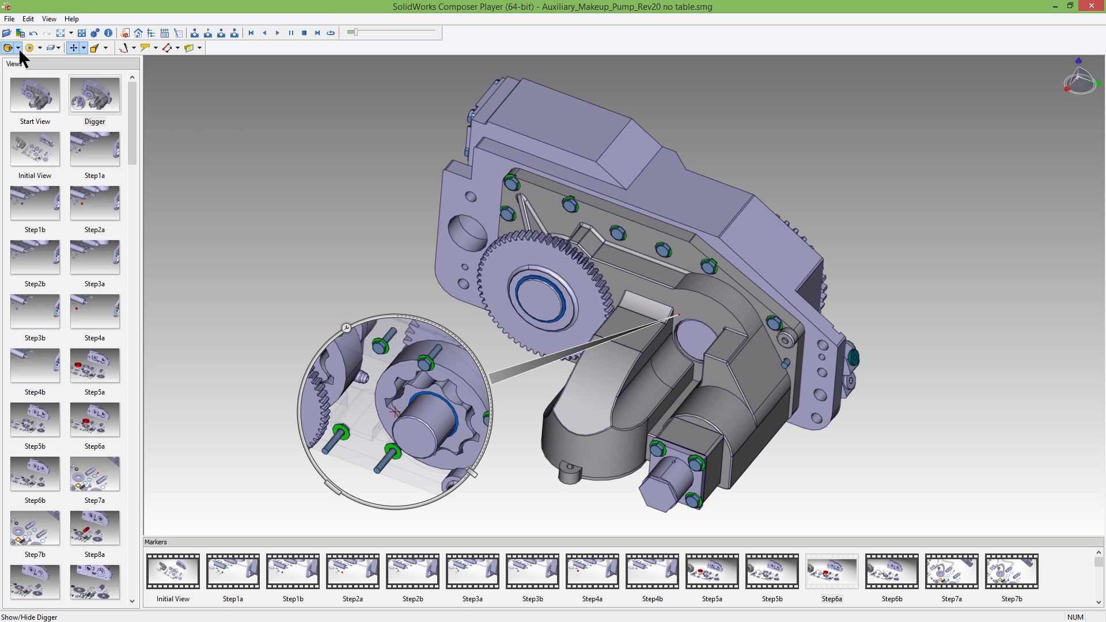
# Zoom the digger lens onto the housing and peel it to x-ray the bolts behind
pyautogui.click(7, 47)
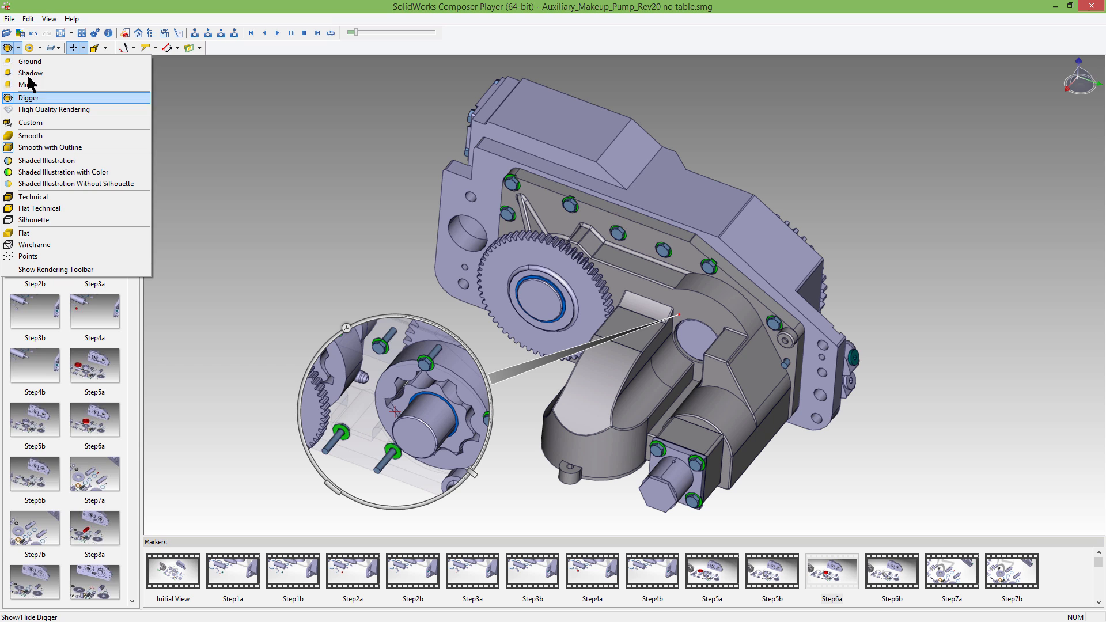
pyautogui.moveTo(36, 99)
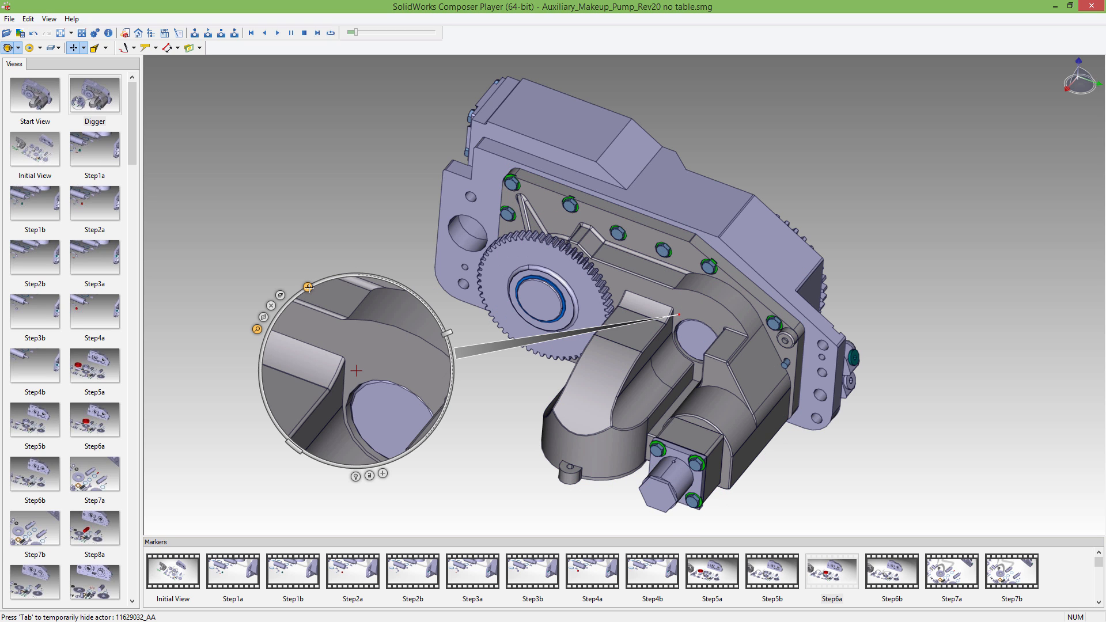
pyautogui.moveTo(306, 285)
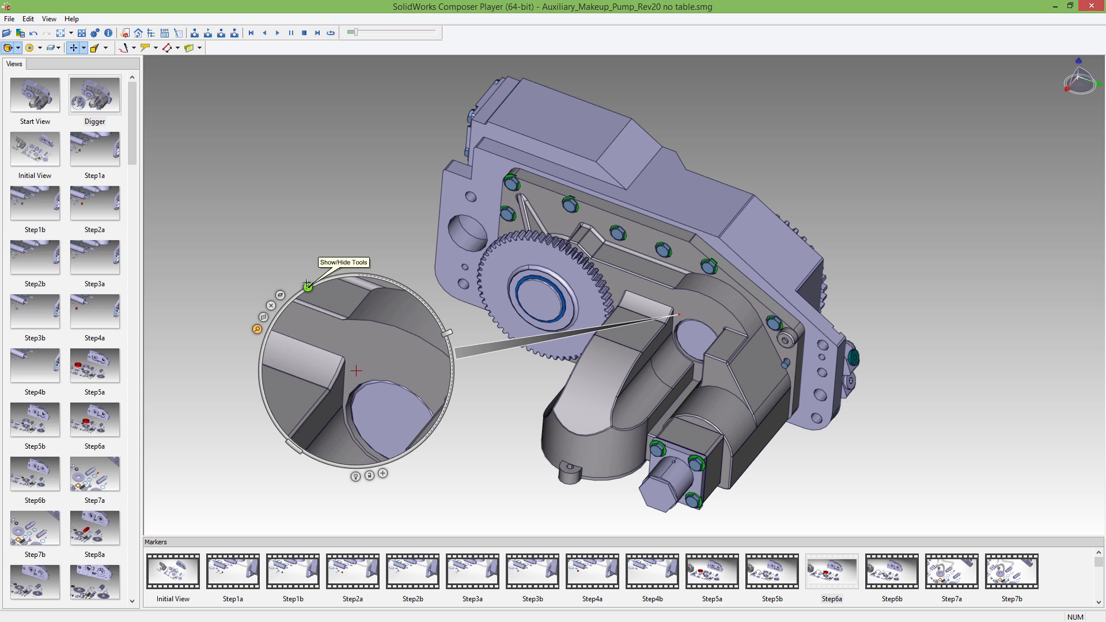
pyautogui.moveTo(308, 287)
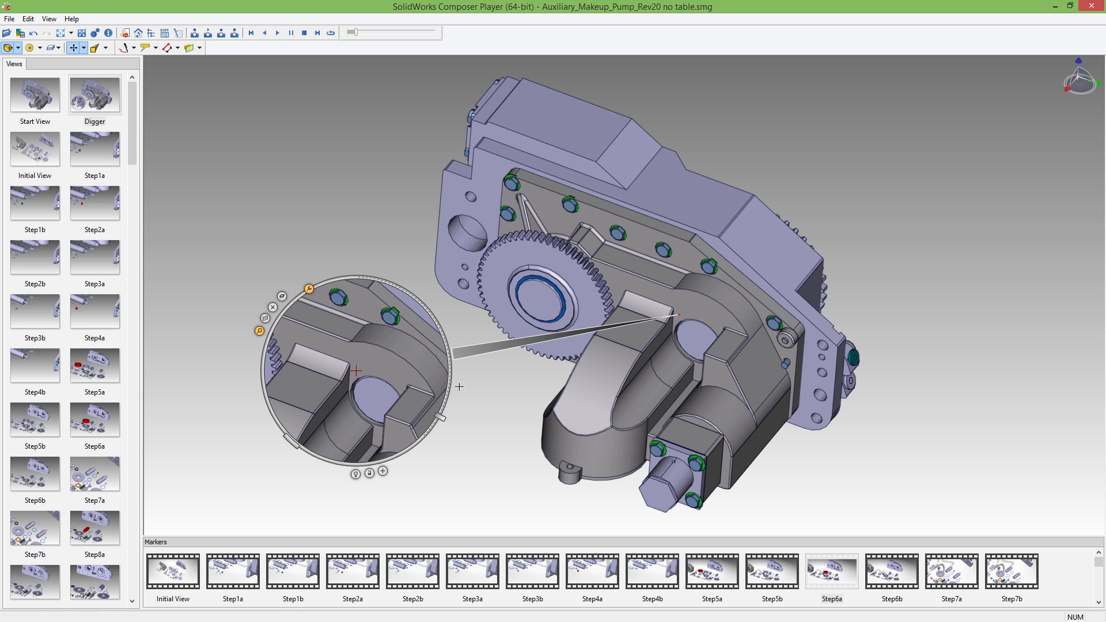
pyautogui.click(272, 307)
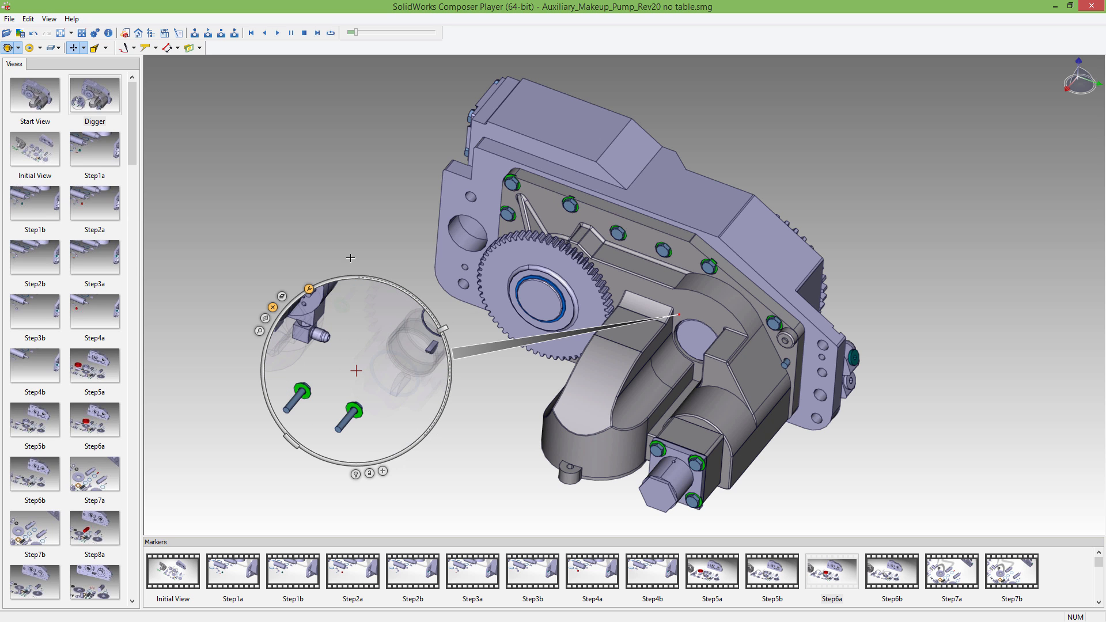
pyautogui.moveTo(321, 175)
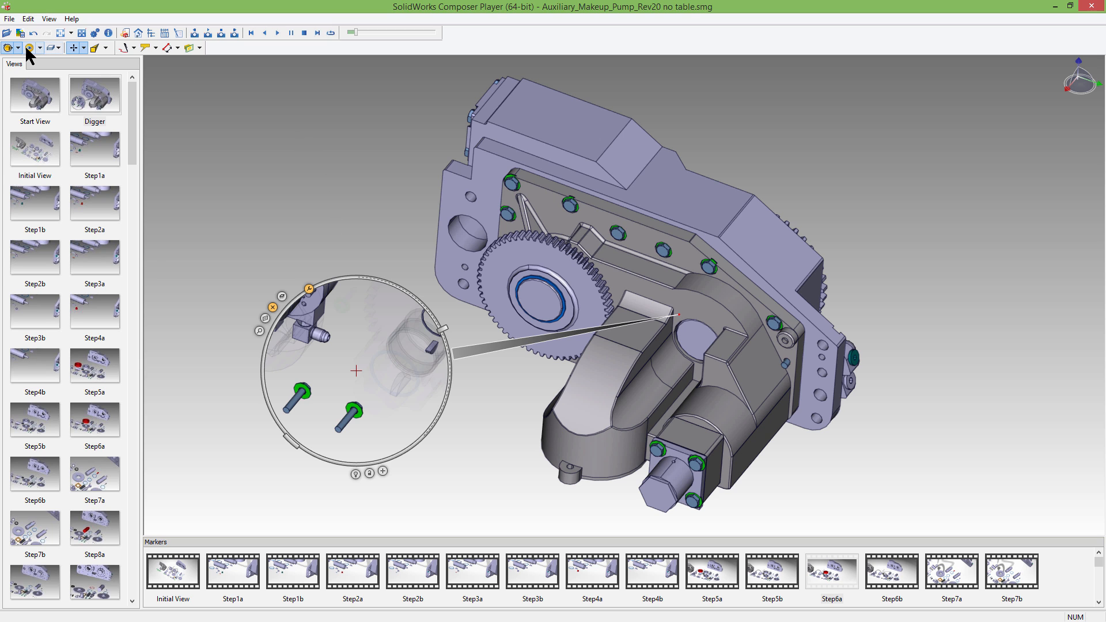
pyautogui.click(30, 47)
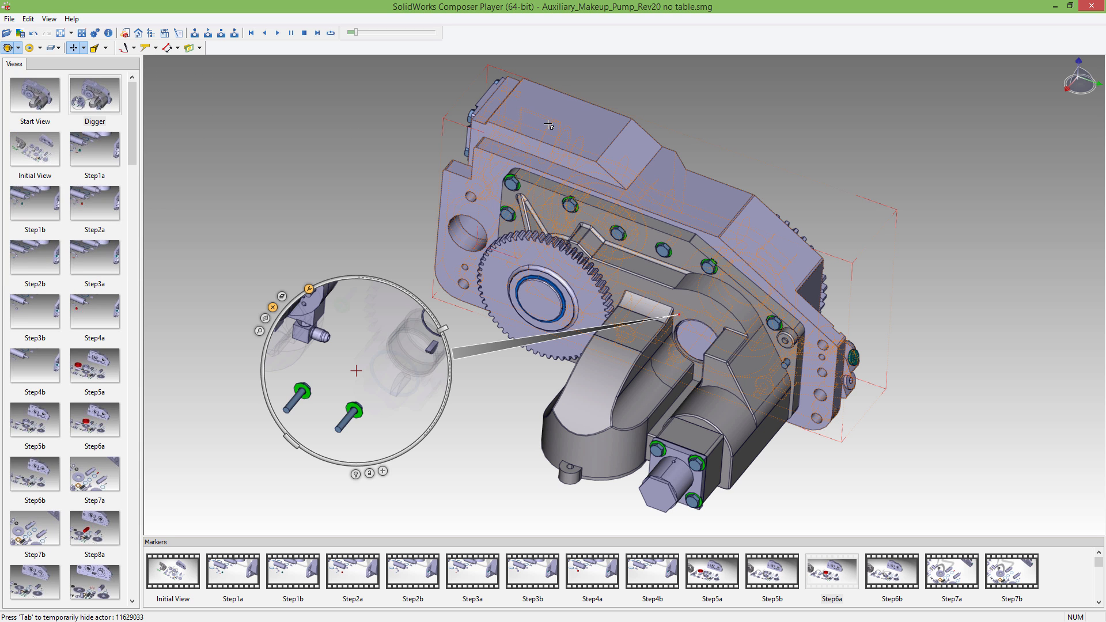
pyautogui.moveTo(549, 124)
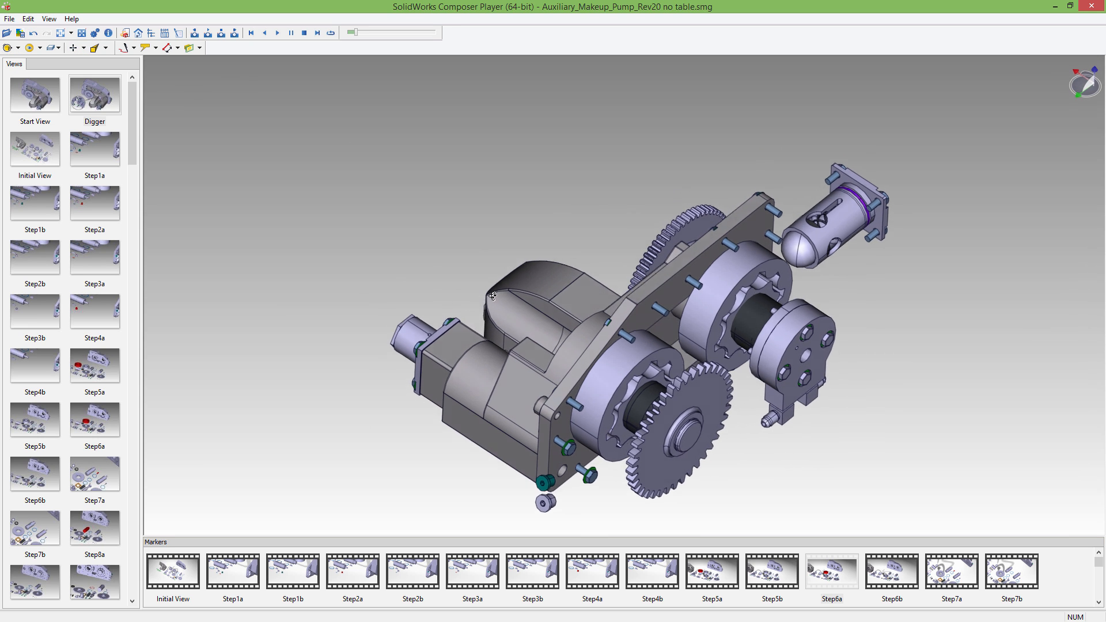
# Switch the Digger off and review the Visibility dropdown options
pyautogui.click(46, 47)
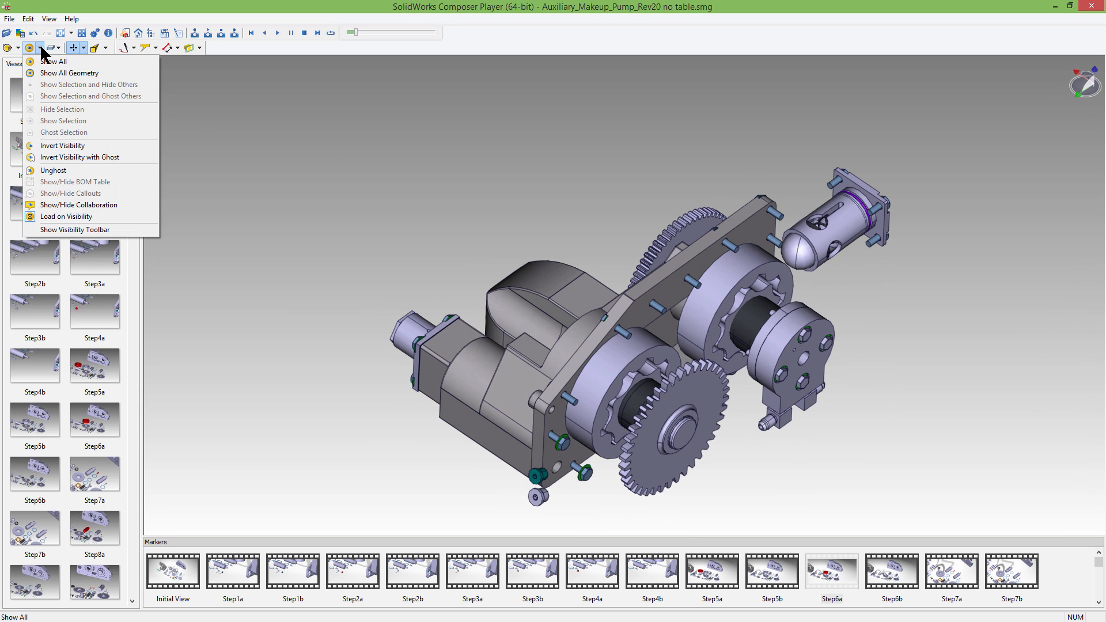
pyautogui.moveTo(67, 216)
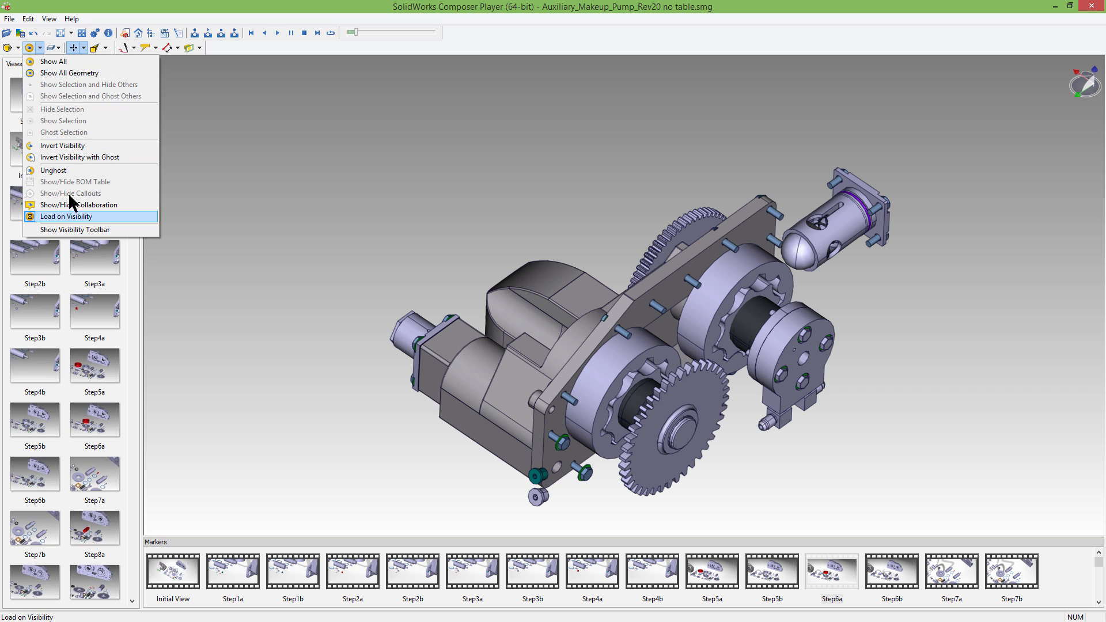
pyautogui.moveTo(80, 205)
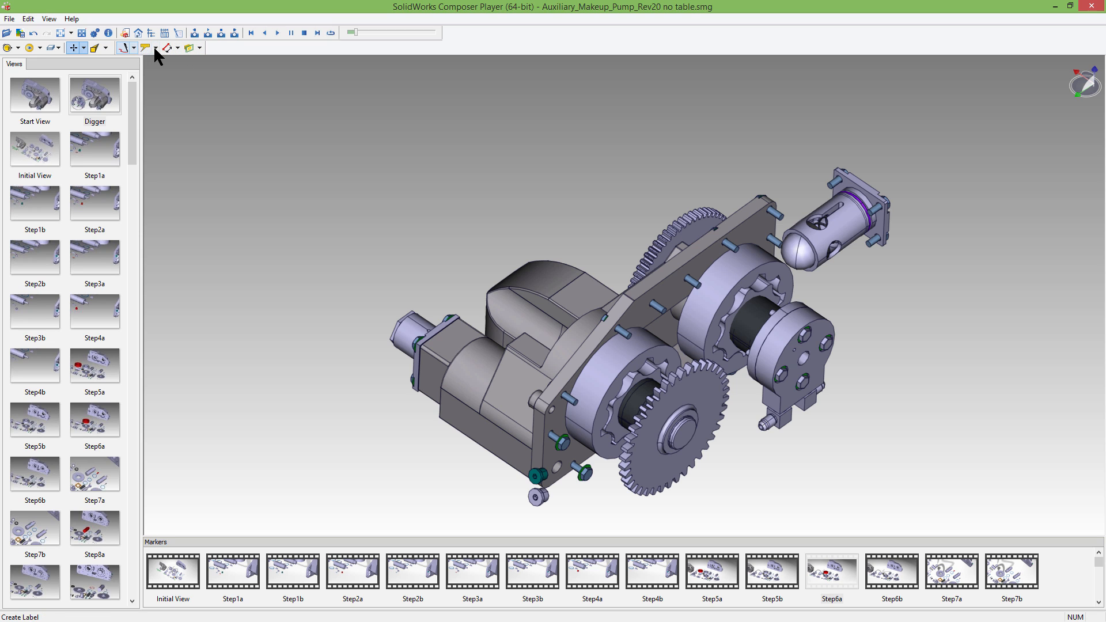
pyautogui.click(134, 48)
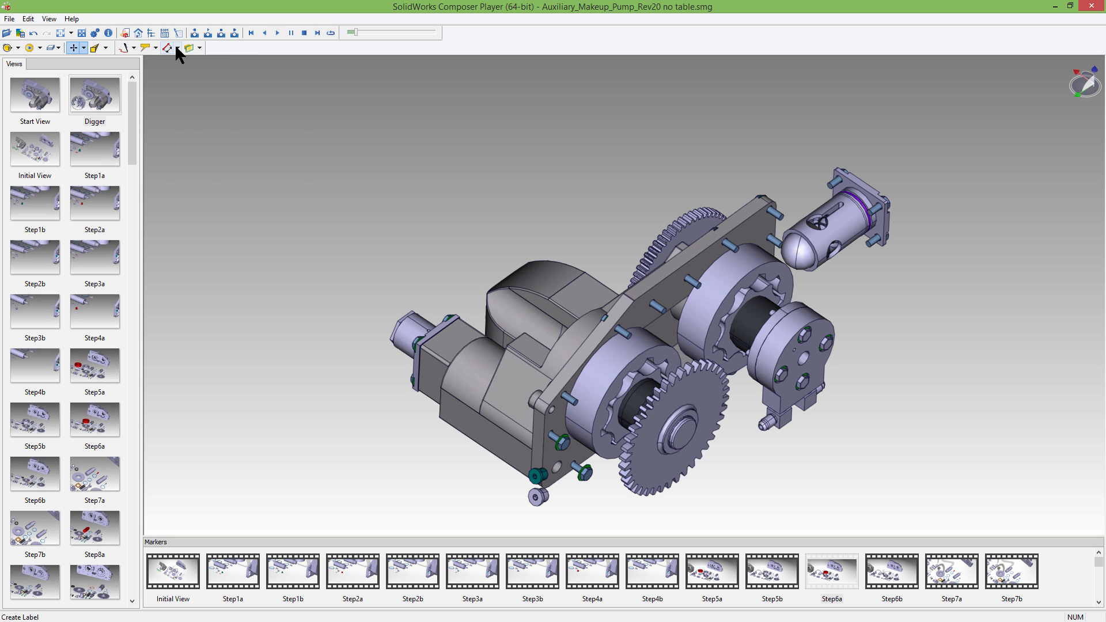
# Measure Distance/Angle Between 2 Planes, giving 91.75 Deg and 171.91 mm
pyautogui.click(166, 48)
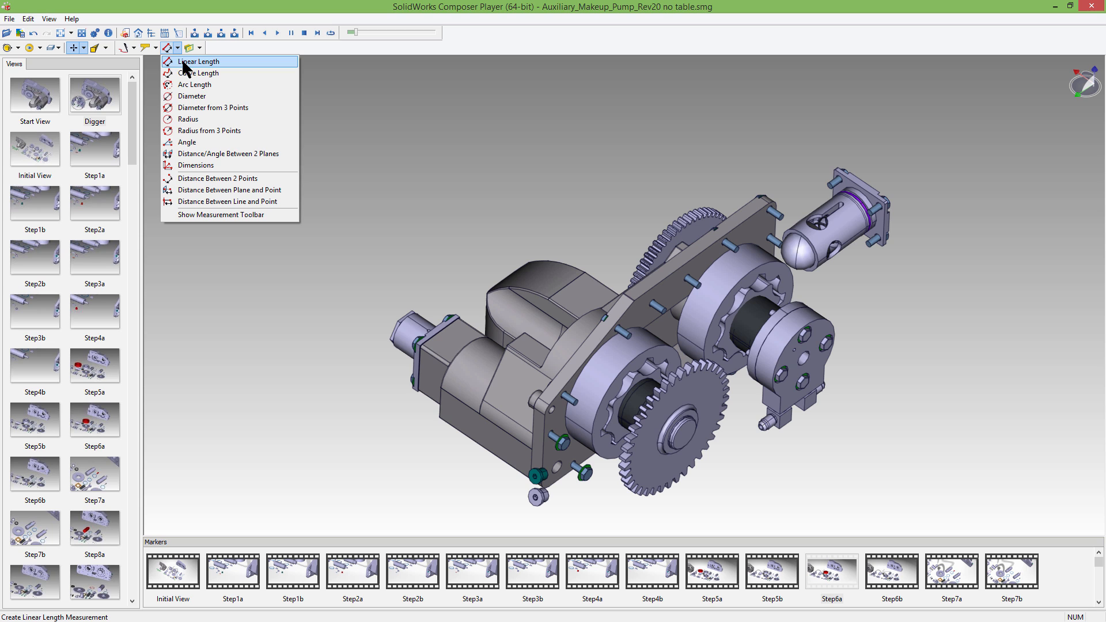
pyautogui.moveTo(194, 141)
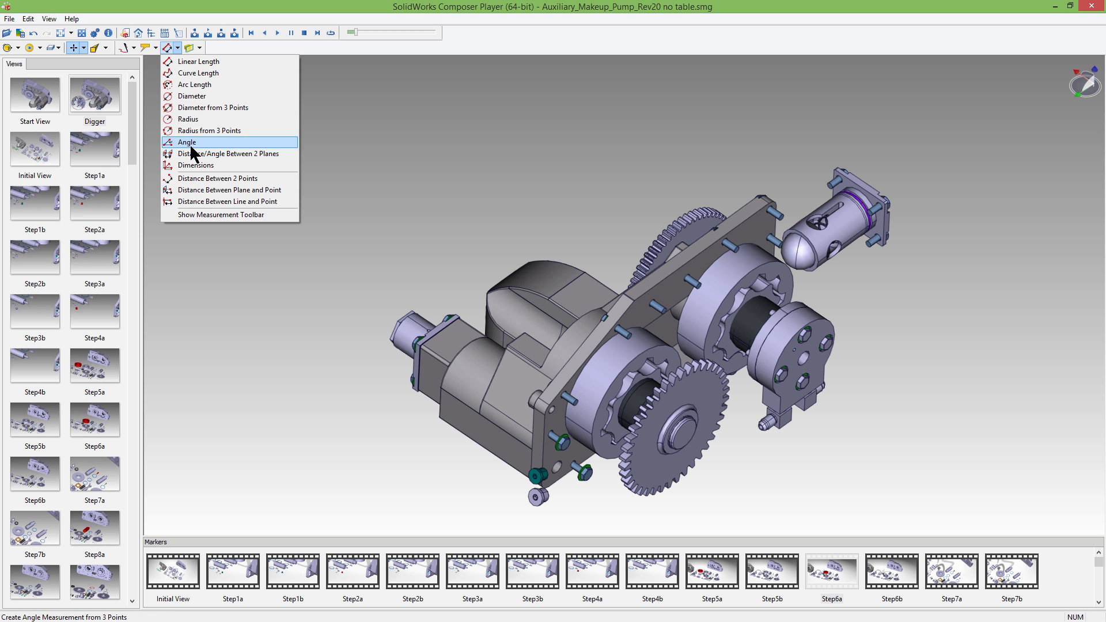
pyautogui.moveTo(205, 154)
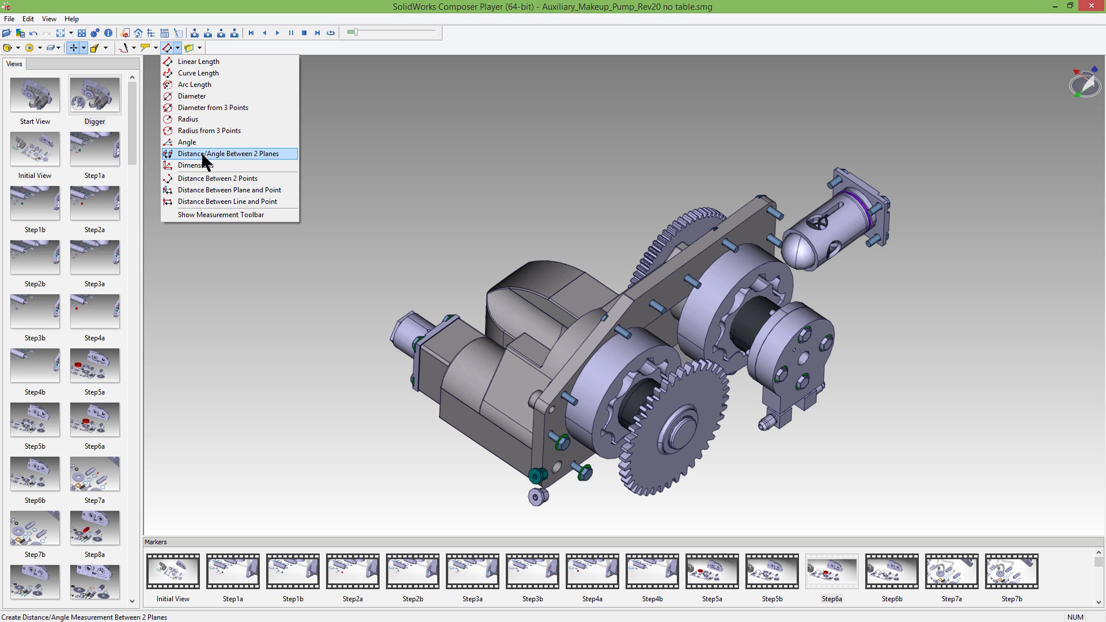
pyautogui.click(230, 153)
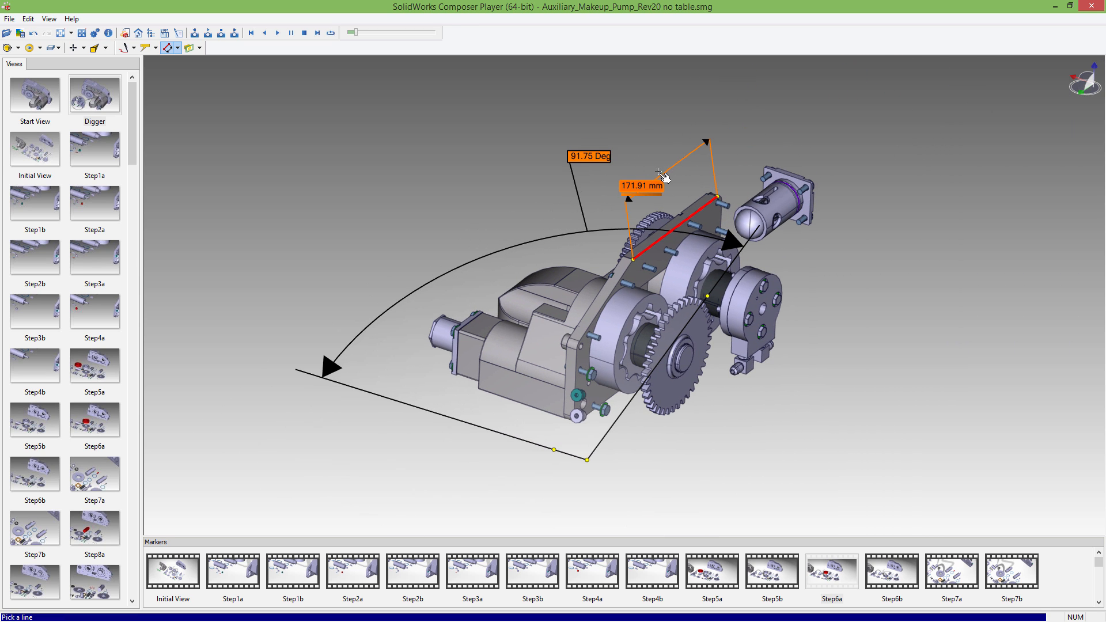
pyautogui.moveTo(224, 76)
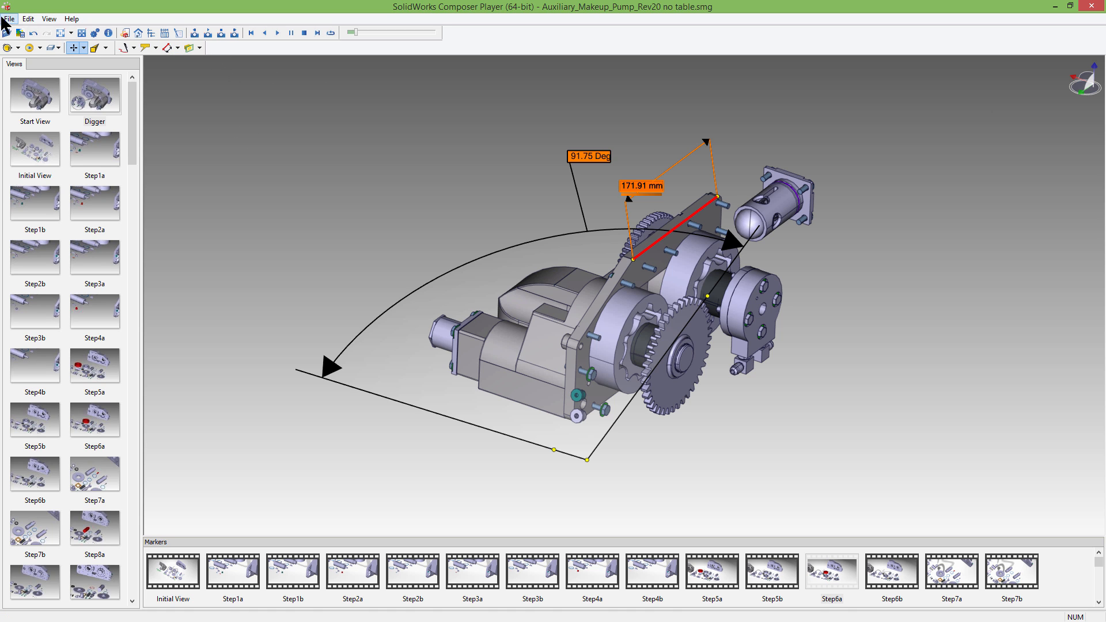
# Review the Save Image As dialog, keep JPEG as the format and cancel without saving
pyautogui.click(9, 18)
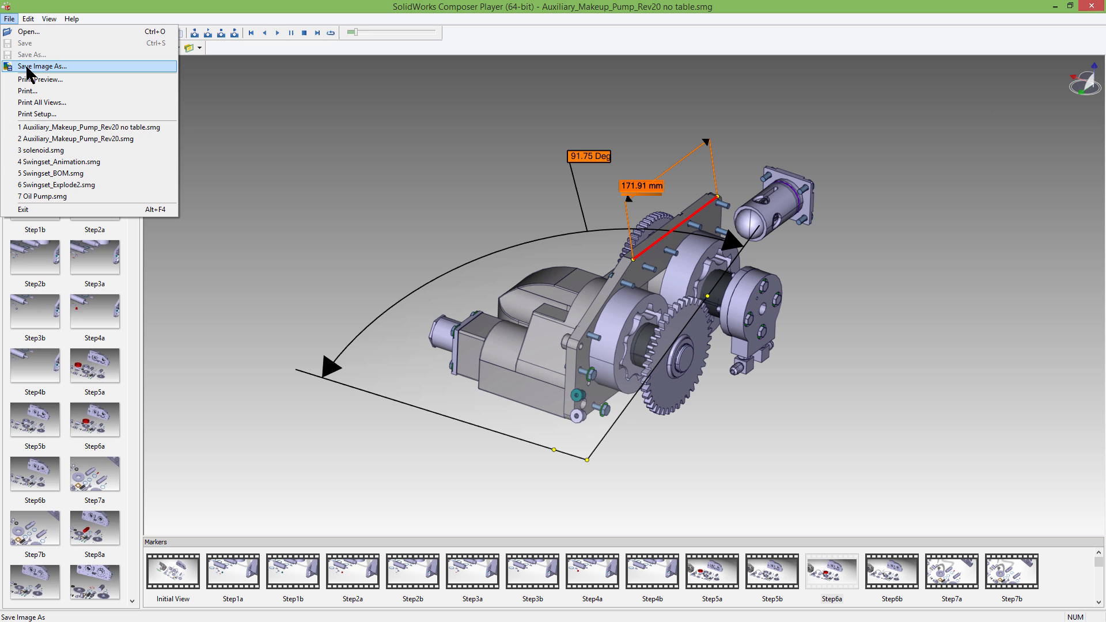
pyautogui.click(43, 66)
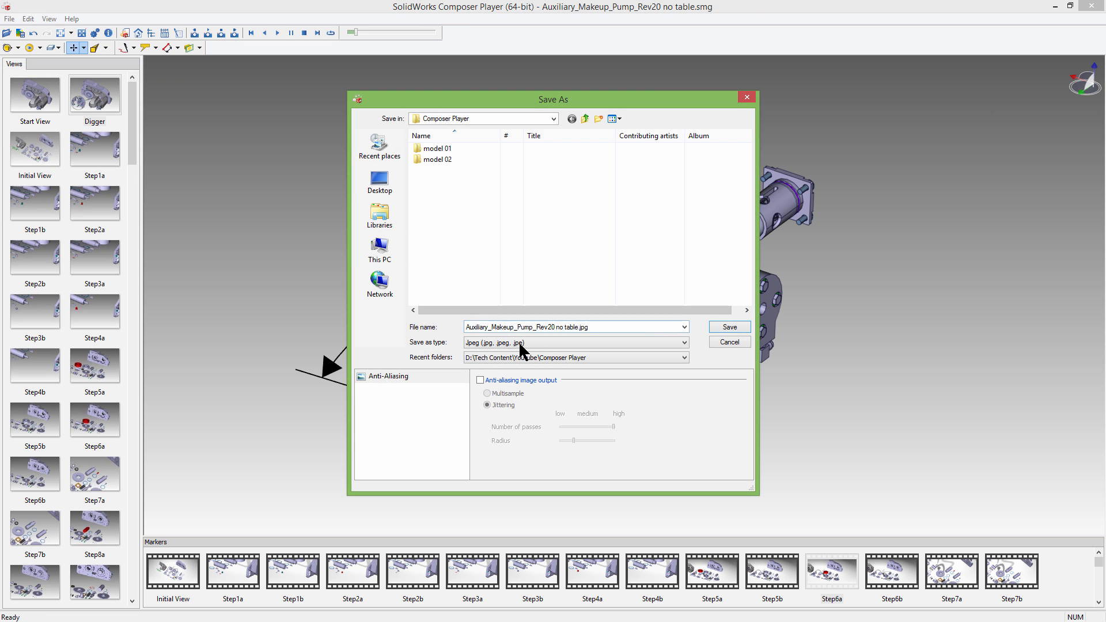
pyautogui.click(680, 343)
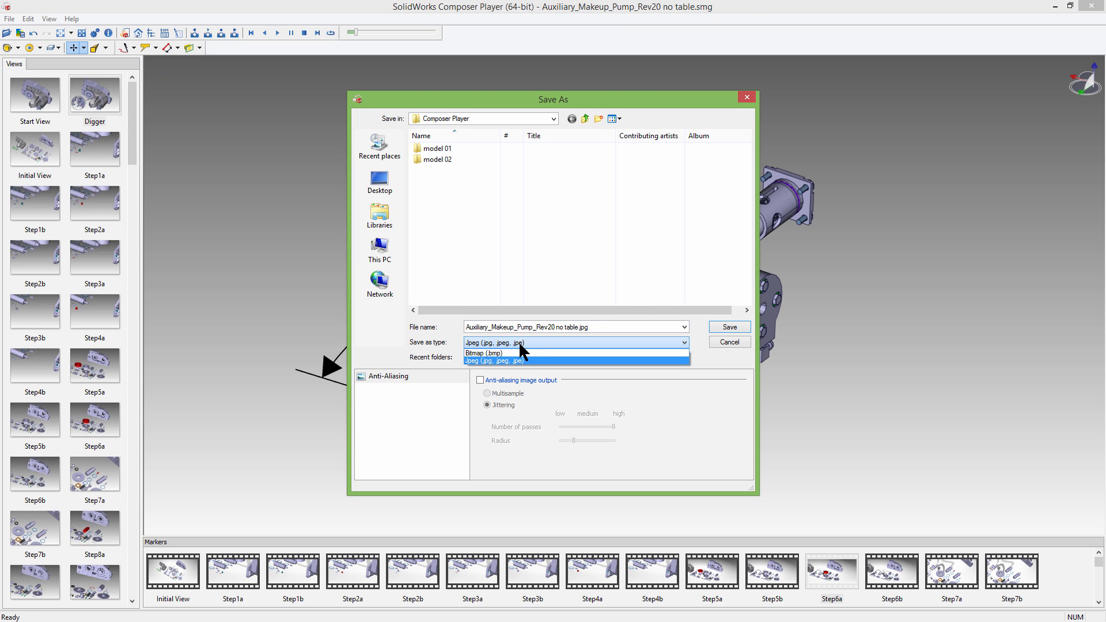
pyautogui.click(494, 343)
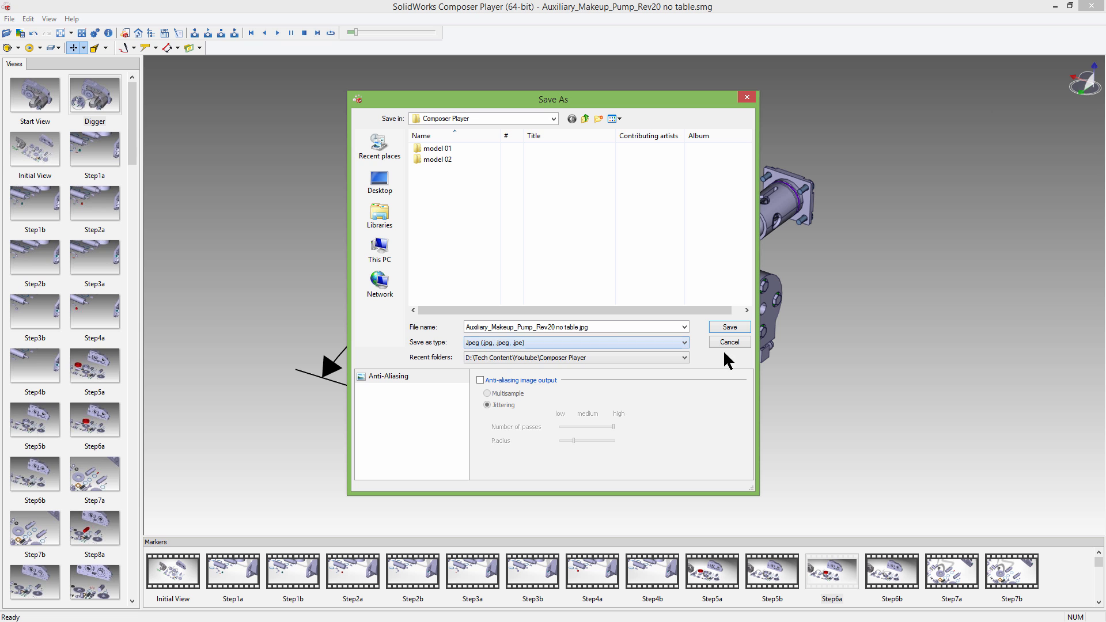
pyautogui.click(728, 342)
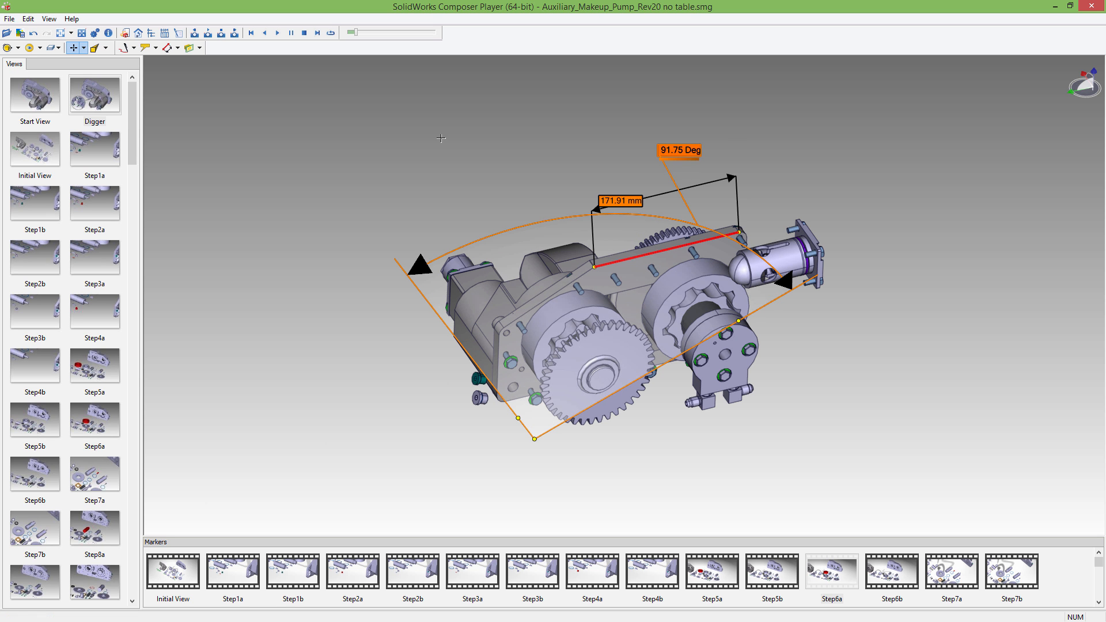
# Return the pump to its Start View with the measurements no longer shown
pyautogui.click(34, 93)
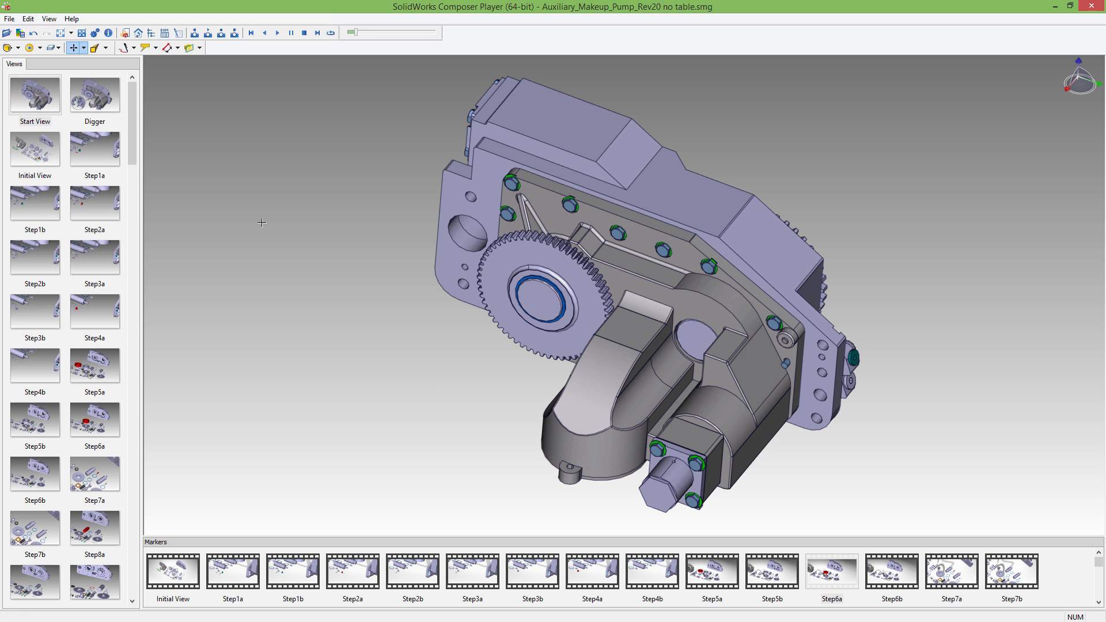
pyautogui.moveTo(306, 225)
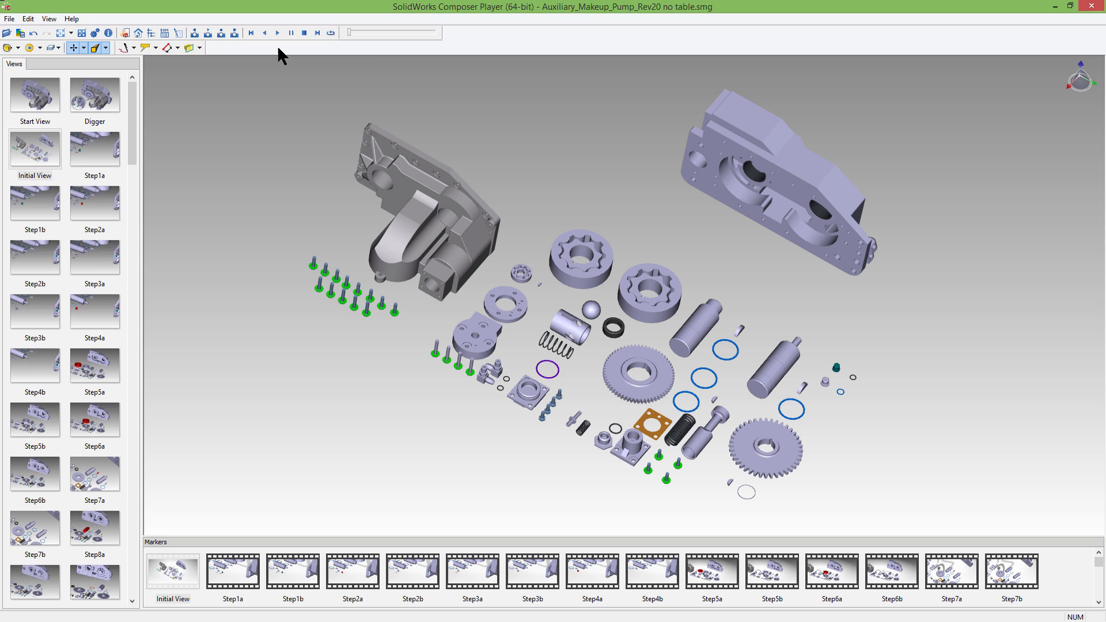
# Tear off the Render and Camera Views toolbars into the window
pyautogui.click(48, 18)
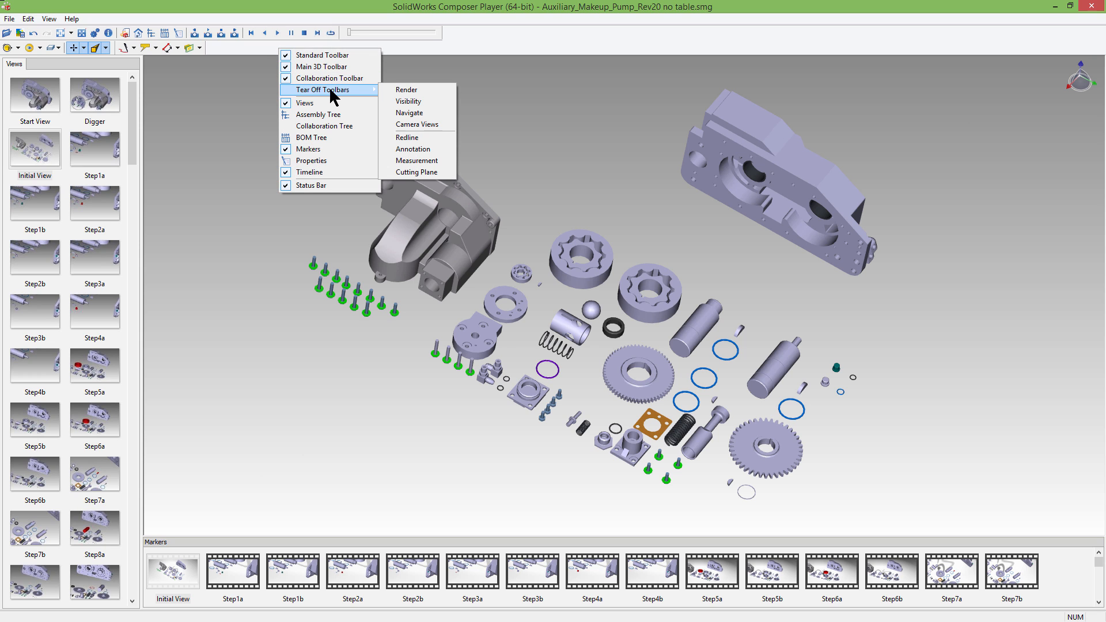
pyautogui.moveTo(406, 90)
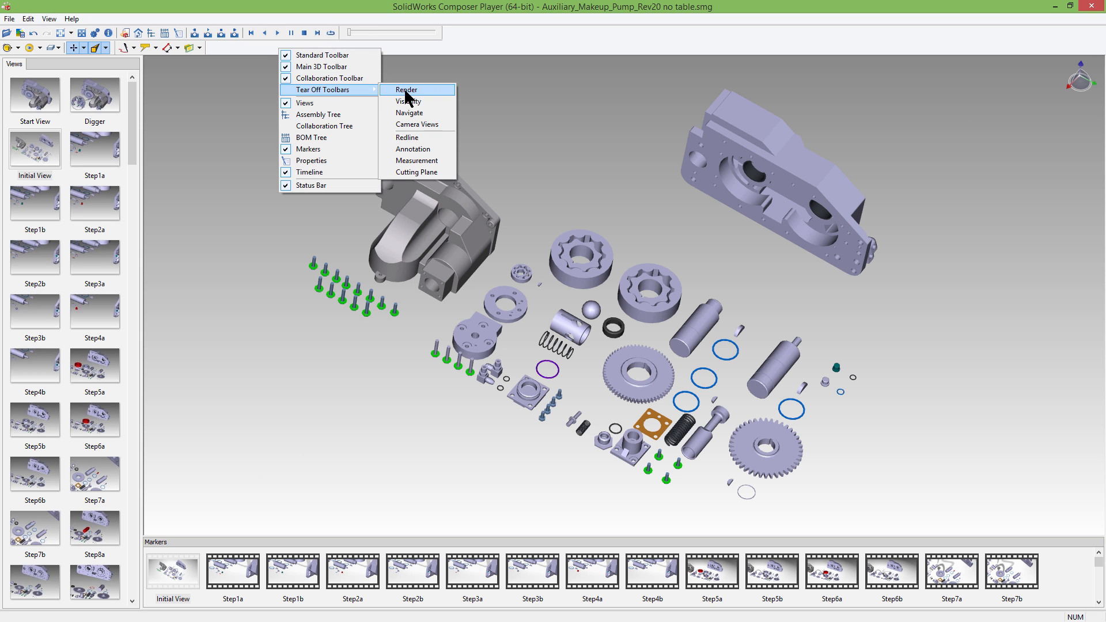
pyautogui.click(406, 90)
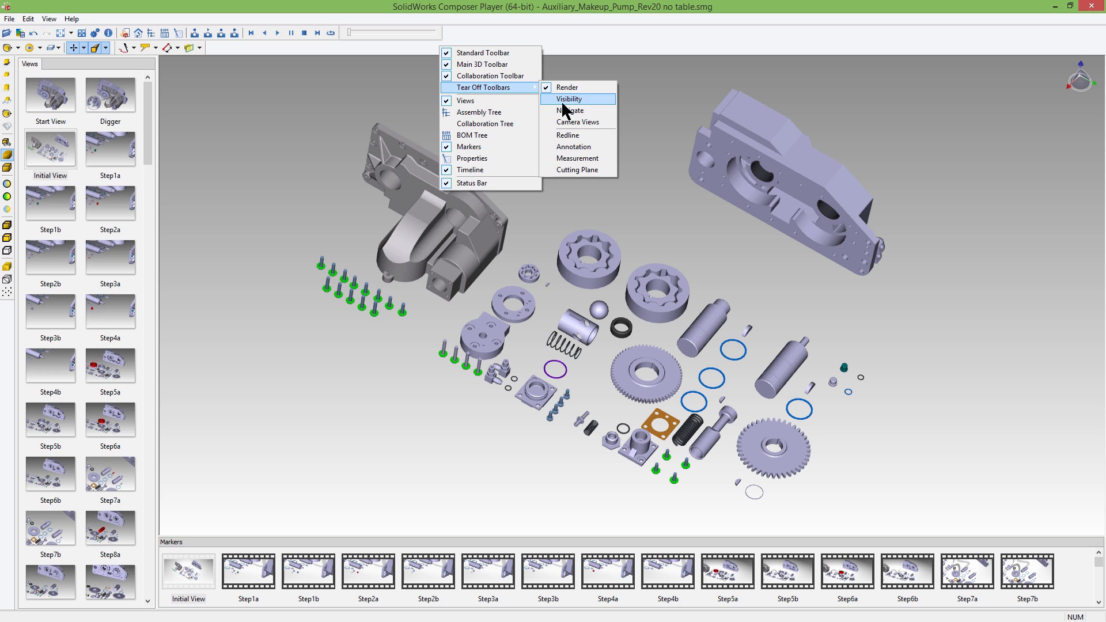
pyautogui.click(568, 99)
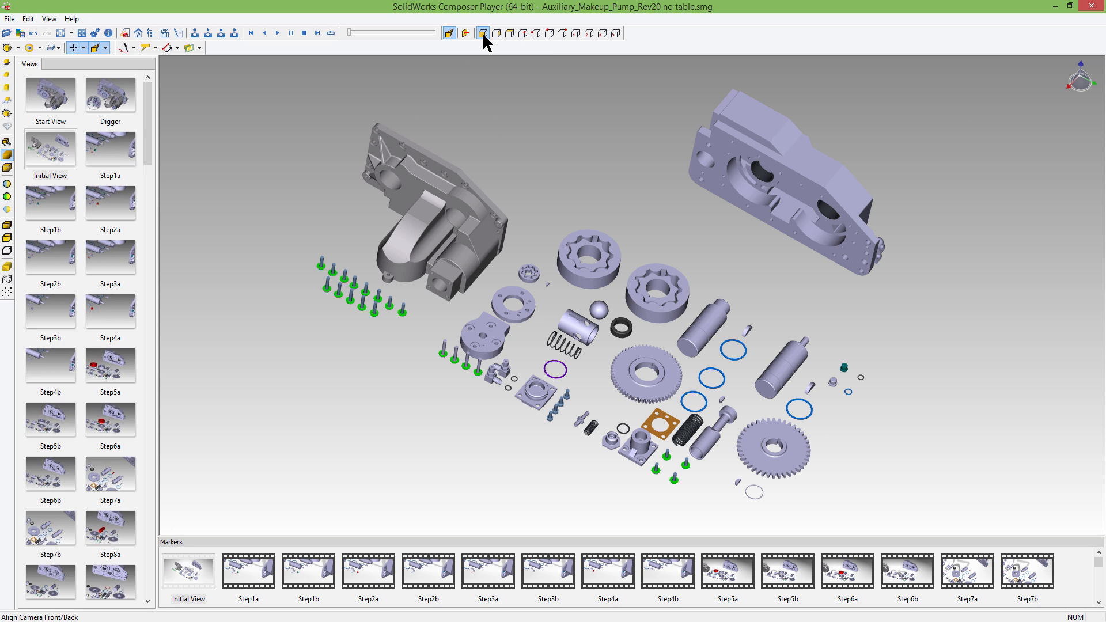
# View the exploded pump from front, back, top and bottom, then back to isometric
pyautogui.click(482, 33)
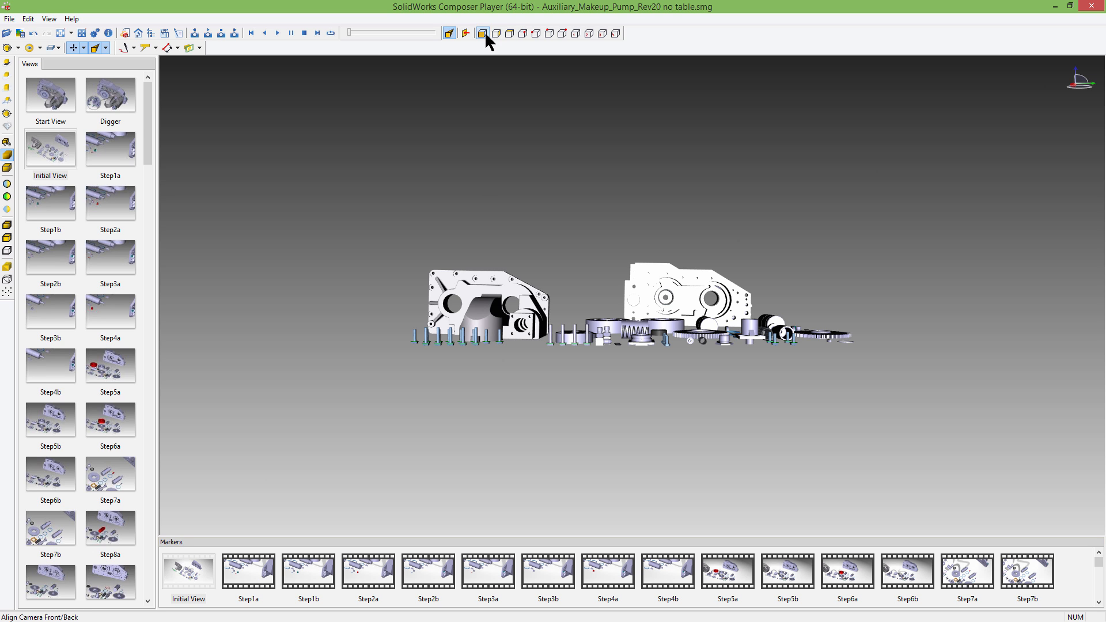
pyautogui.click(483, 33)
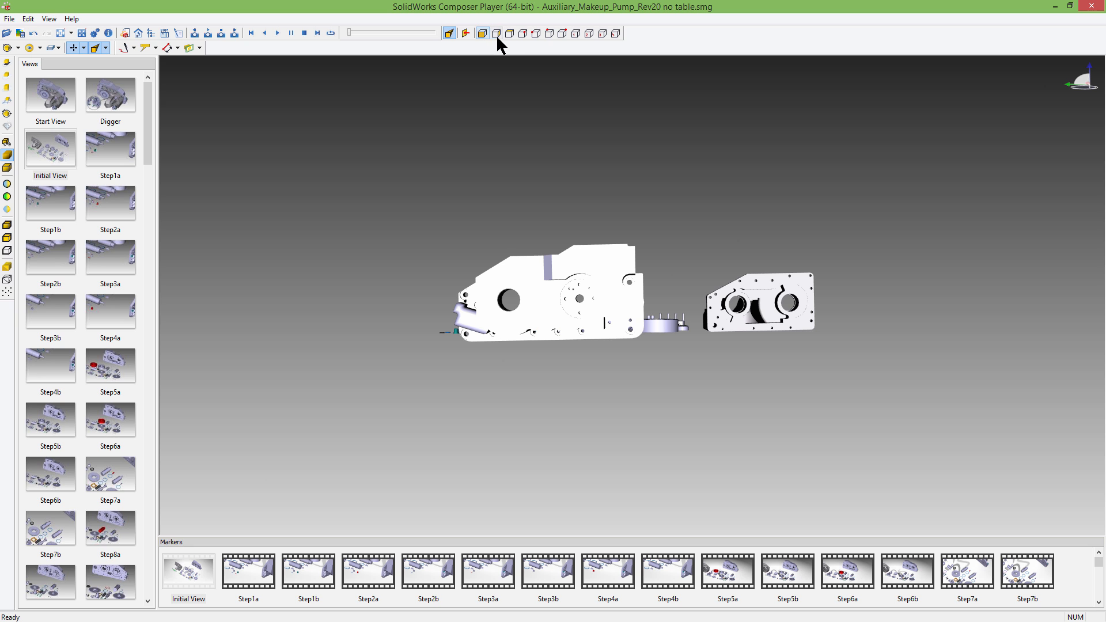
pyautogui.click(509, 33)
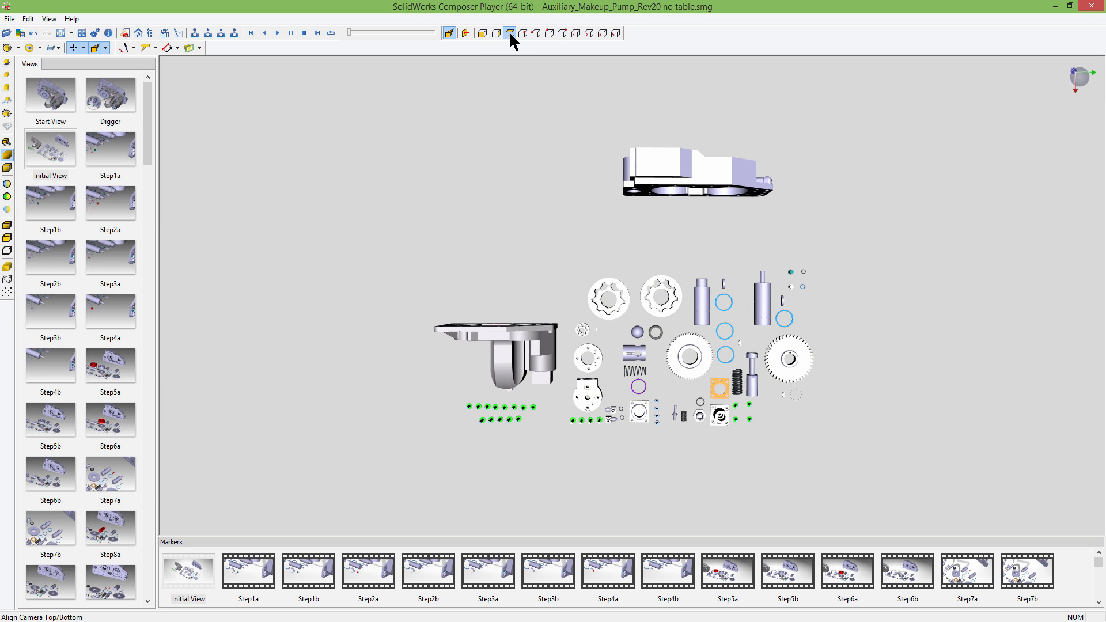
pyautogui.click(522, 33)
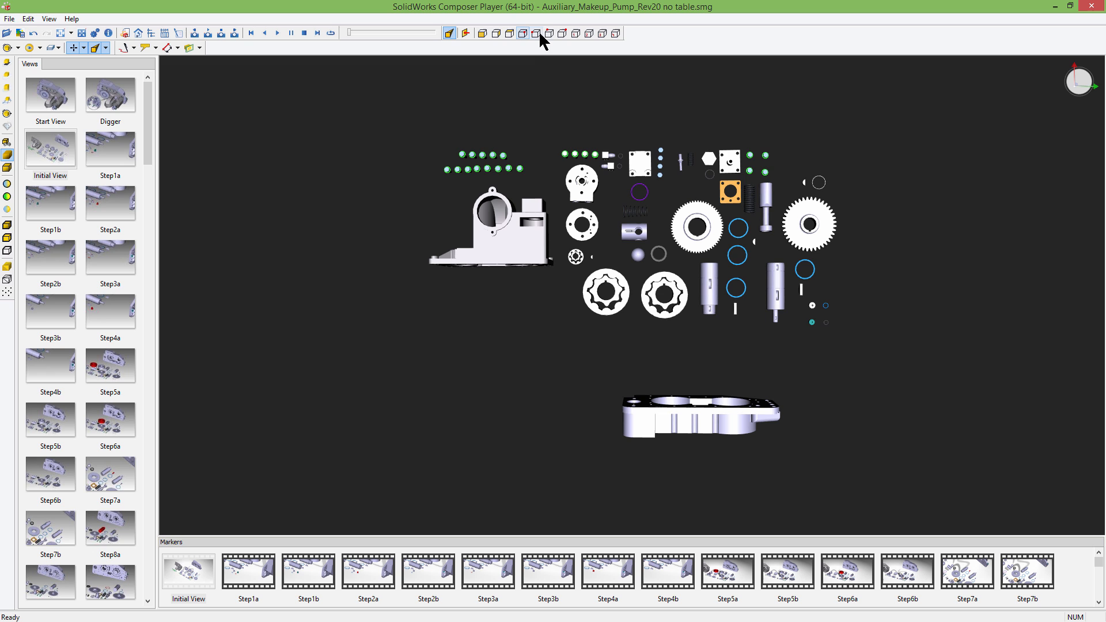
pyautogui.click(561, 33)
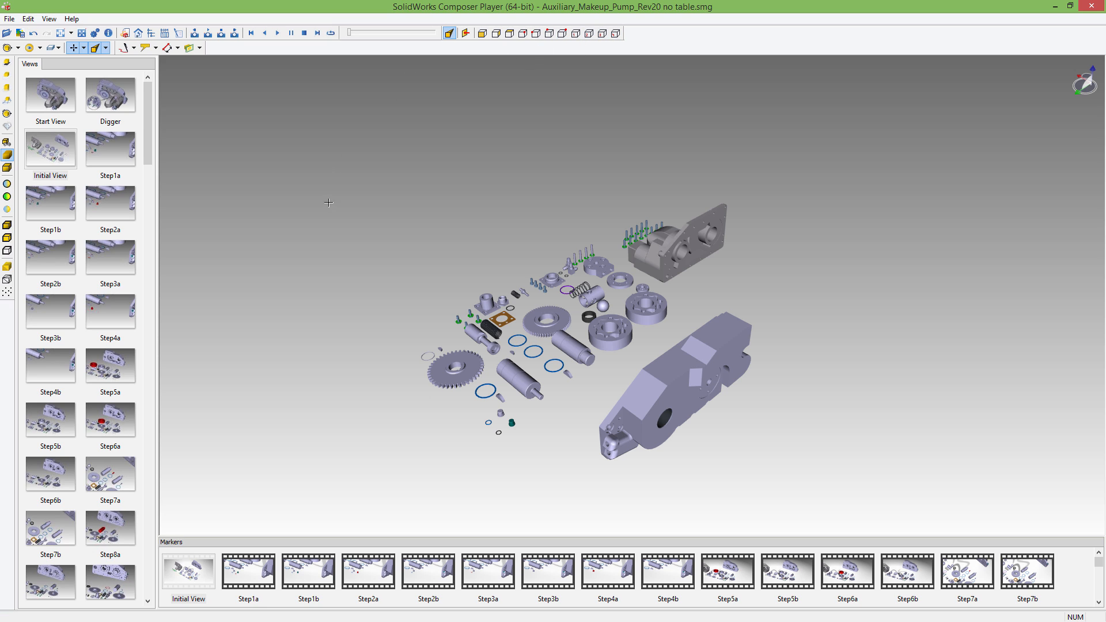
pyautogui.moveTo(8, 87)
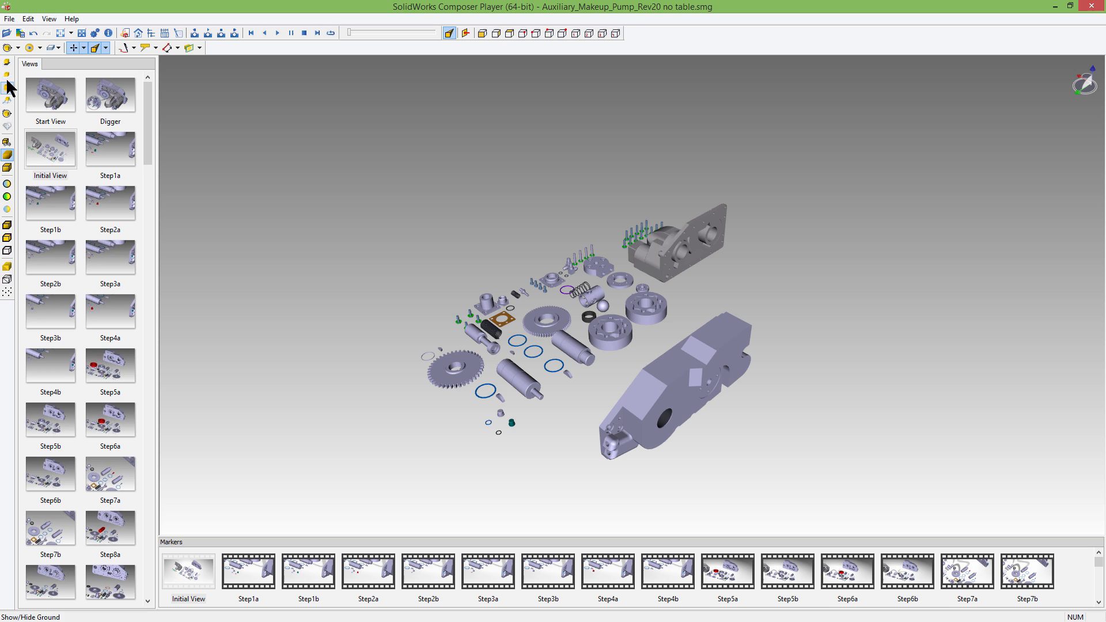
# Show the gridded ground beneath the assembly with part shadows cast onto it
pyautogui.click(7, 63)
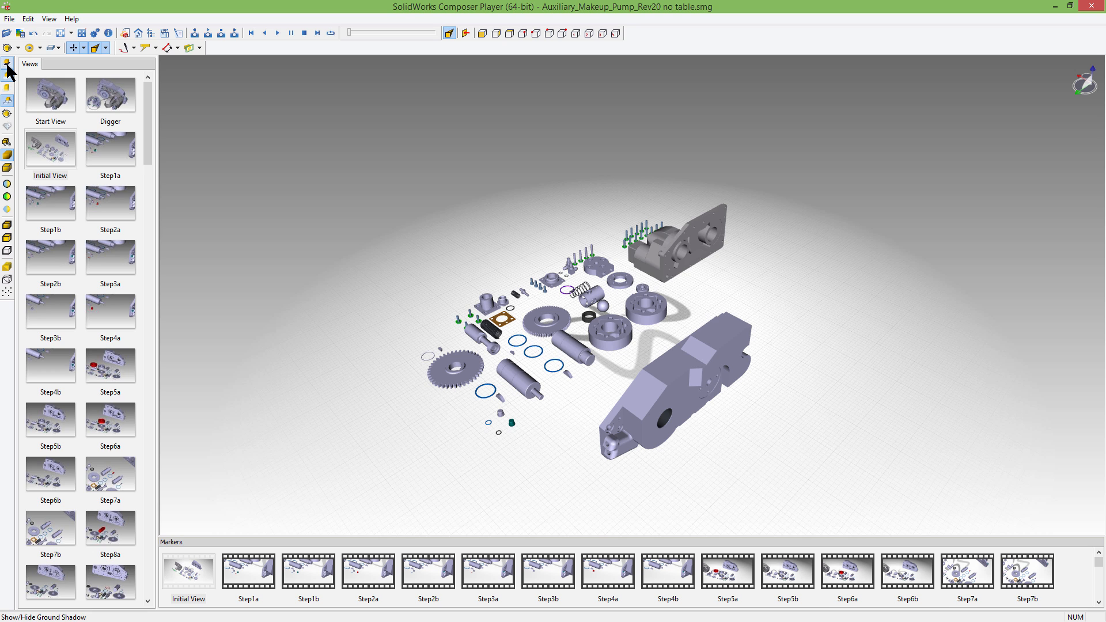
pyautogui.click(7, 72)
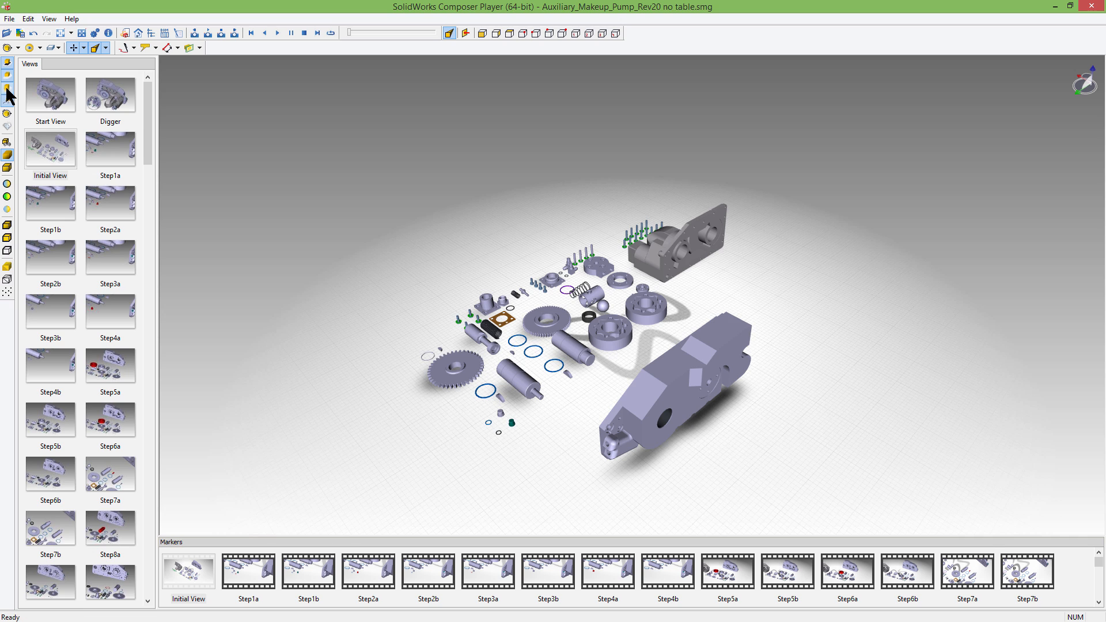
pyautogui.moveTo(8, 199)
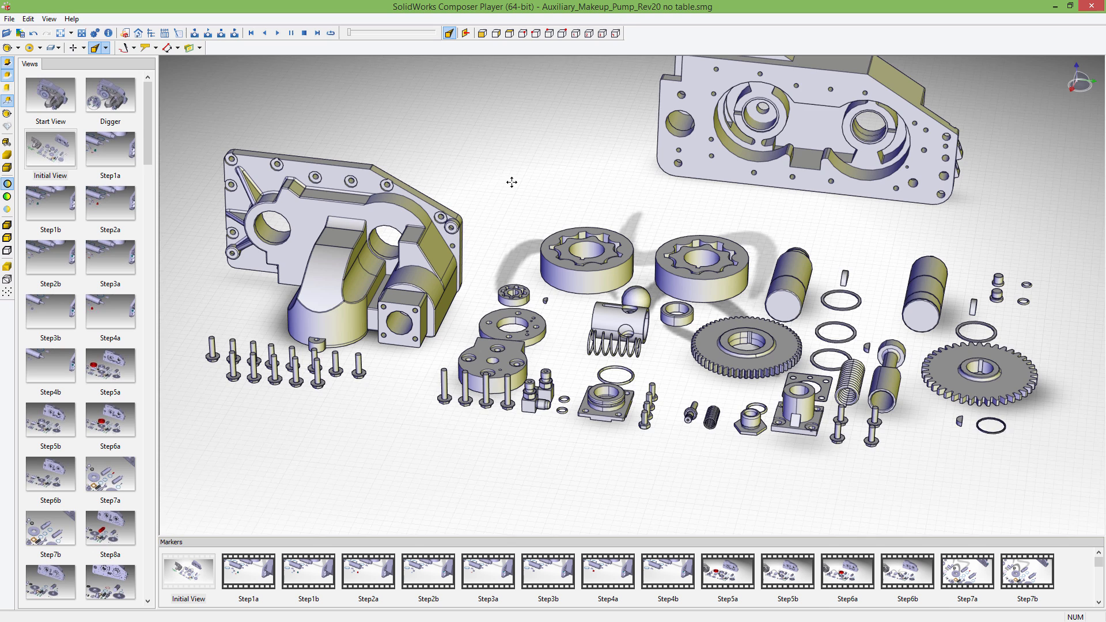
pyautogui.click(9, 18)
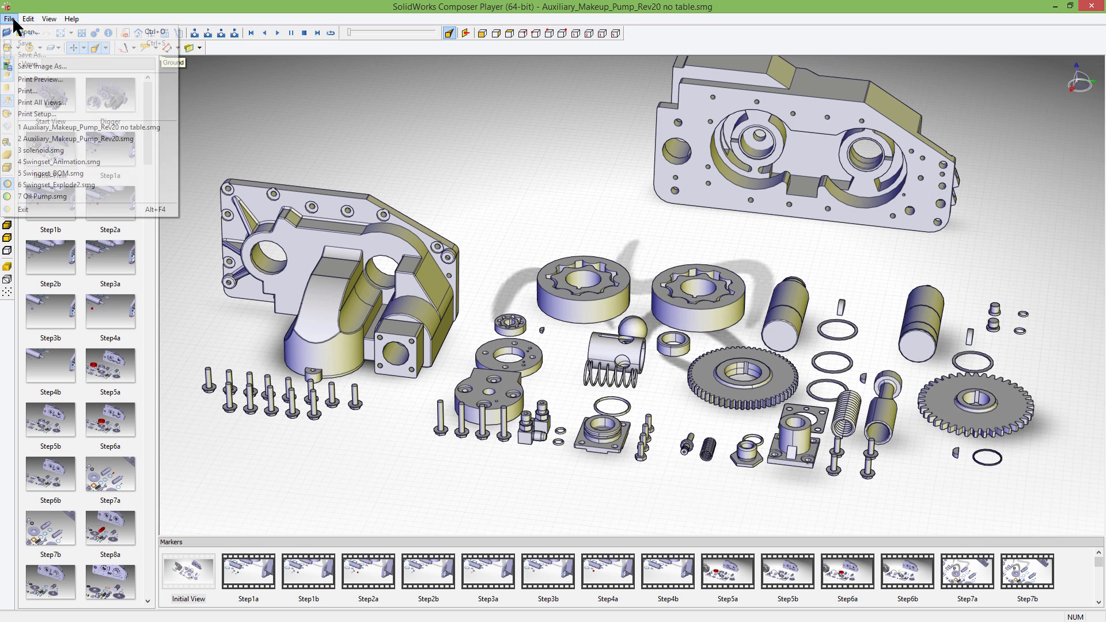
pyautogui.moveTo(42, 66)
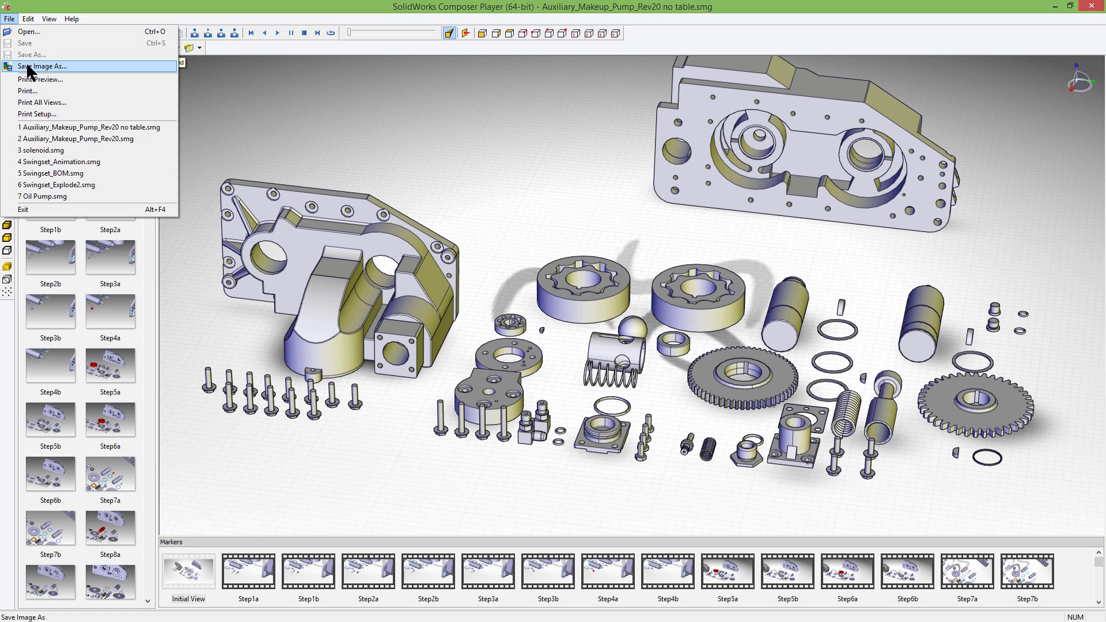
pyautogui.moveTo(200, 23)
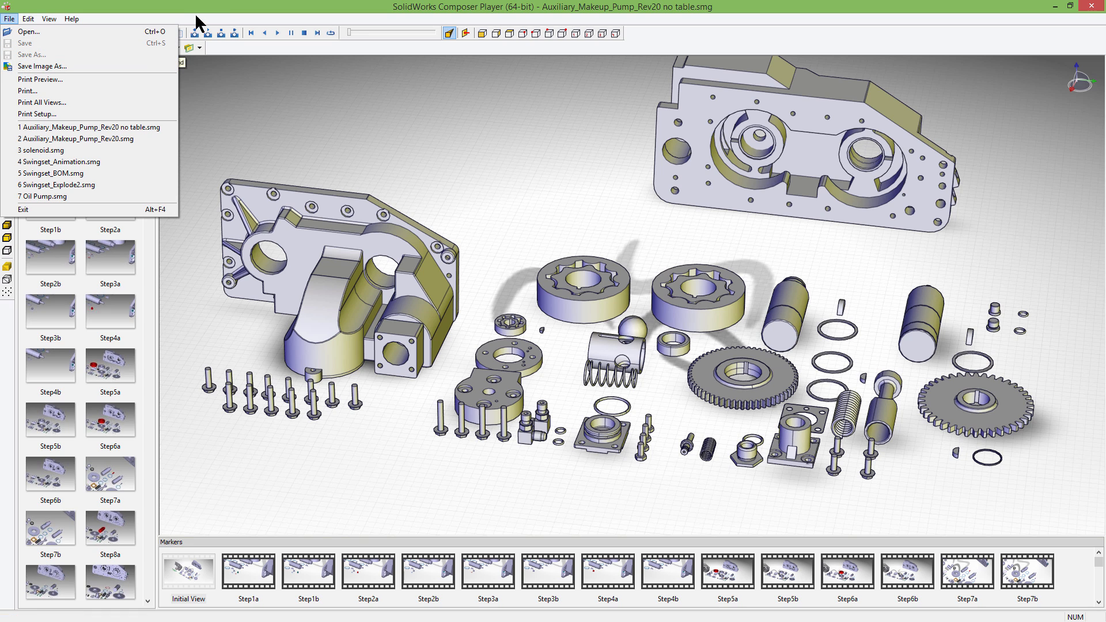
pyautogui.moveTo(200, 20)
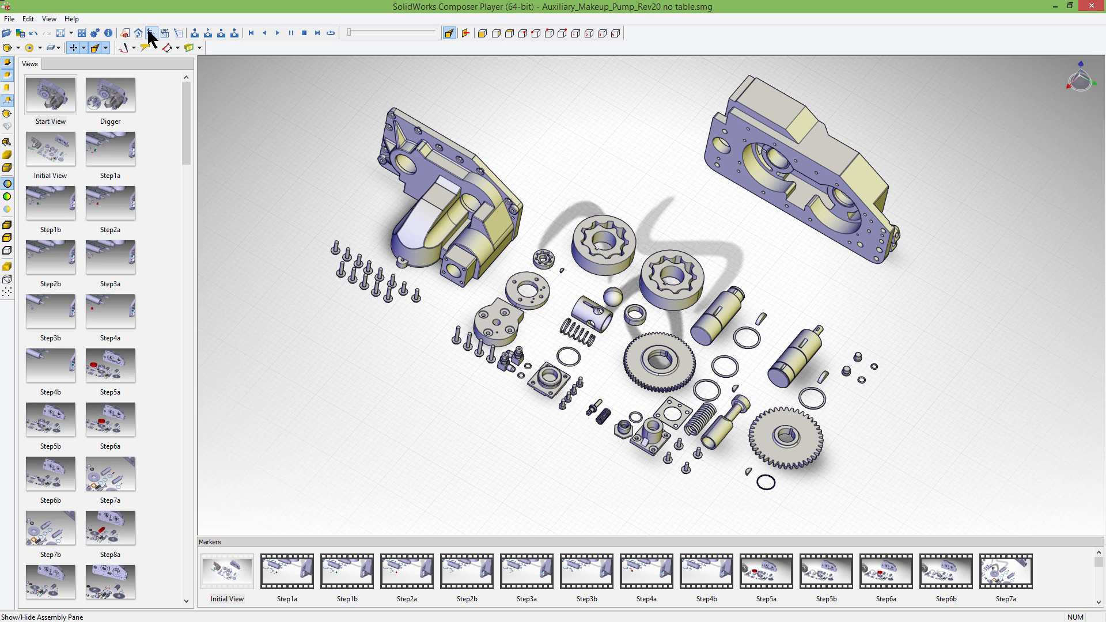
# Show the assembly pane, expand the 12380360 node and highlight the housing part under M-11629031
pyautogui.click(58, 64)
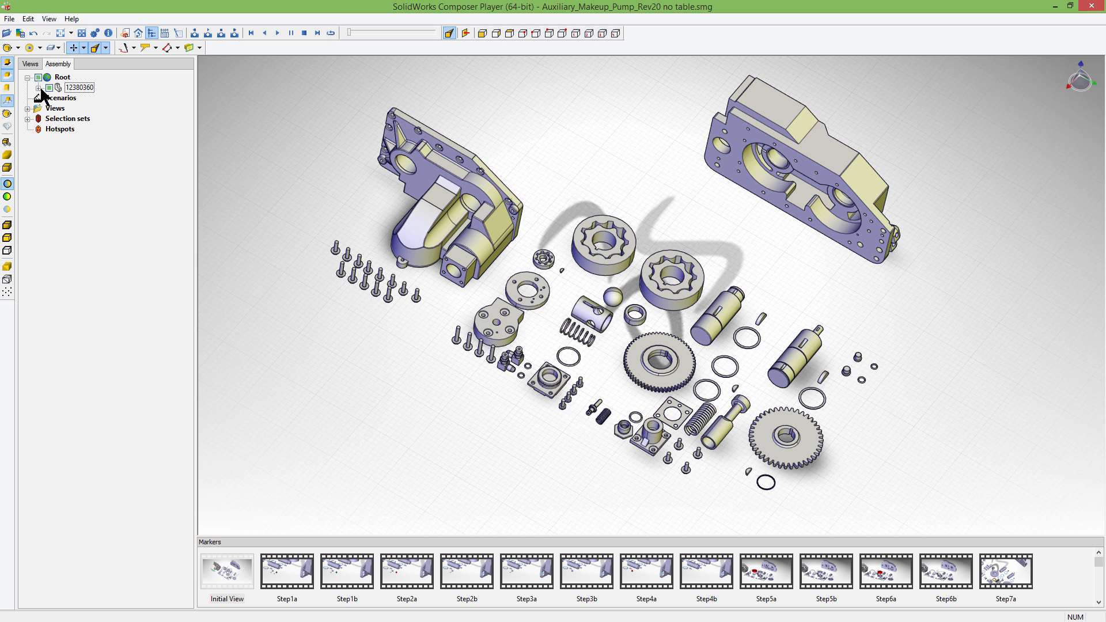
pyautogui.click(38, 86)
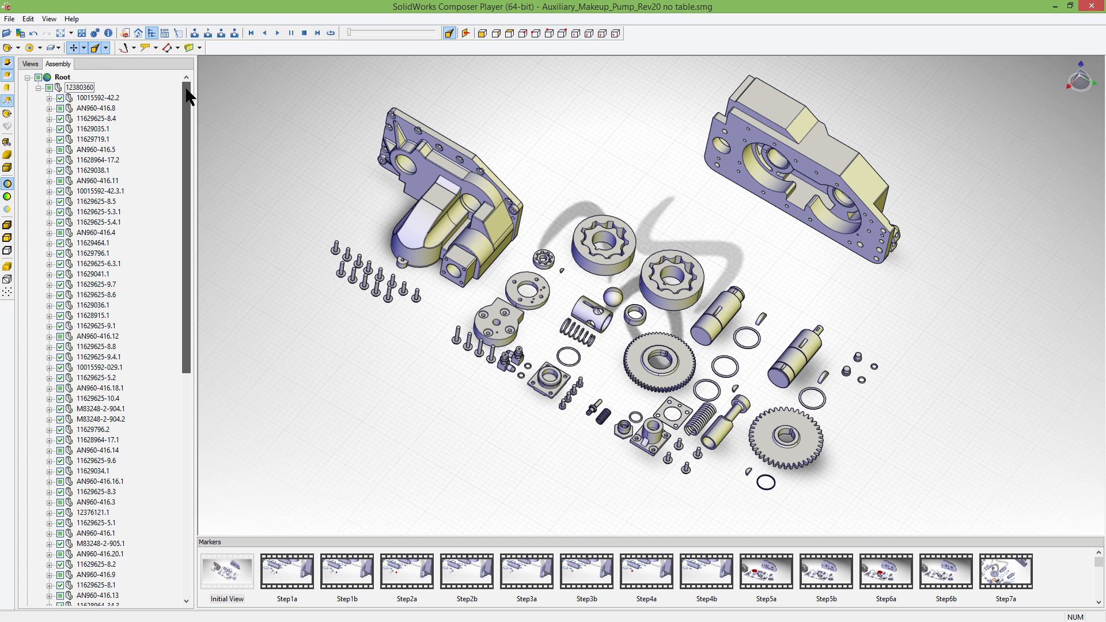
pyautogui.click(438, 183)
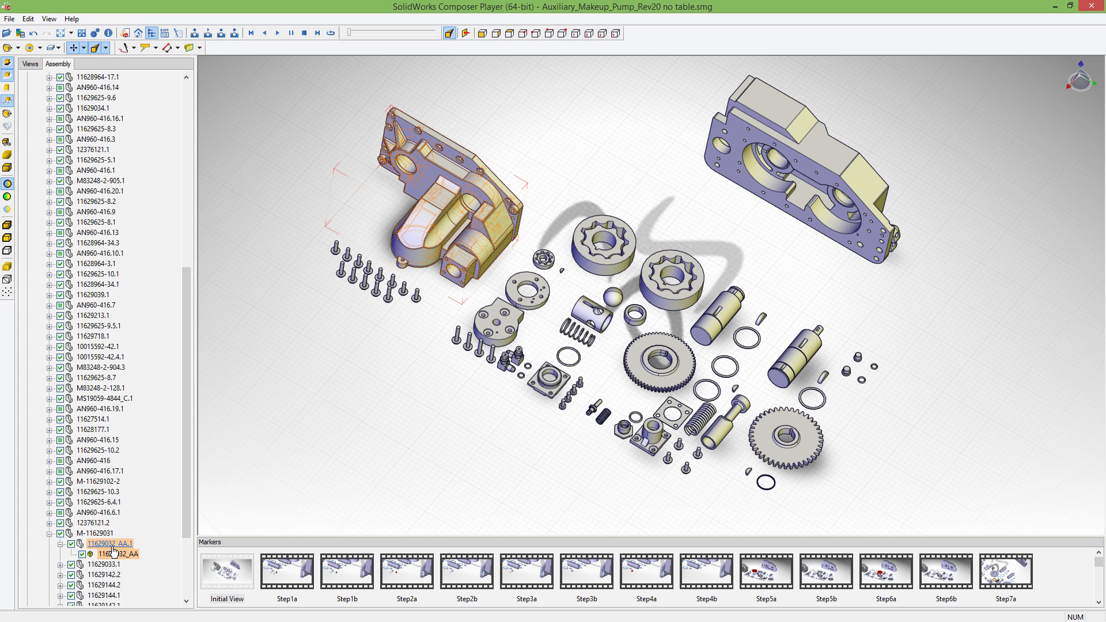
pyautogui.click(119, 554)
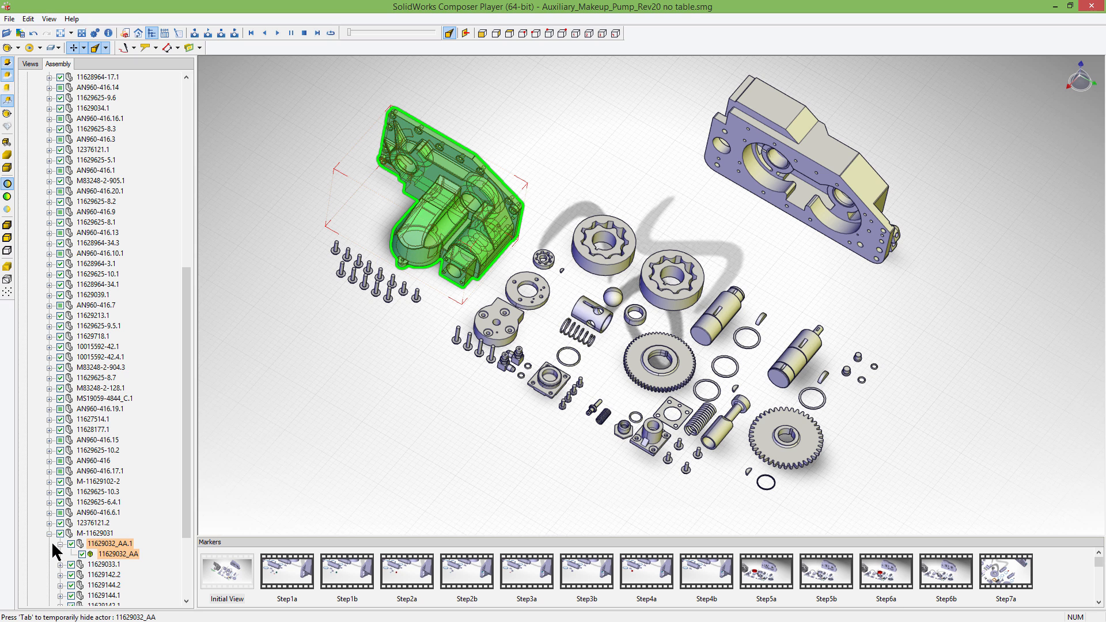
pyautogui.scroll(-3)
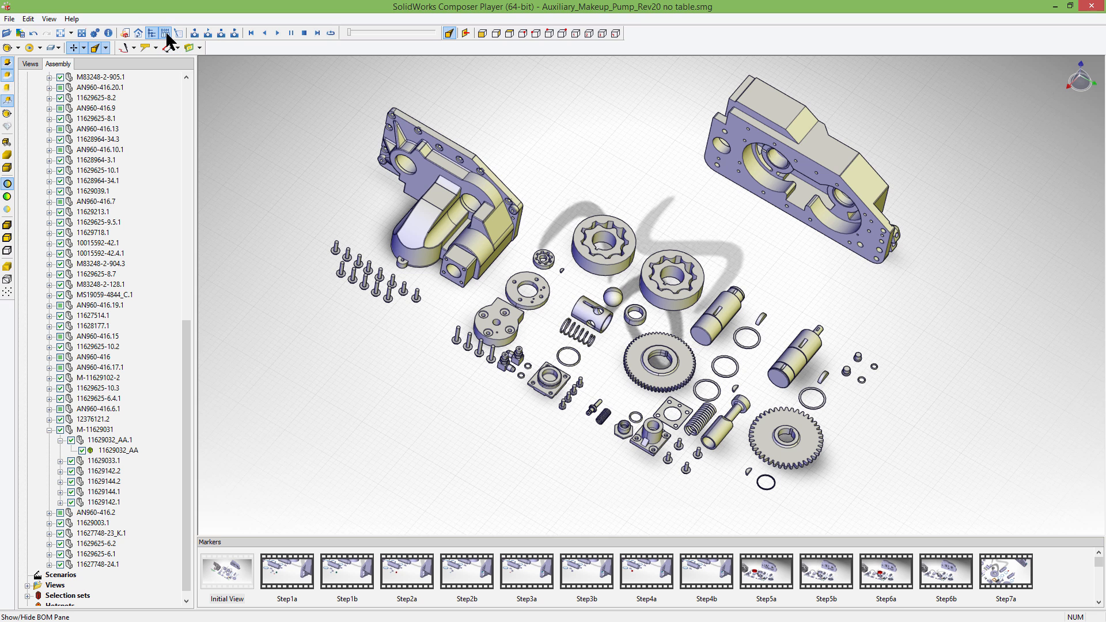
# Show the BOM panel and highlight a listed part on the exploded pump
pyautogui.click(163, 33)
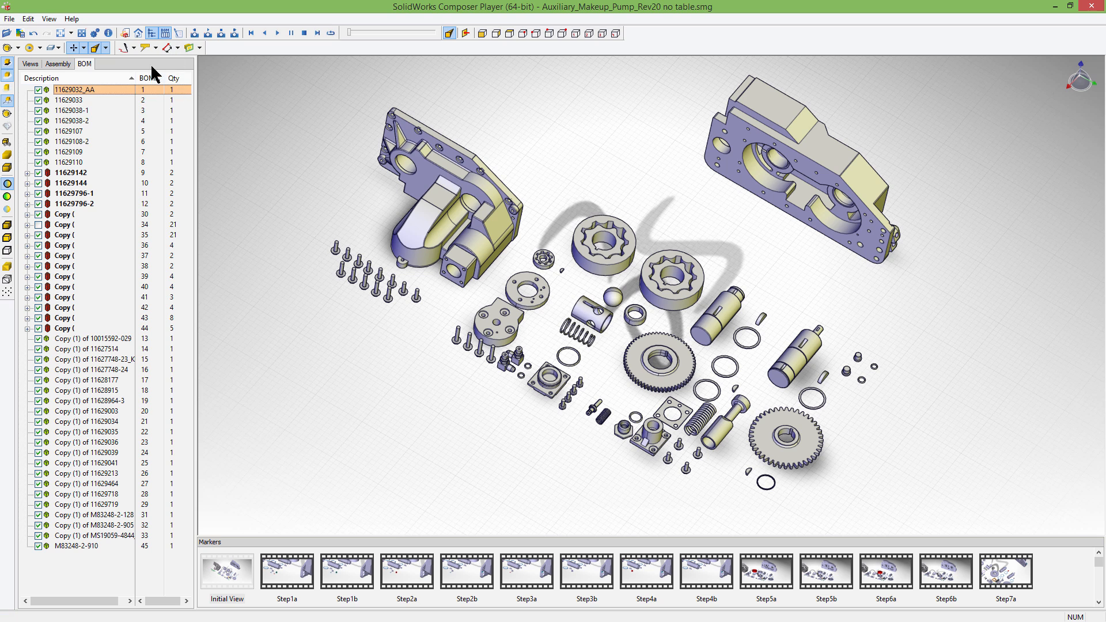
pyautogui.moveTo(60, 76)
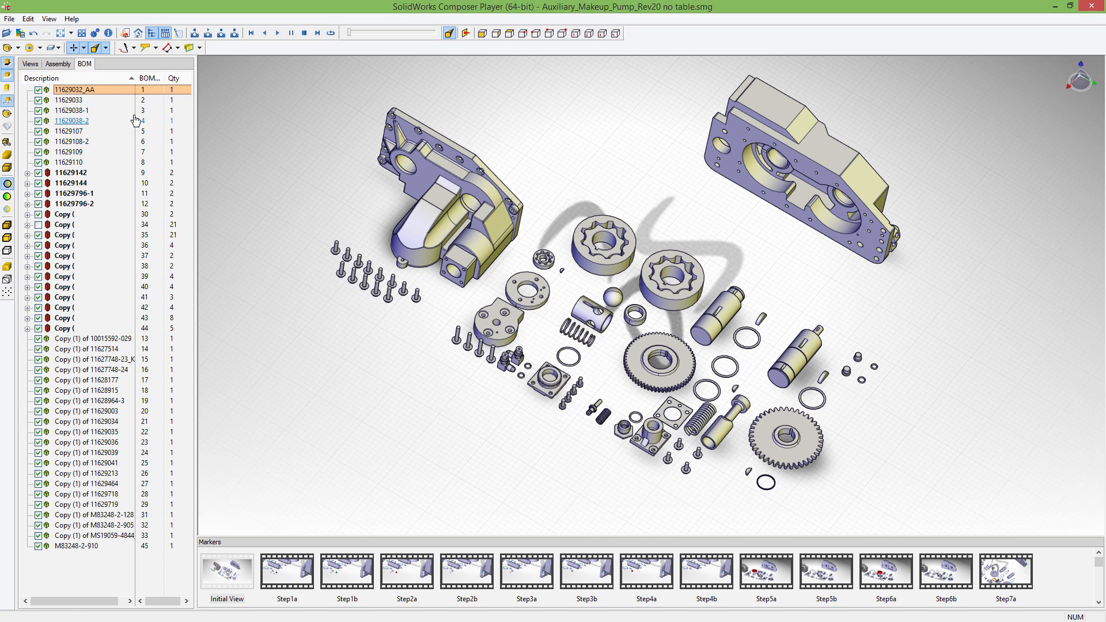
pyautogui.moveTo(844, 569)
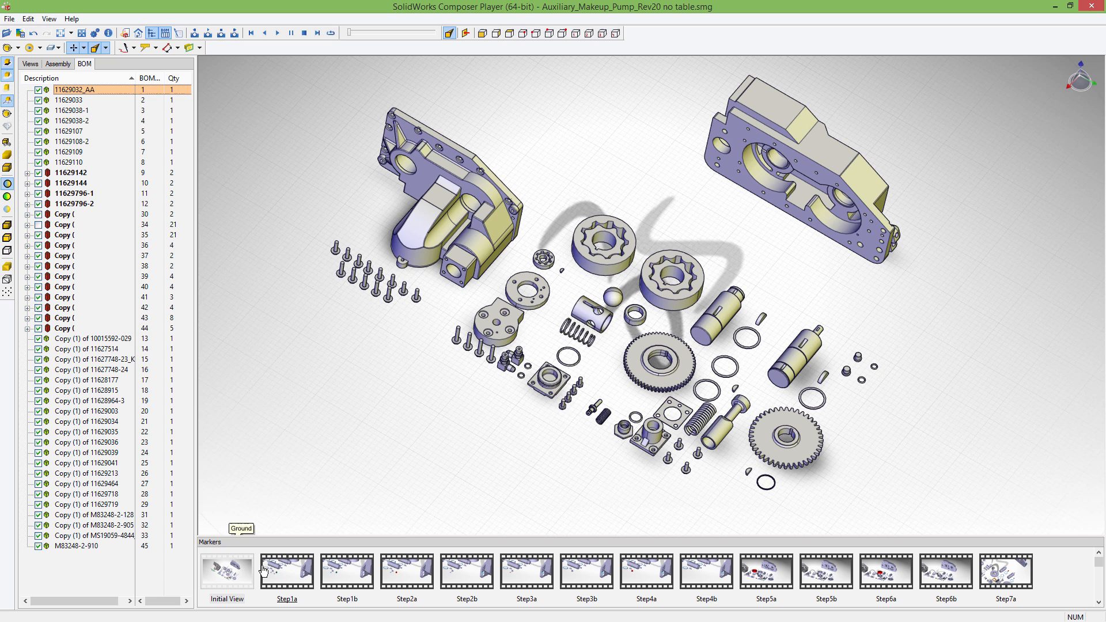
pyautogui.click(585, 573)
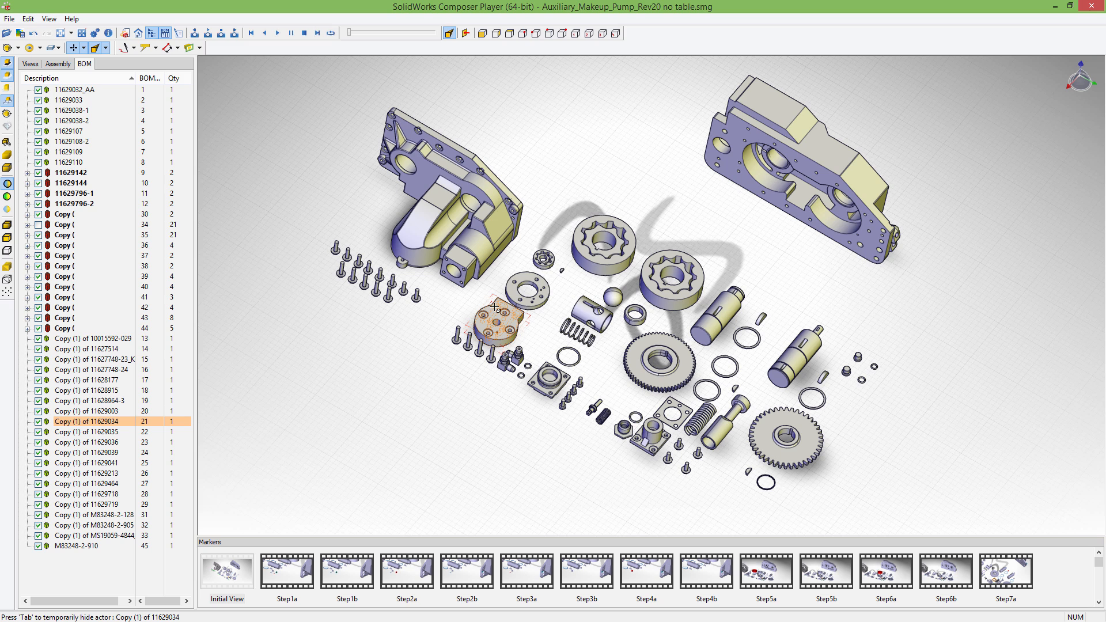
pyautogui.moveTo(347, 367)
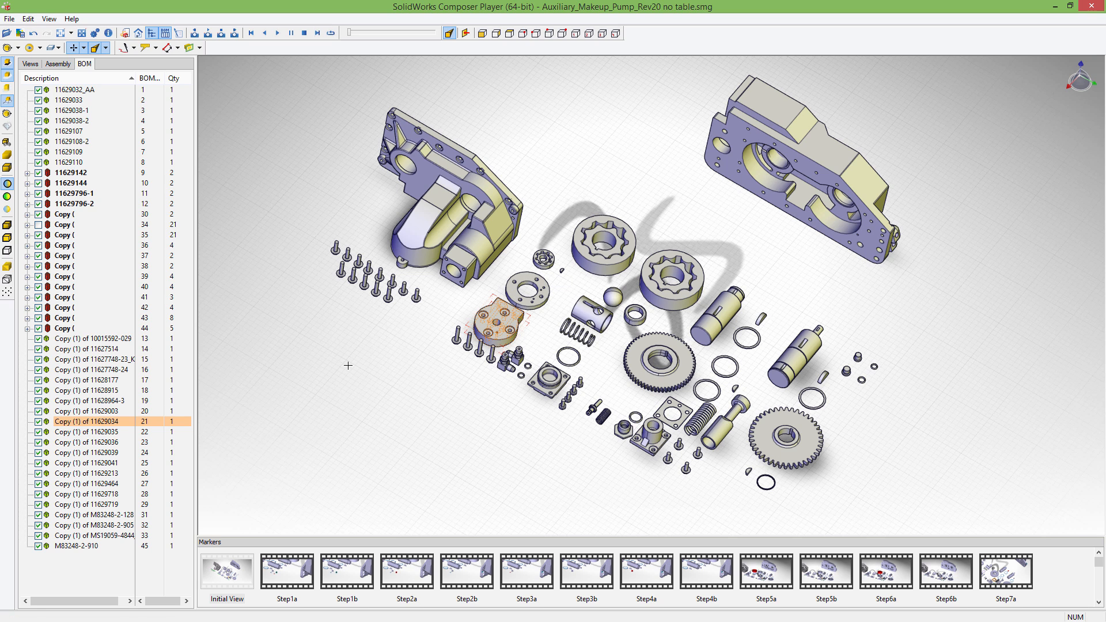
pyautogui.moveTo(355, 376)
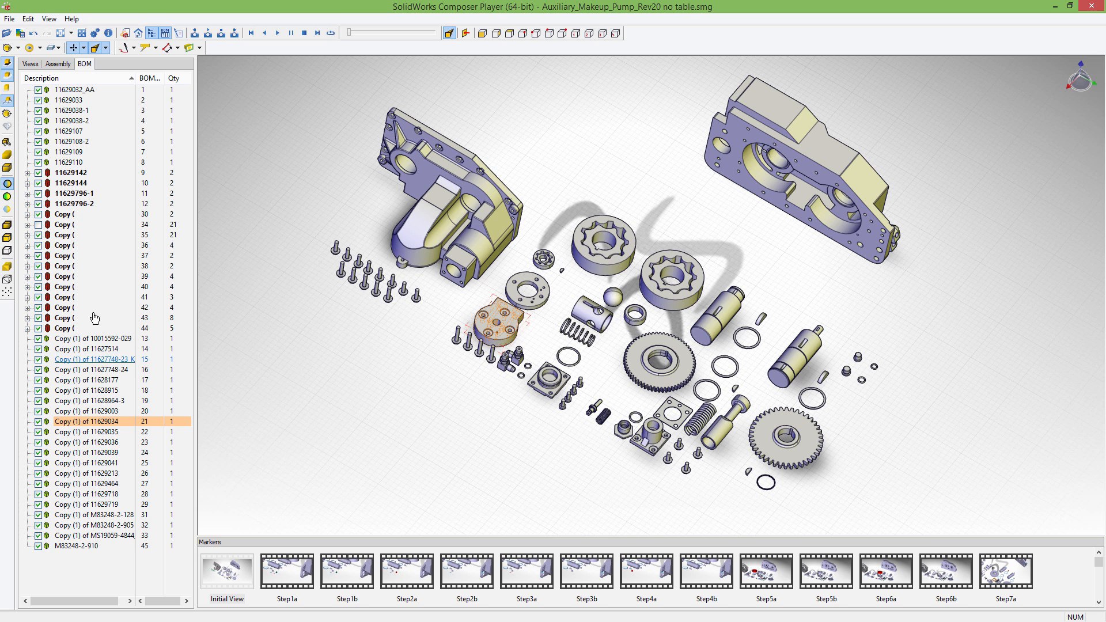
pyautogui.moveTo(140, 345)
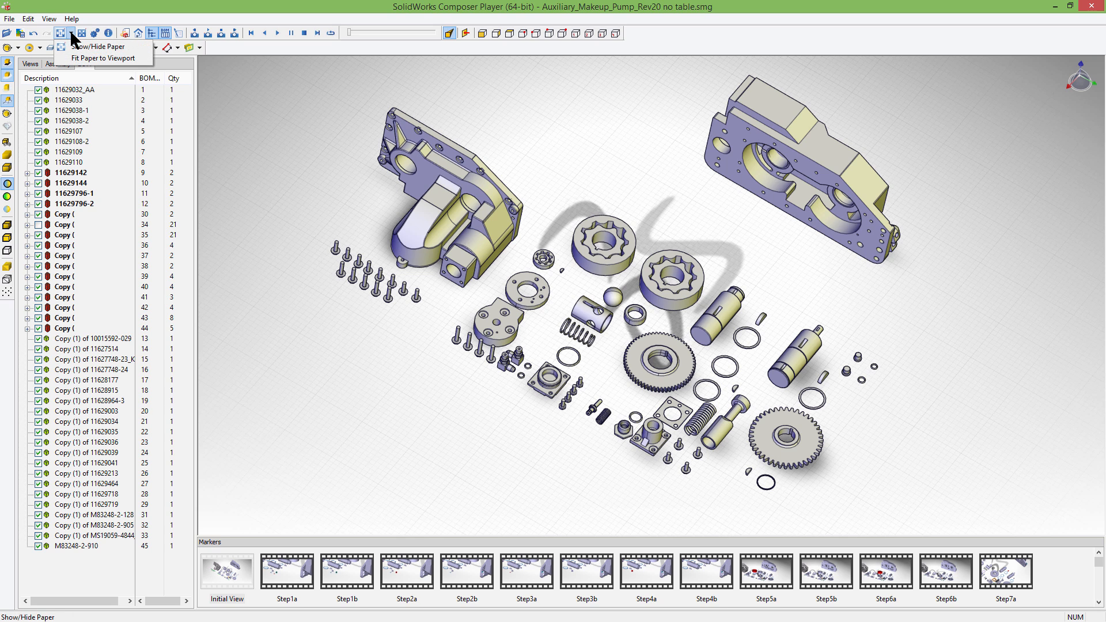
pyautogui.moveTo(103, 47)
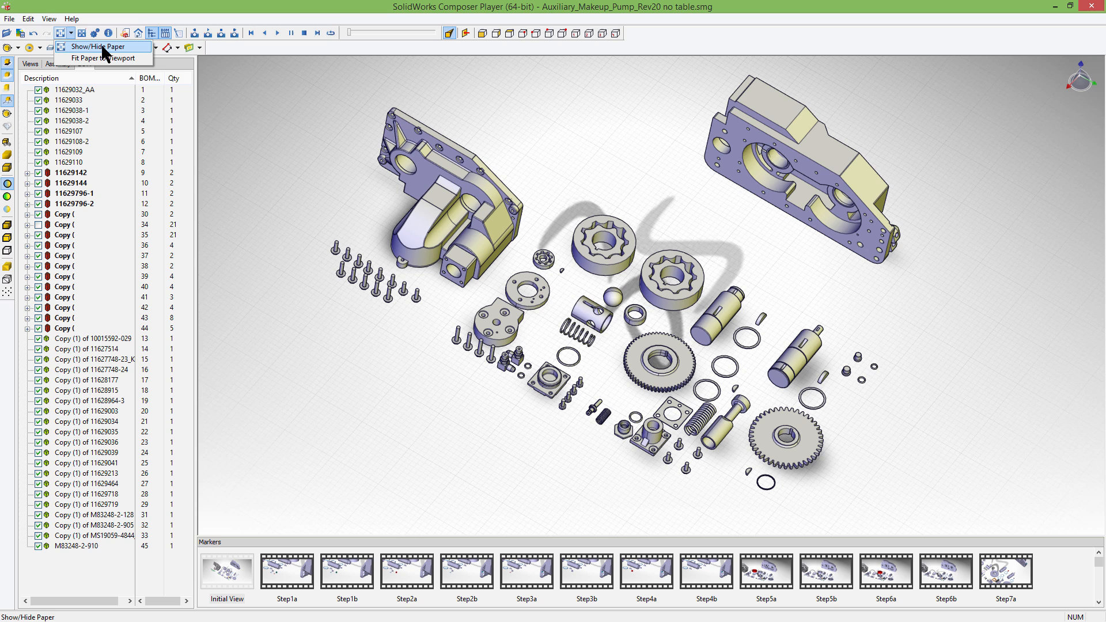
# Show the paper sheet boundary framing the exploded pump in the viewport
pyautogui.click(96, 46)
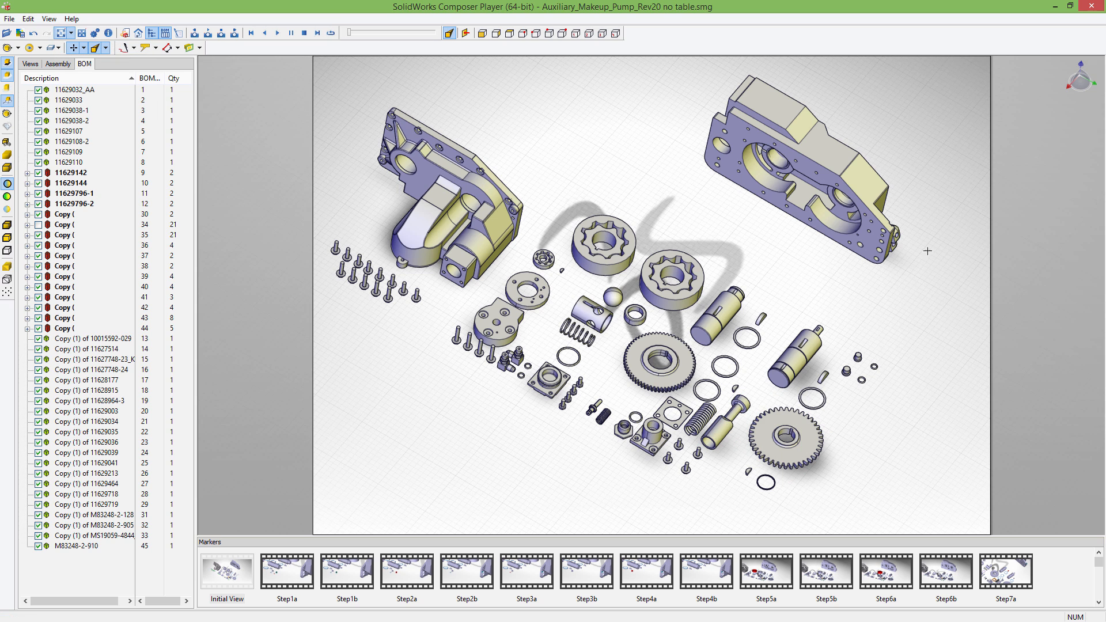
pyautogui.moveTo(247, 121)
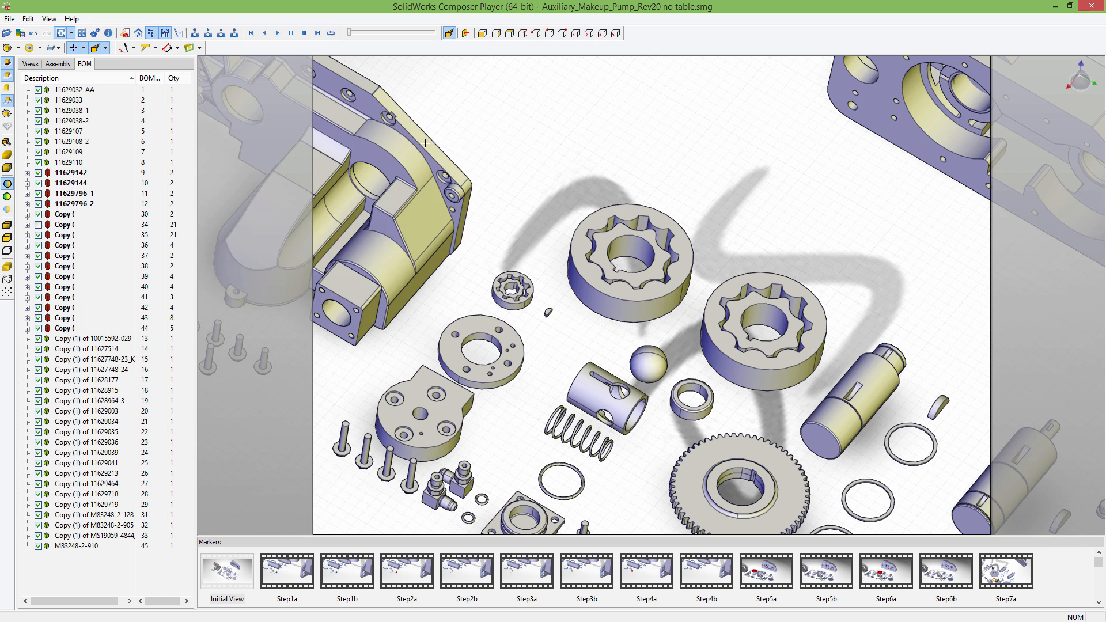
pyautogui.moveTo(671, 140)
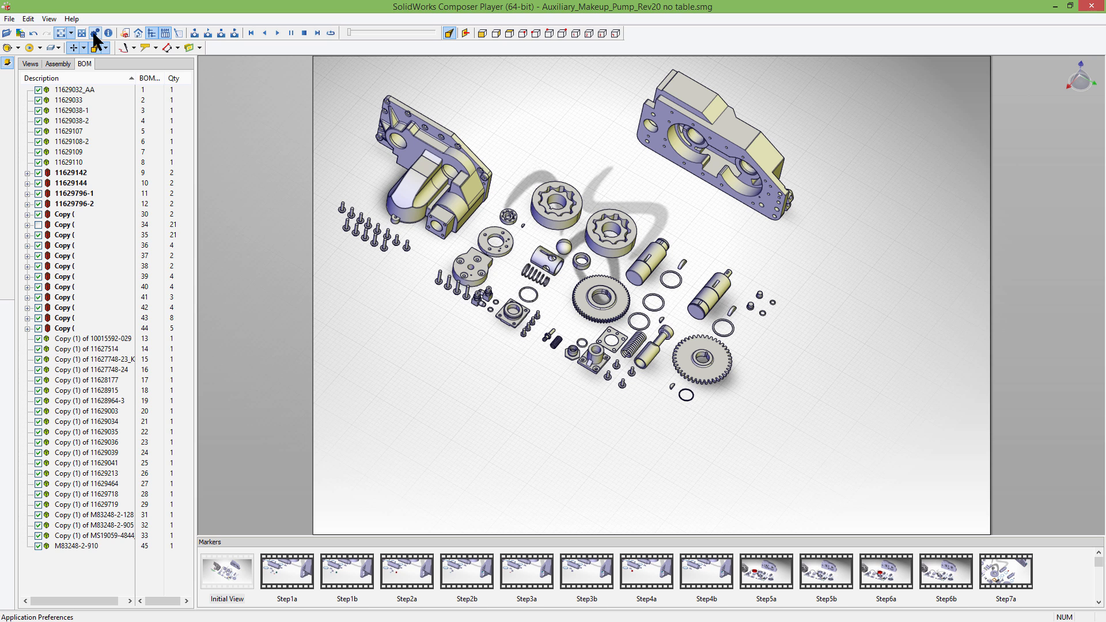
# Switch the application preferences to the Safe performance profile
pyautogui.click(96, 33)
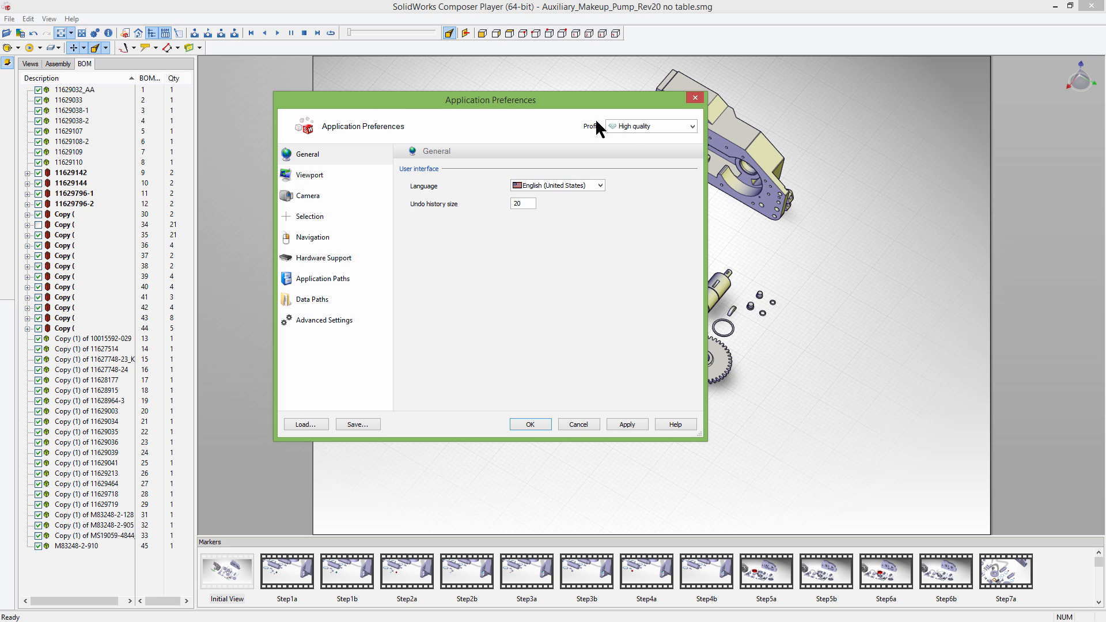
pyautogui.click(690, 127)
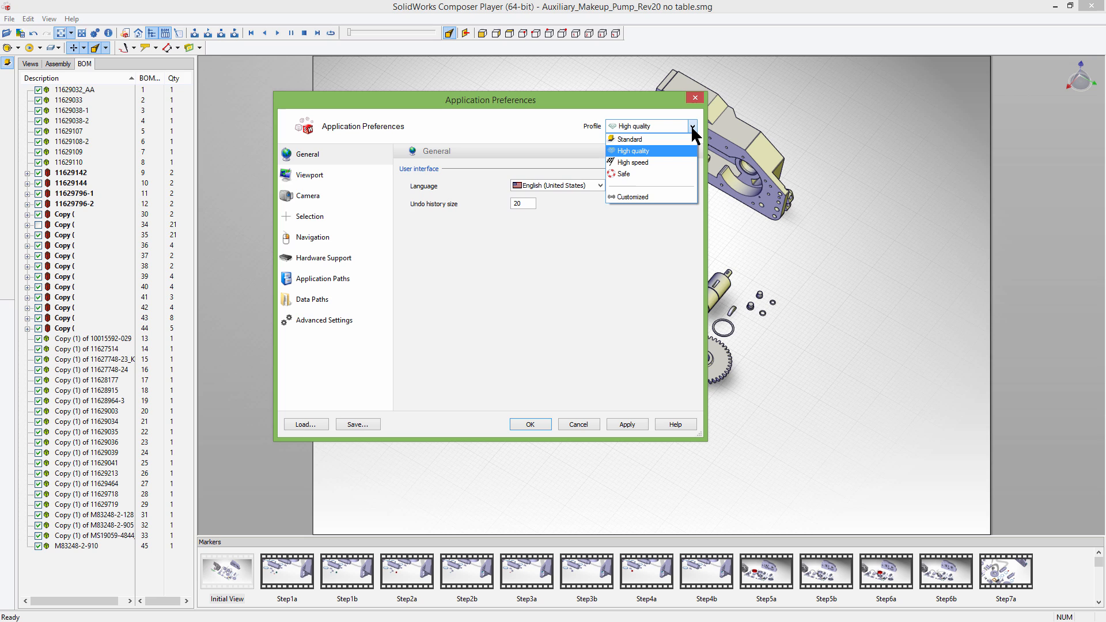
pyautogui.moveTo(641, 162)
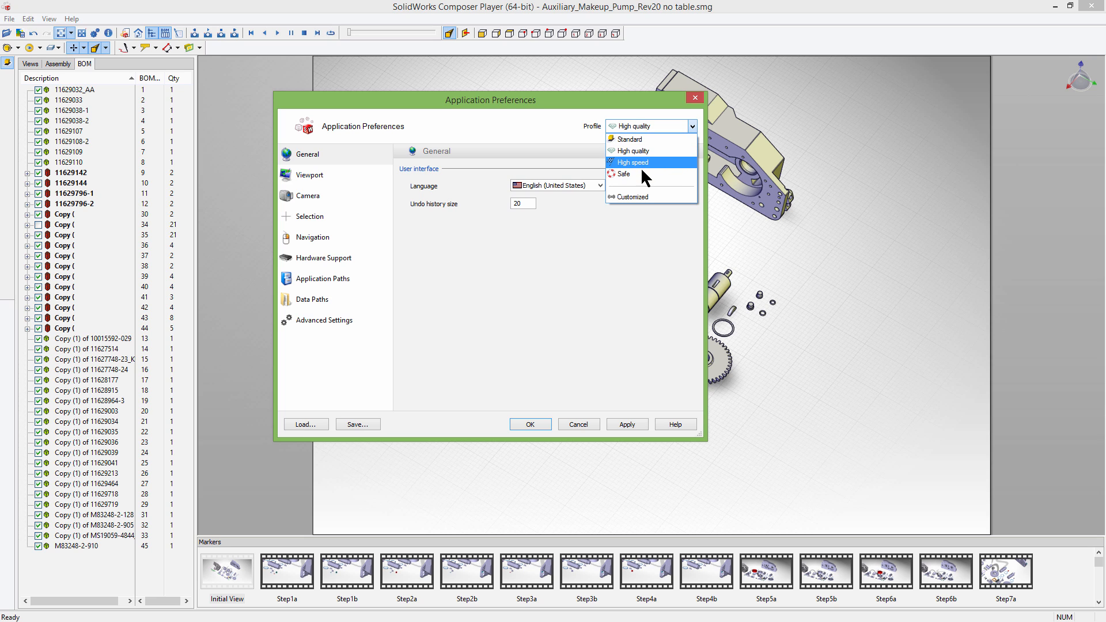
pyautogui.click(624, 174)
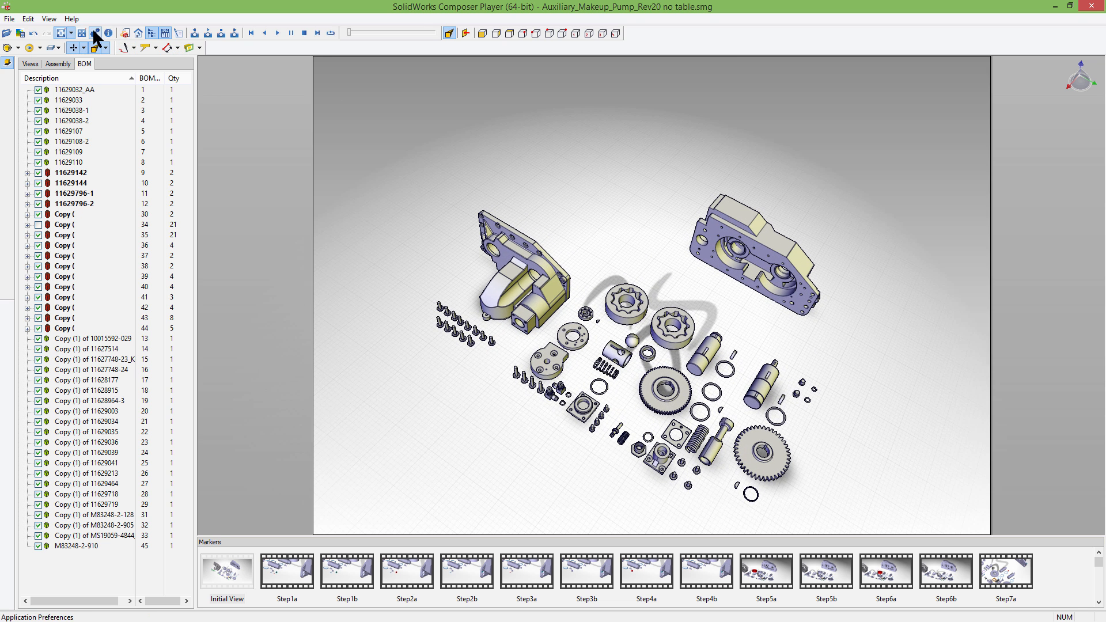
# Set the preferences back to the High quality profile and apply it
pyautogui.click(591, 176)
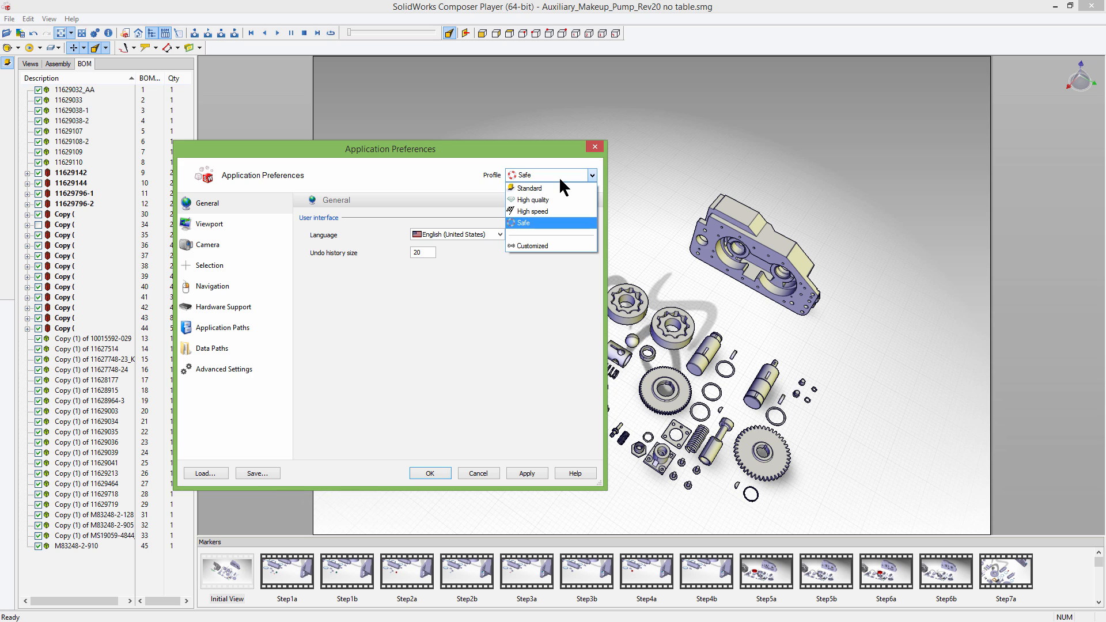
pyautogui.click(531, 200)
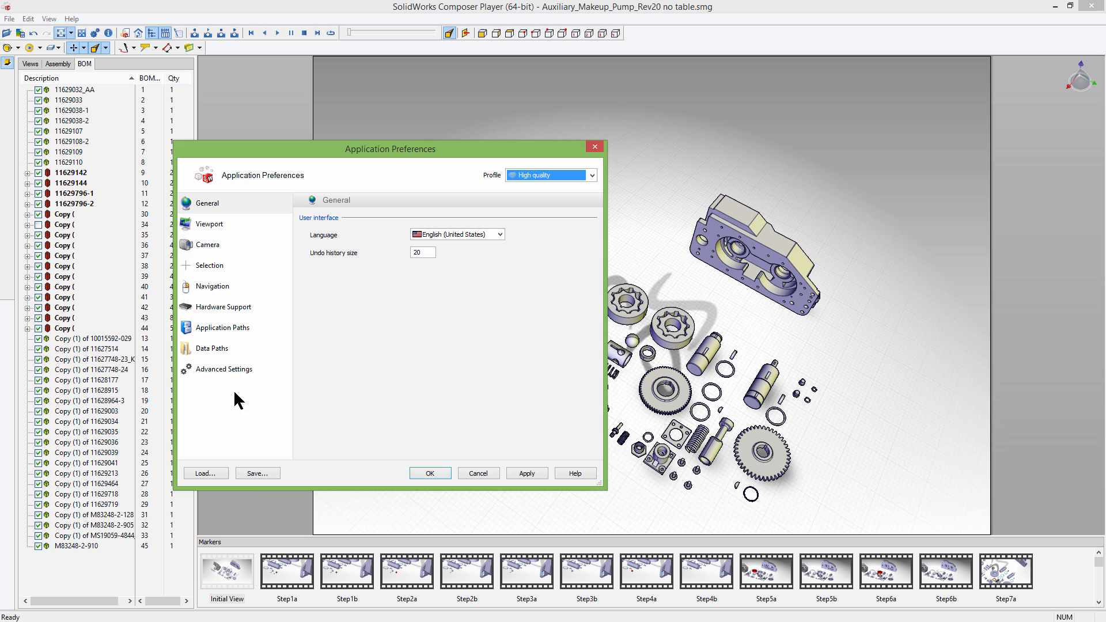
pyautogui.moveTo(575, 474)
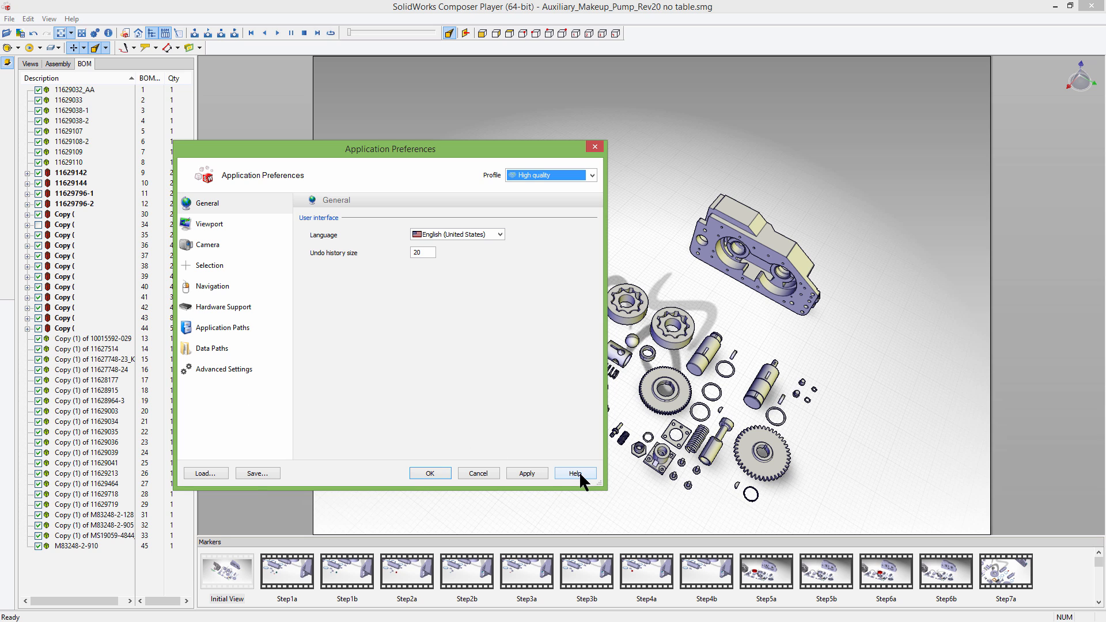
pyautogui.moveTo(520, 478)
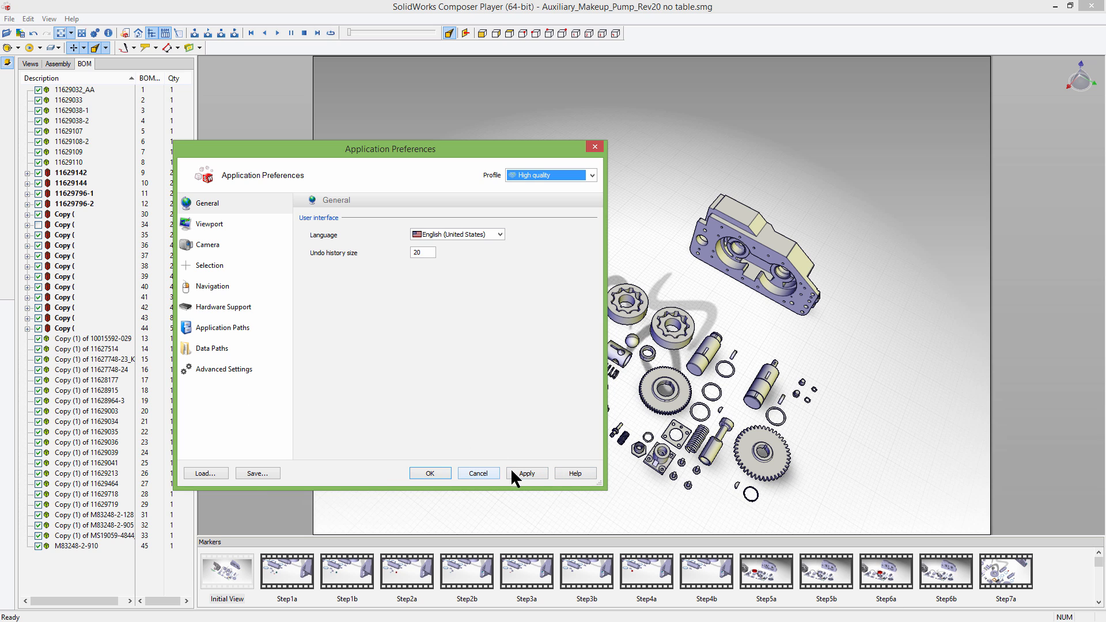
pyautogui.click(429, 473)
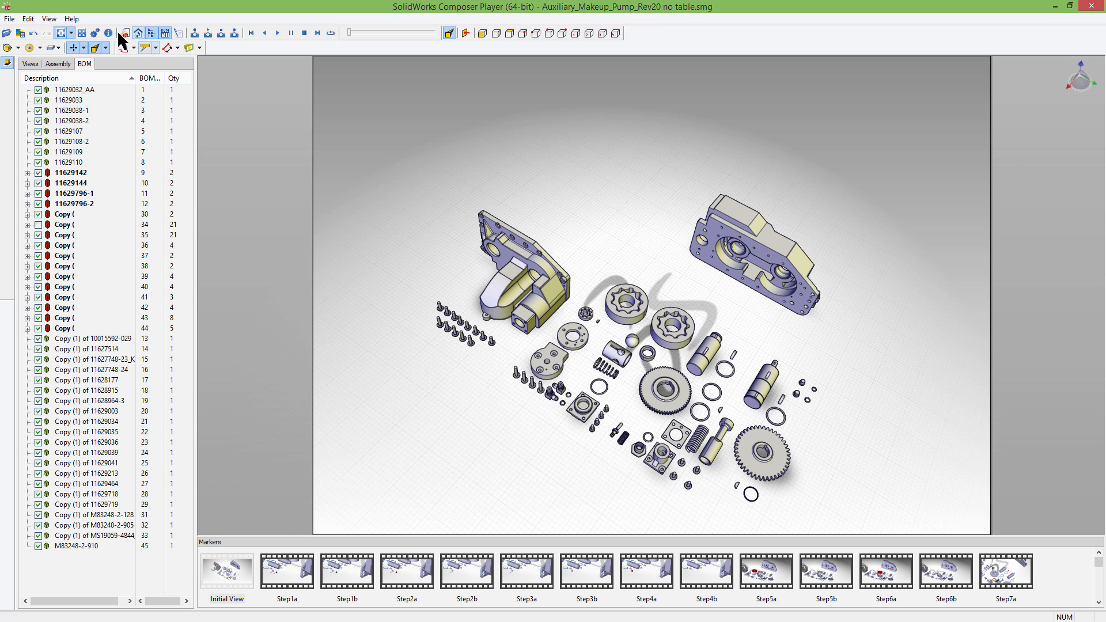
pyautogui.moveTo(108, 34)
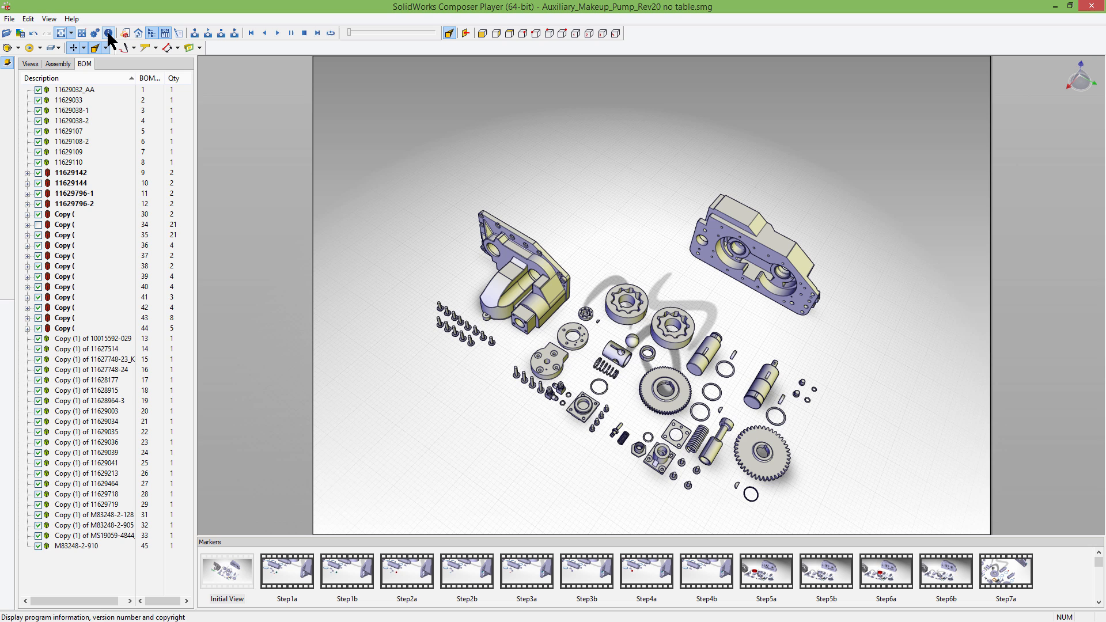
# Show the About window with the 2014 SP4.0 x64 build and Right Manager permissions
pyautogui.click(108, 34)
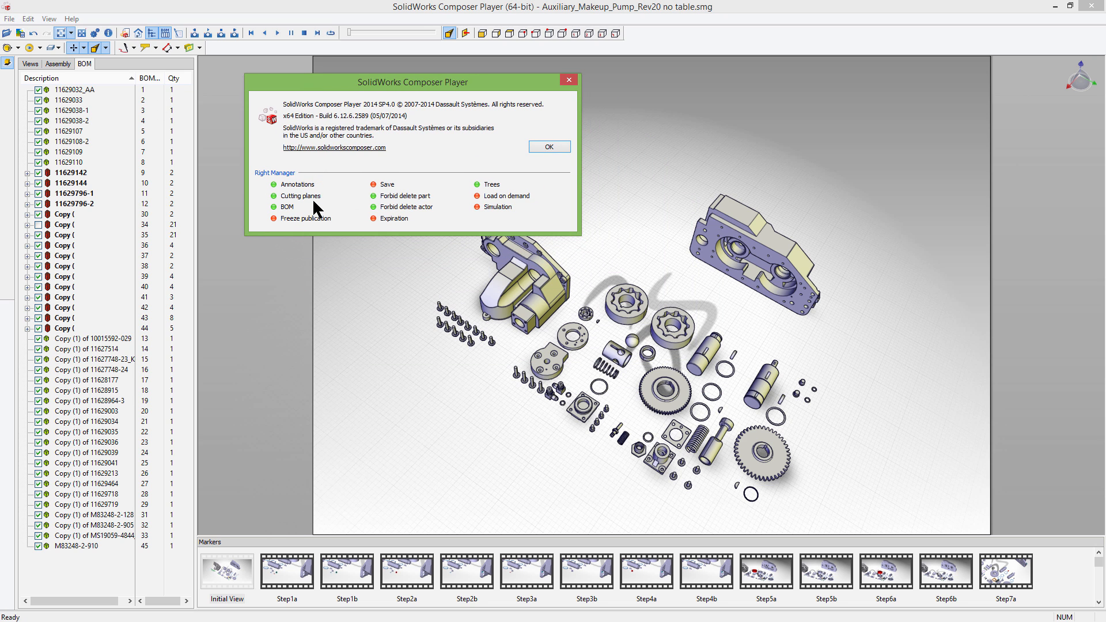
pyautogui.moveTo(344, 196)
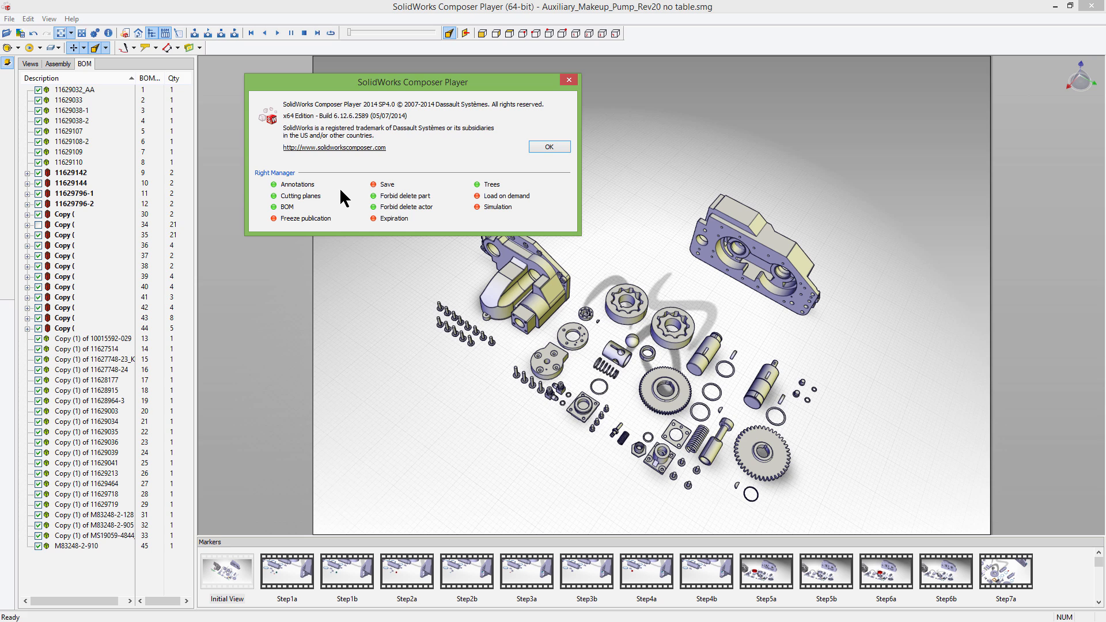
pyautogui.moveTo(504, 147)
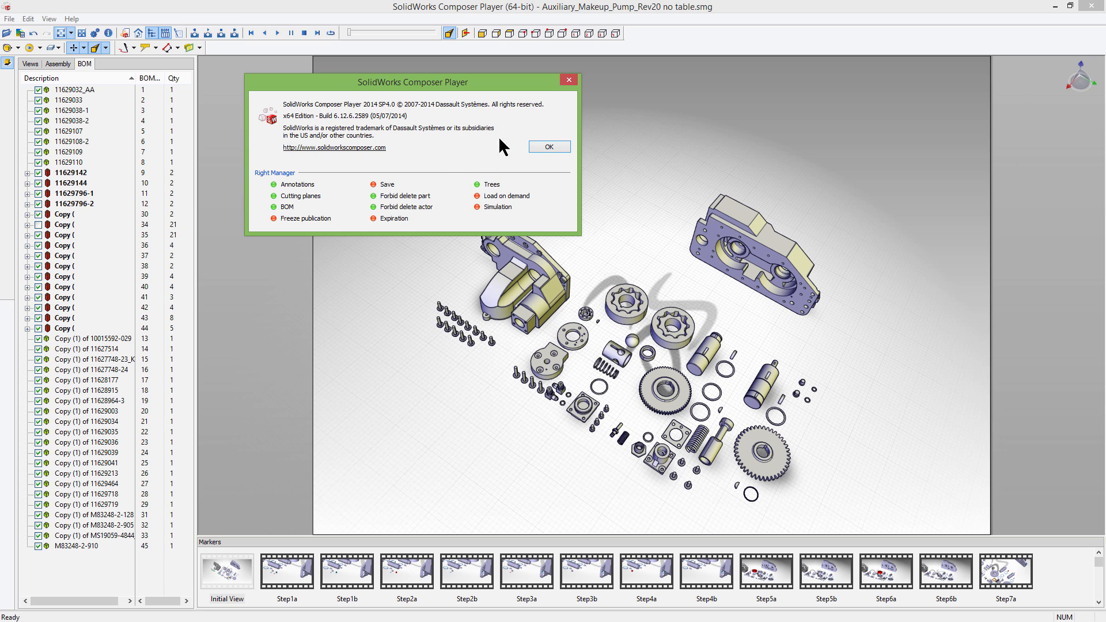
pyautogui.moveTo(313, 194)
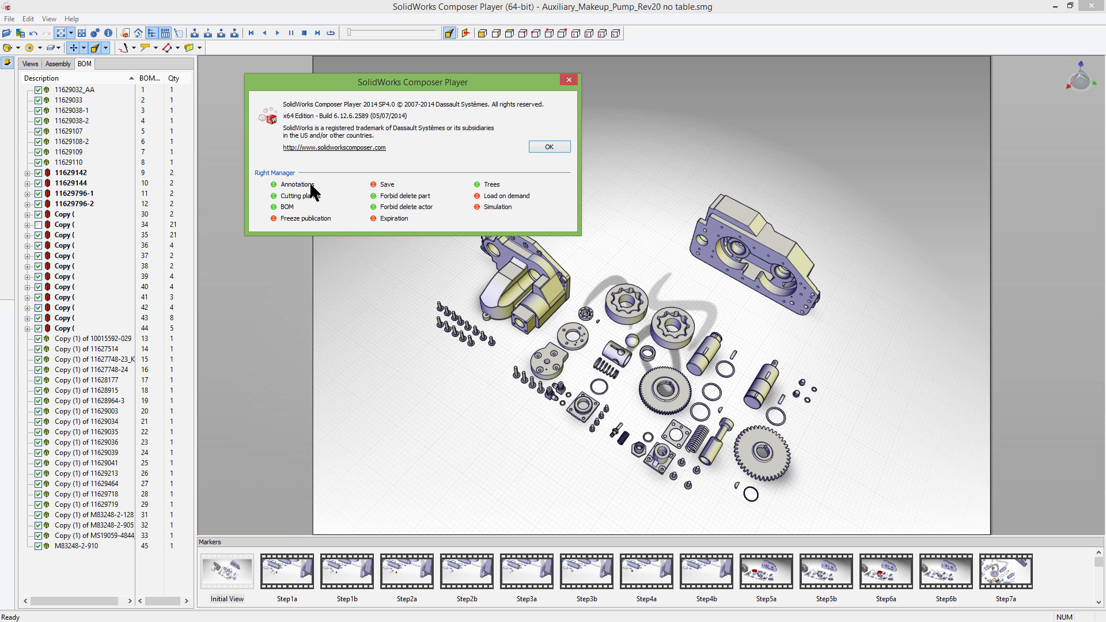
pyautogui.moveTo(482, 189)
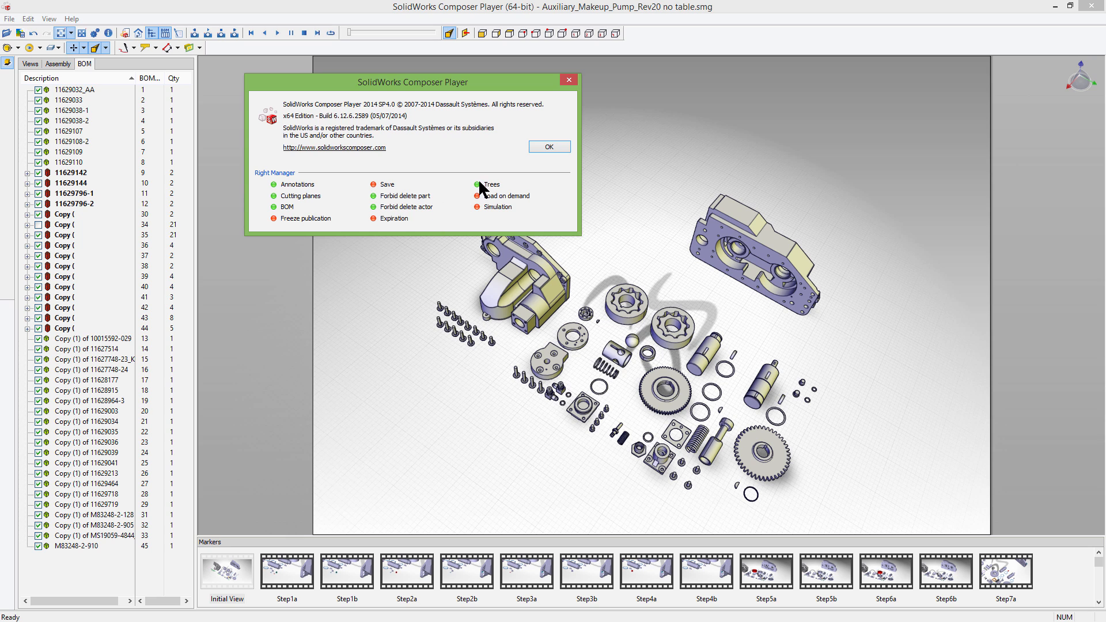
pyautogui.moveTo(401, 230)
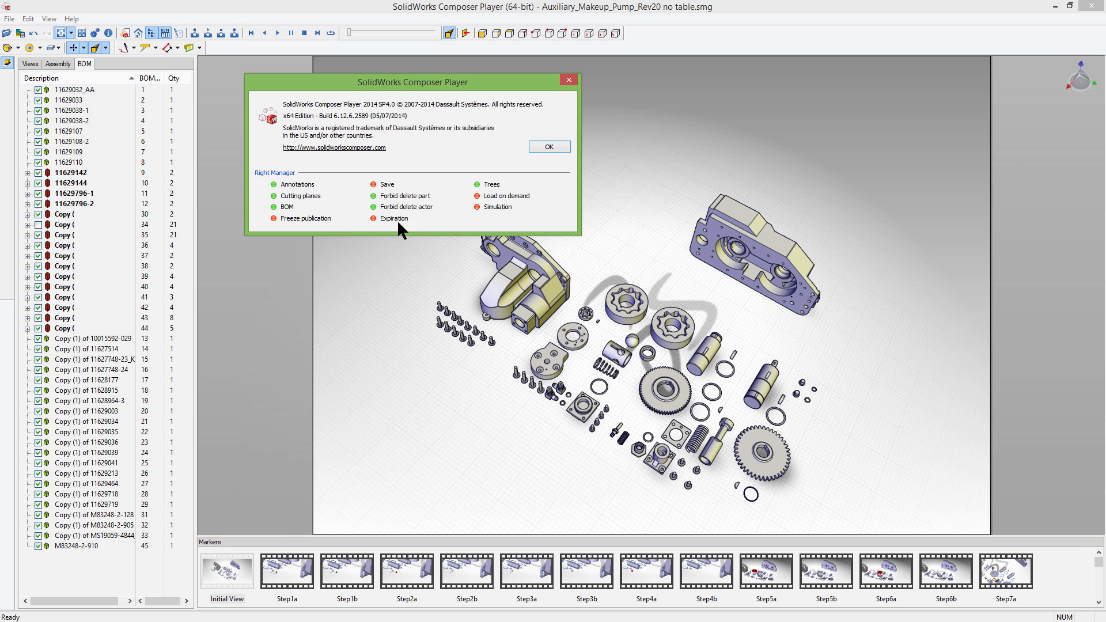
pyautogui.moveTo(452, 222)
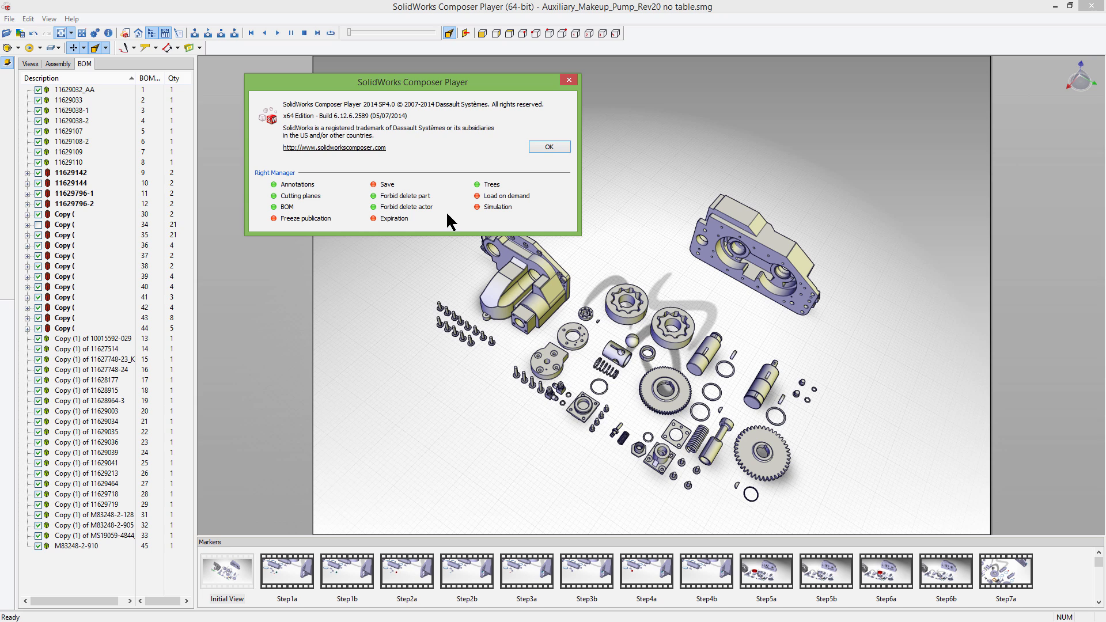
pyautogui.moveTo(448, 221)
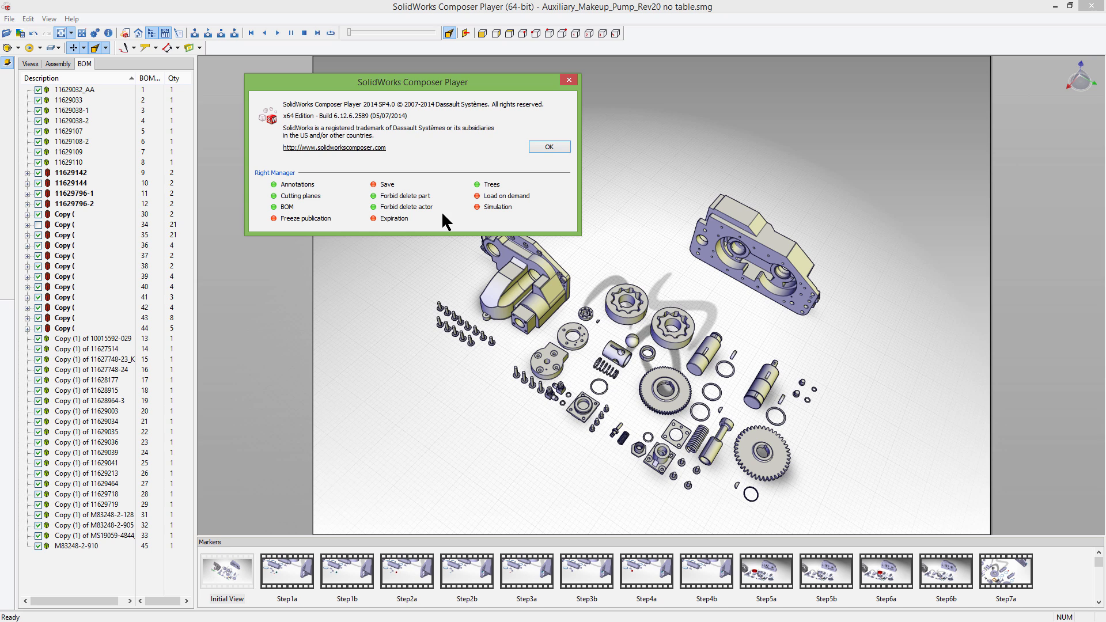
pyautogui.moveTo(352, 212)
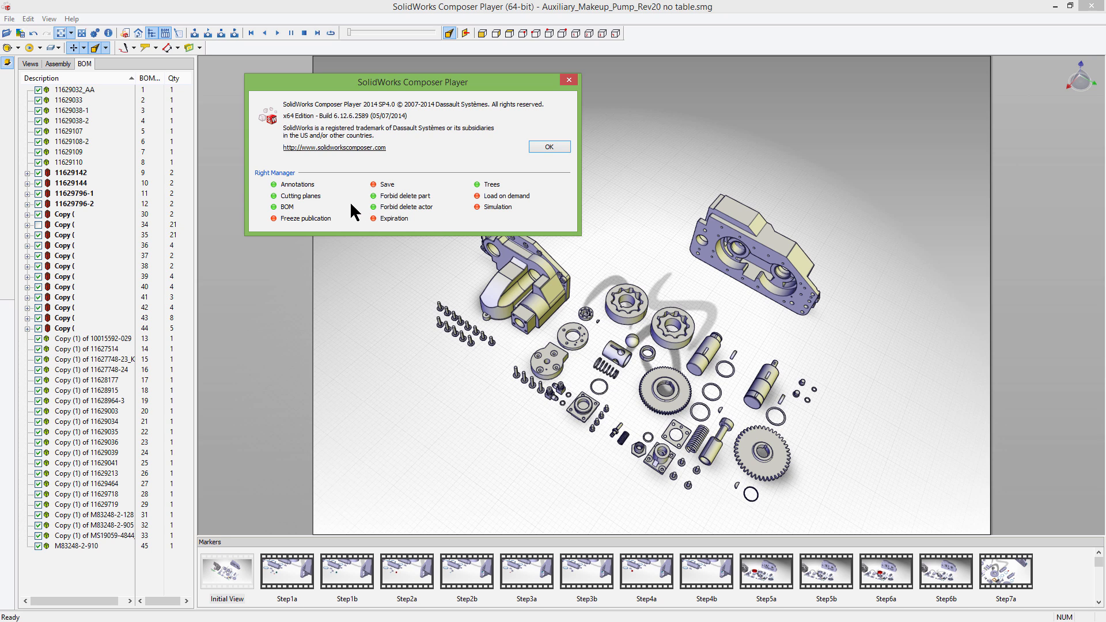
pyautogui.moveTo(288, 215)
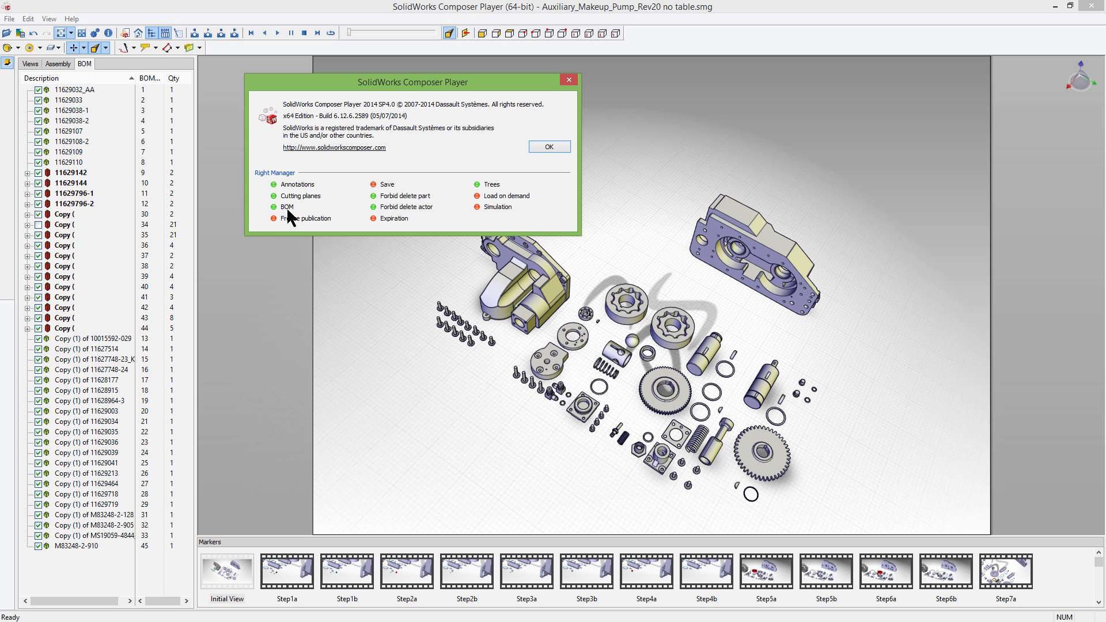
pyautogui.moveTo(79, 360)
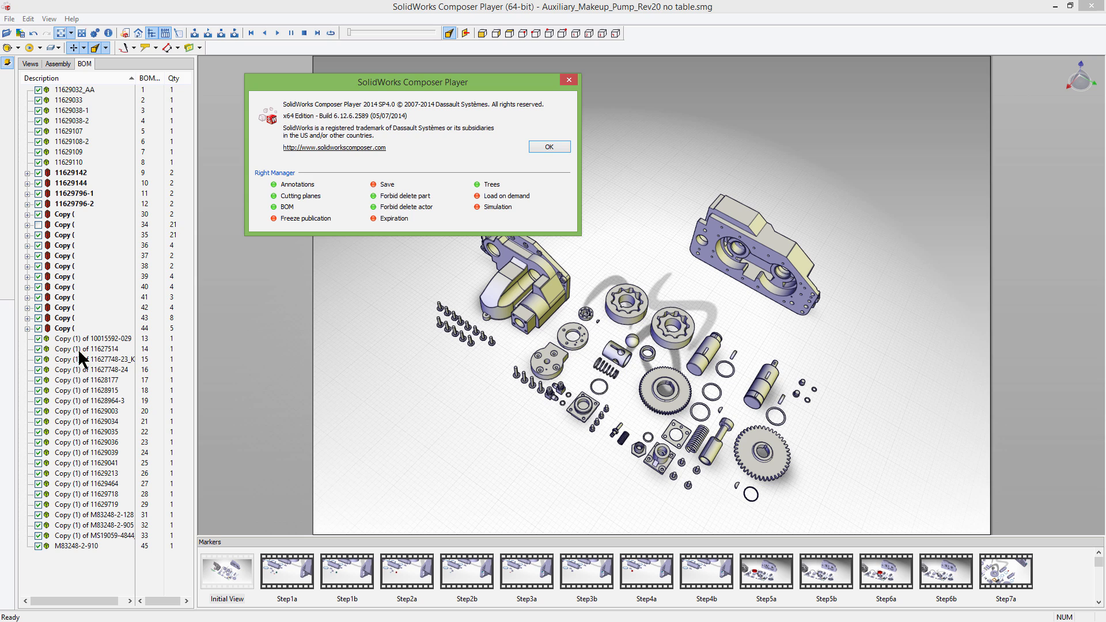
pyautogui.moveTo(454, 164)
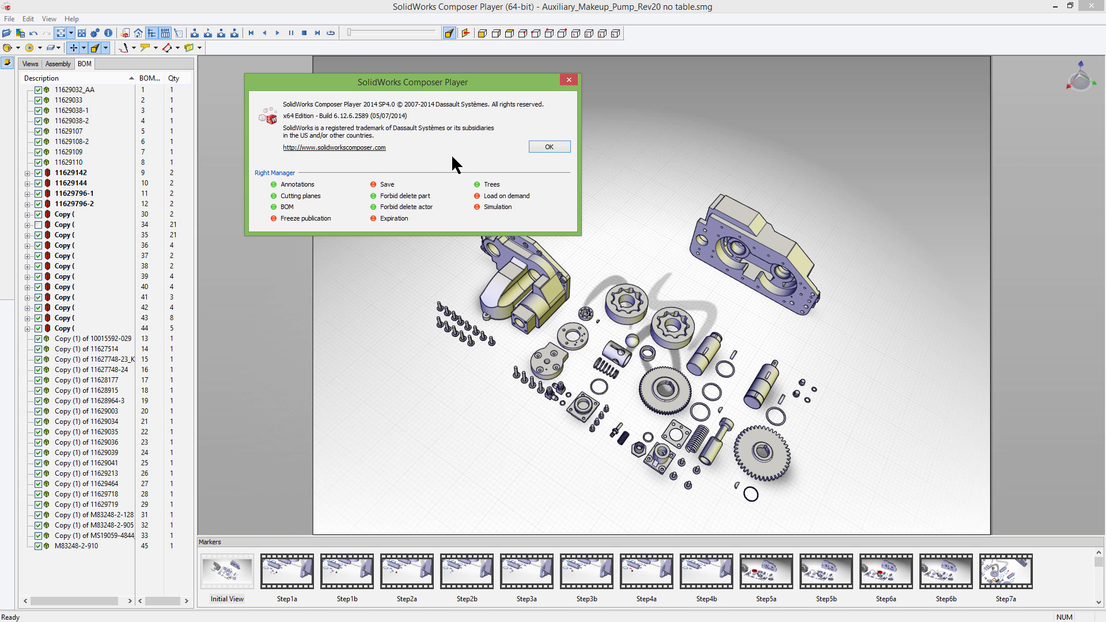